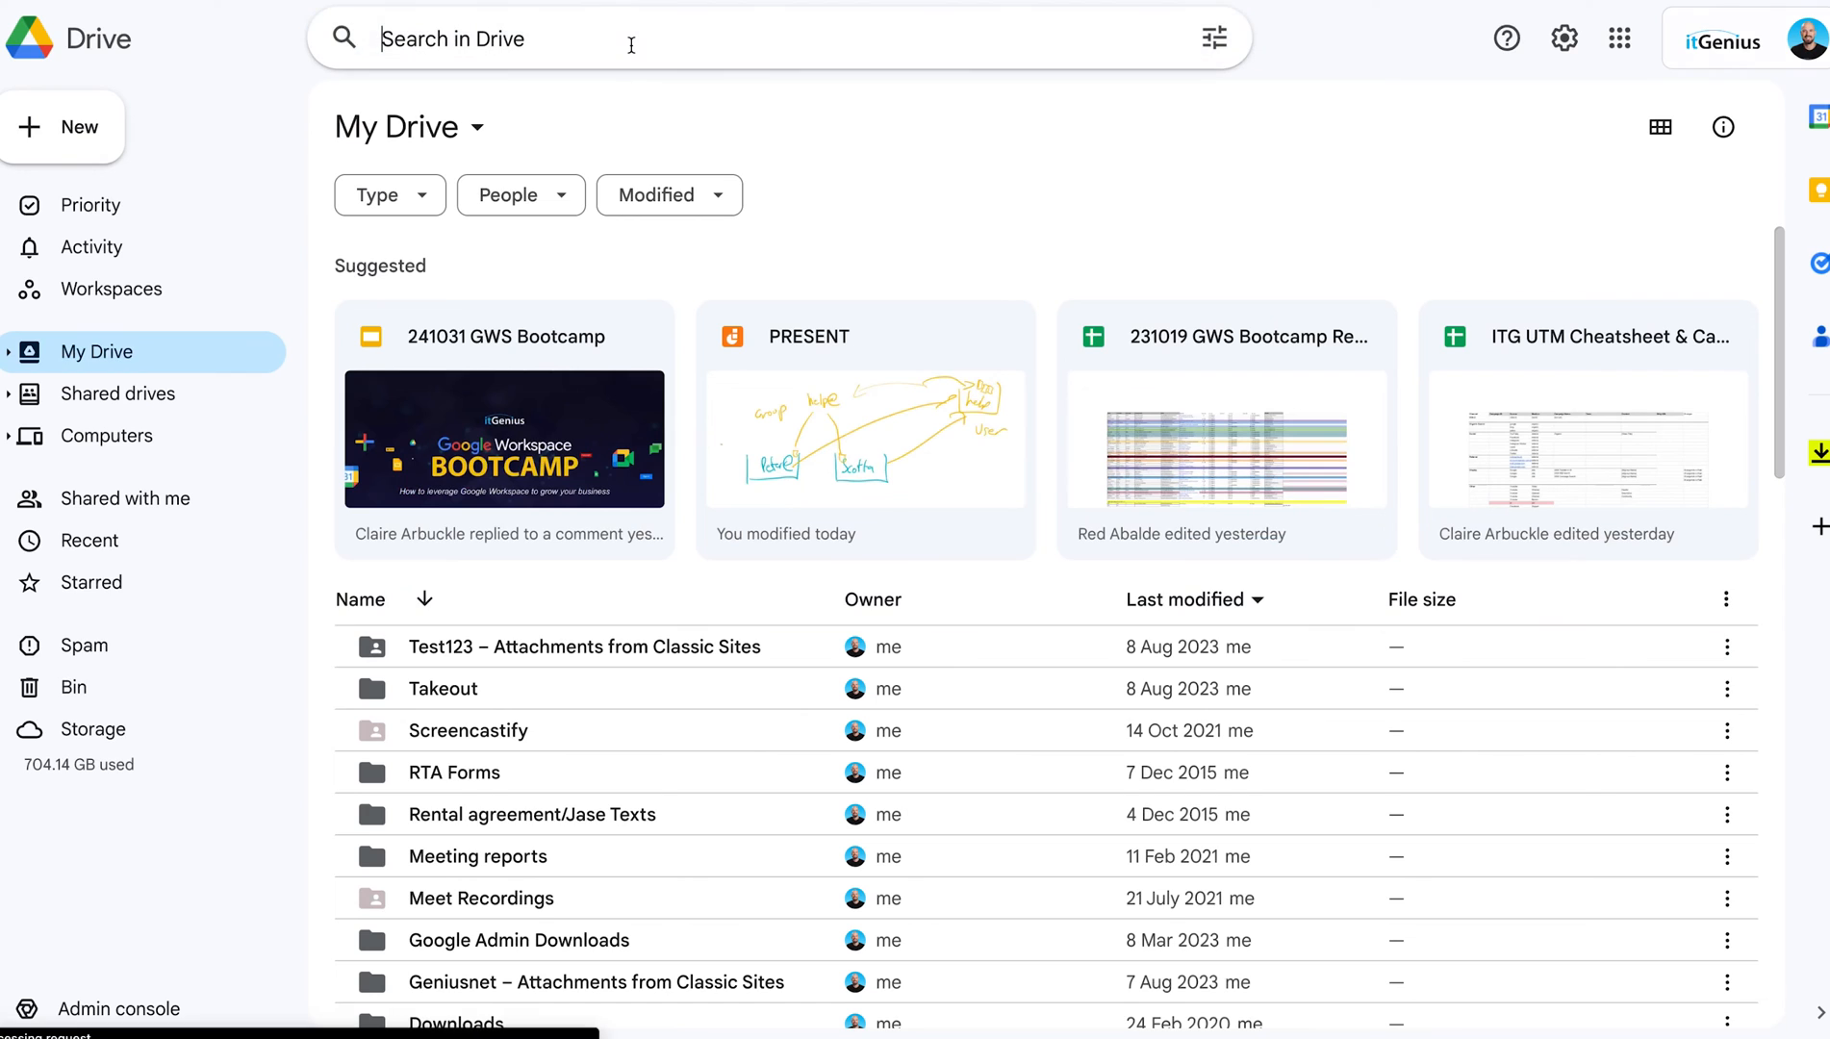
Step: Search Drive for 'bootcamp' and scroll through the matching files and folders
{"action": "left_click", "coordinate": [631, 38]}
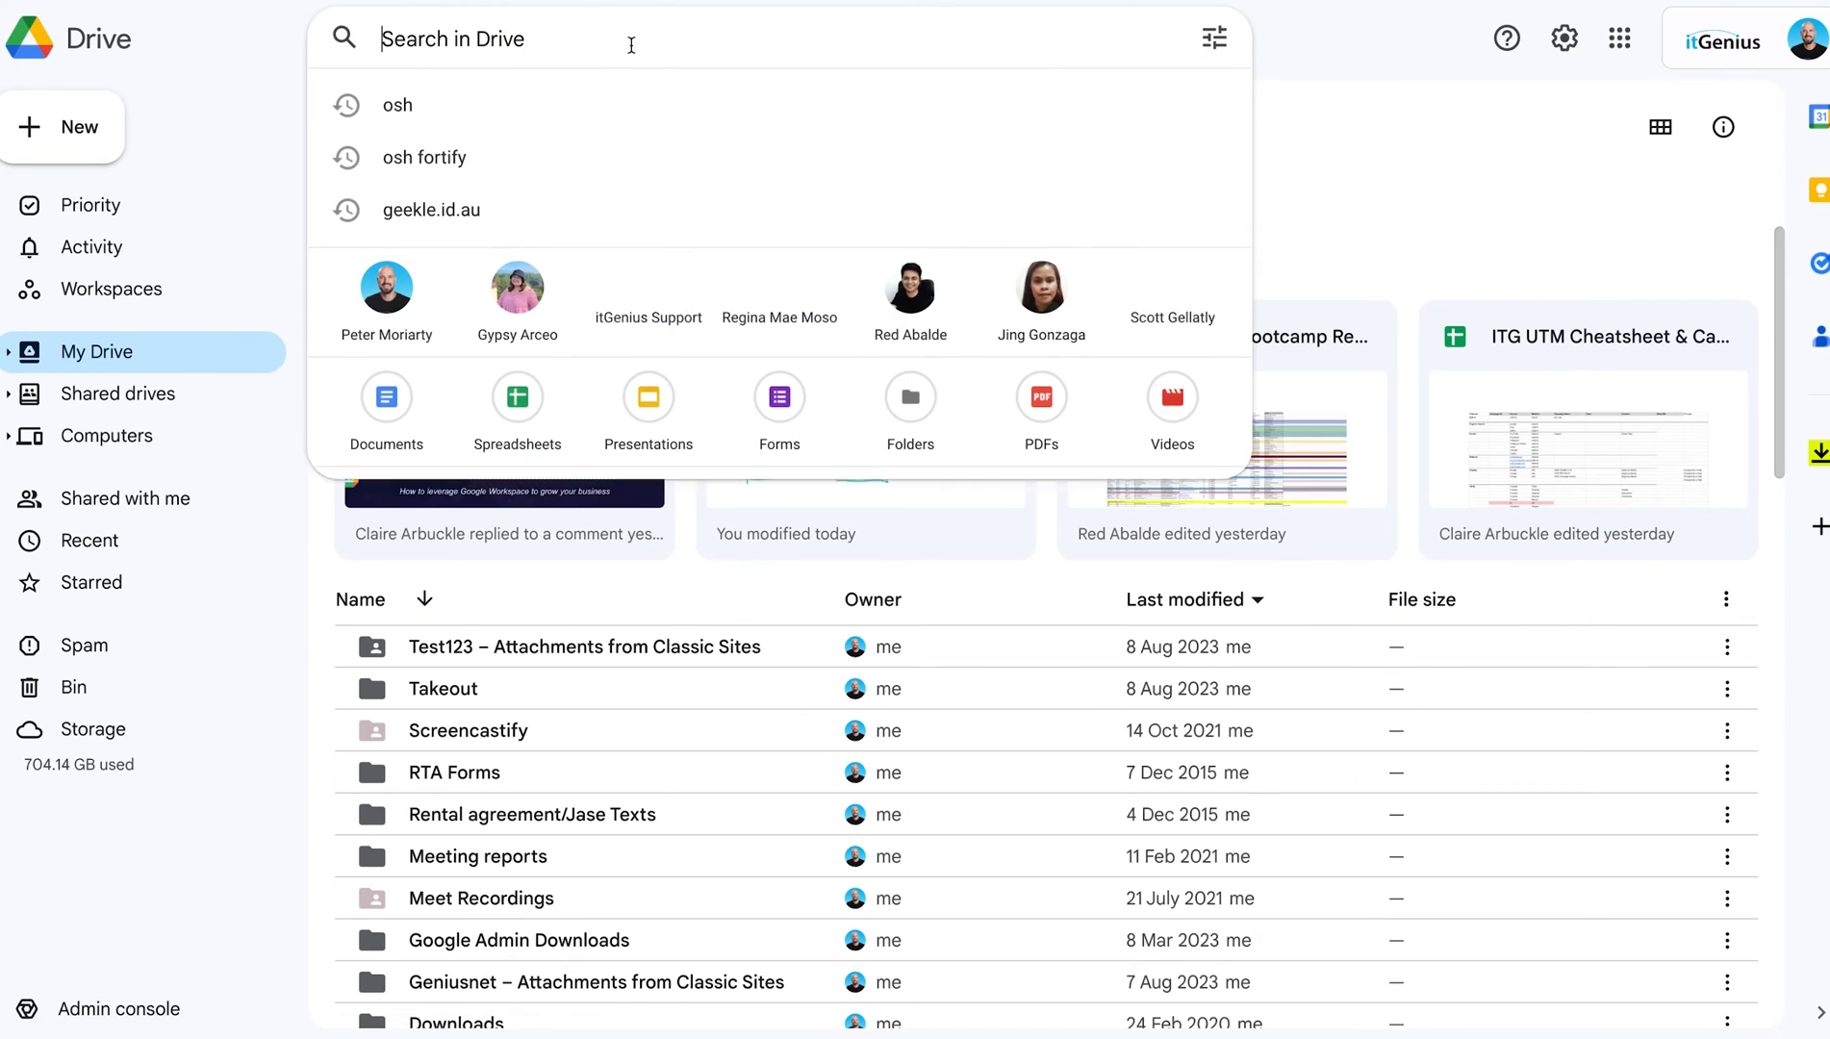
{"action": "type", "text": "bootcamp"}
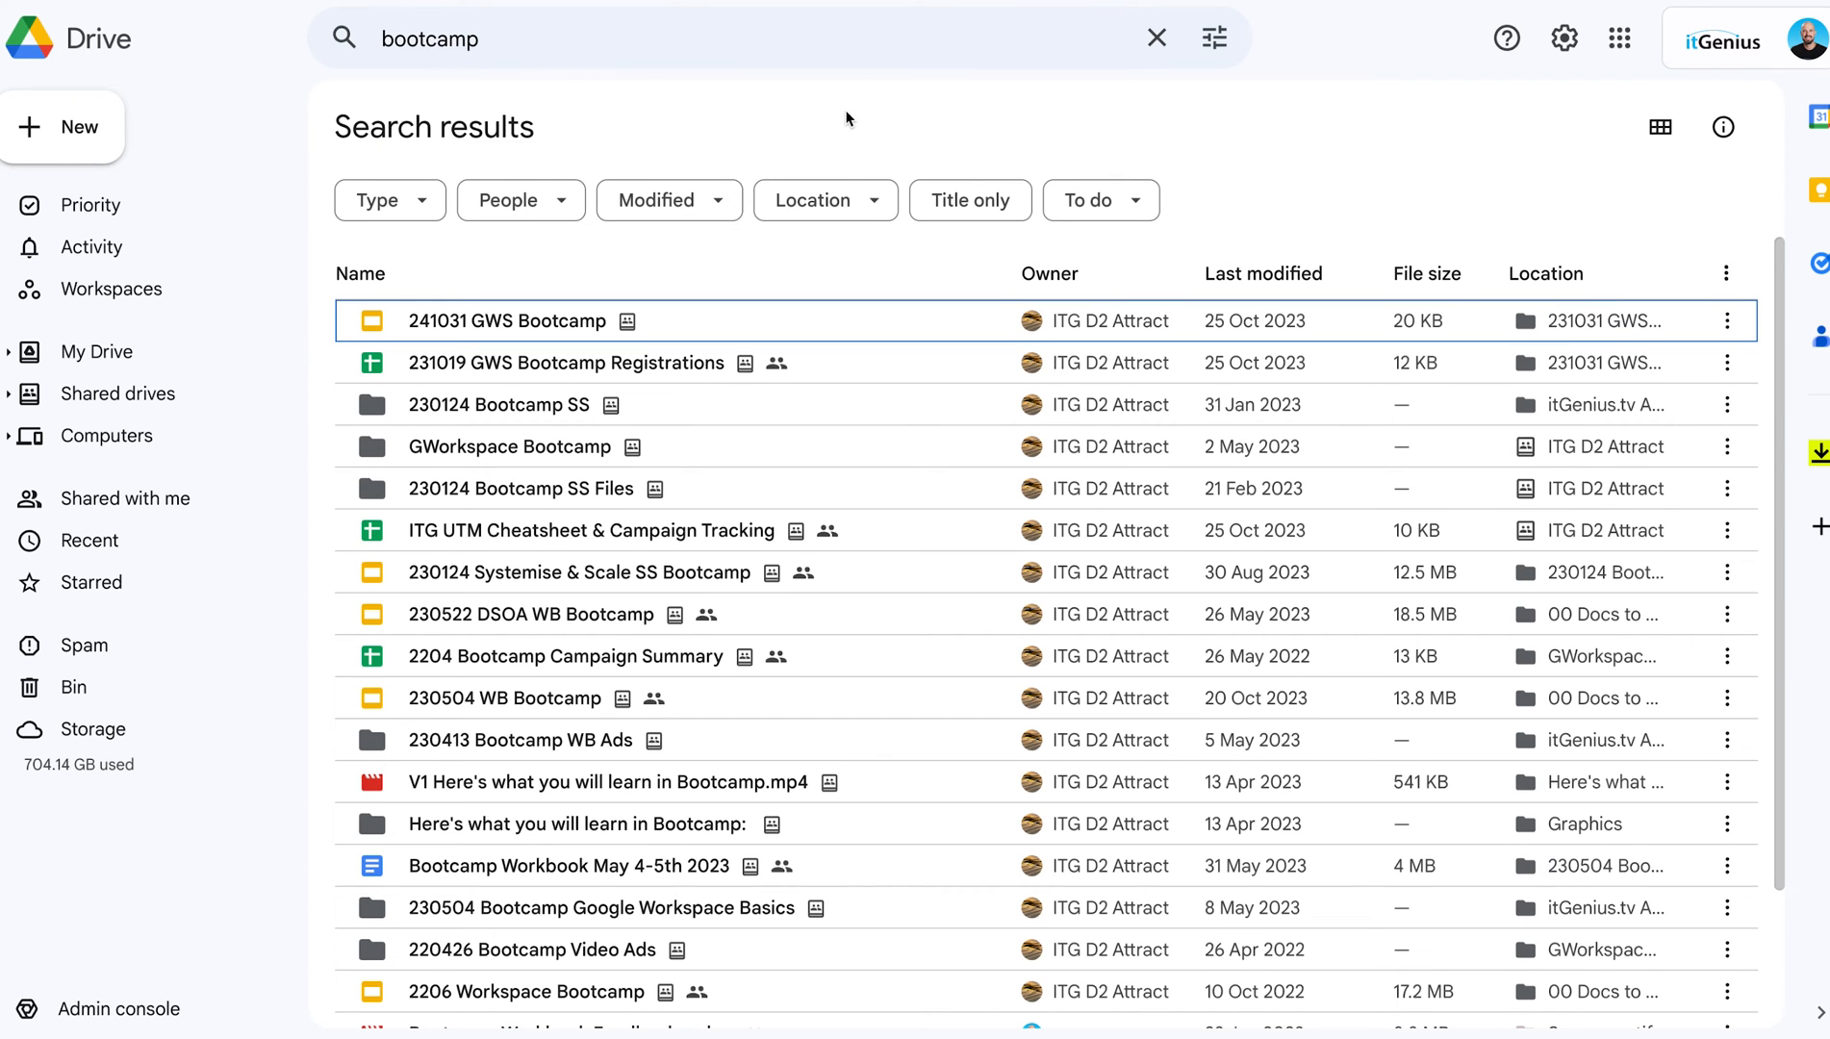
{"action": "scroll", "scroll_direction": "down", "scroll_amount": 3}
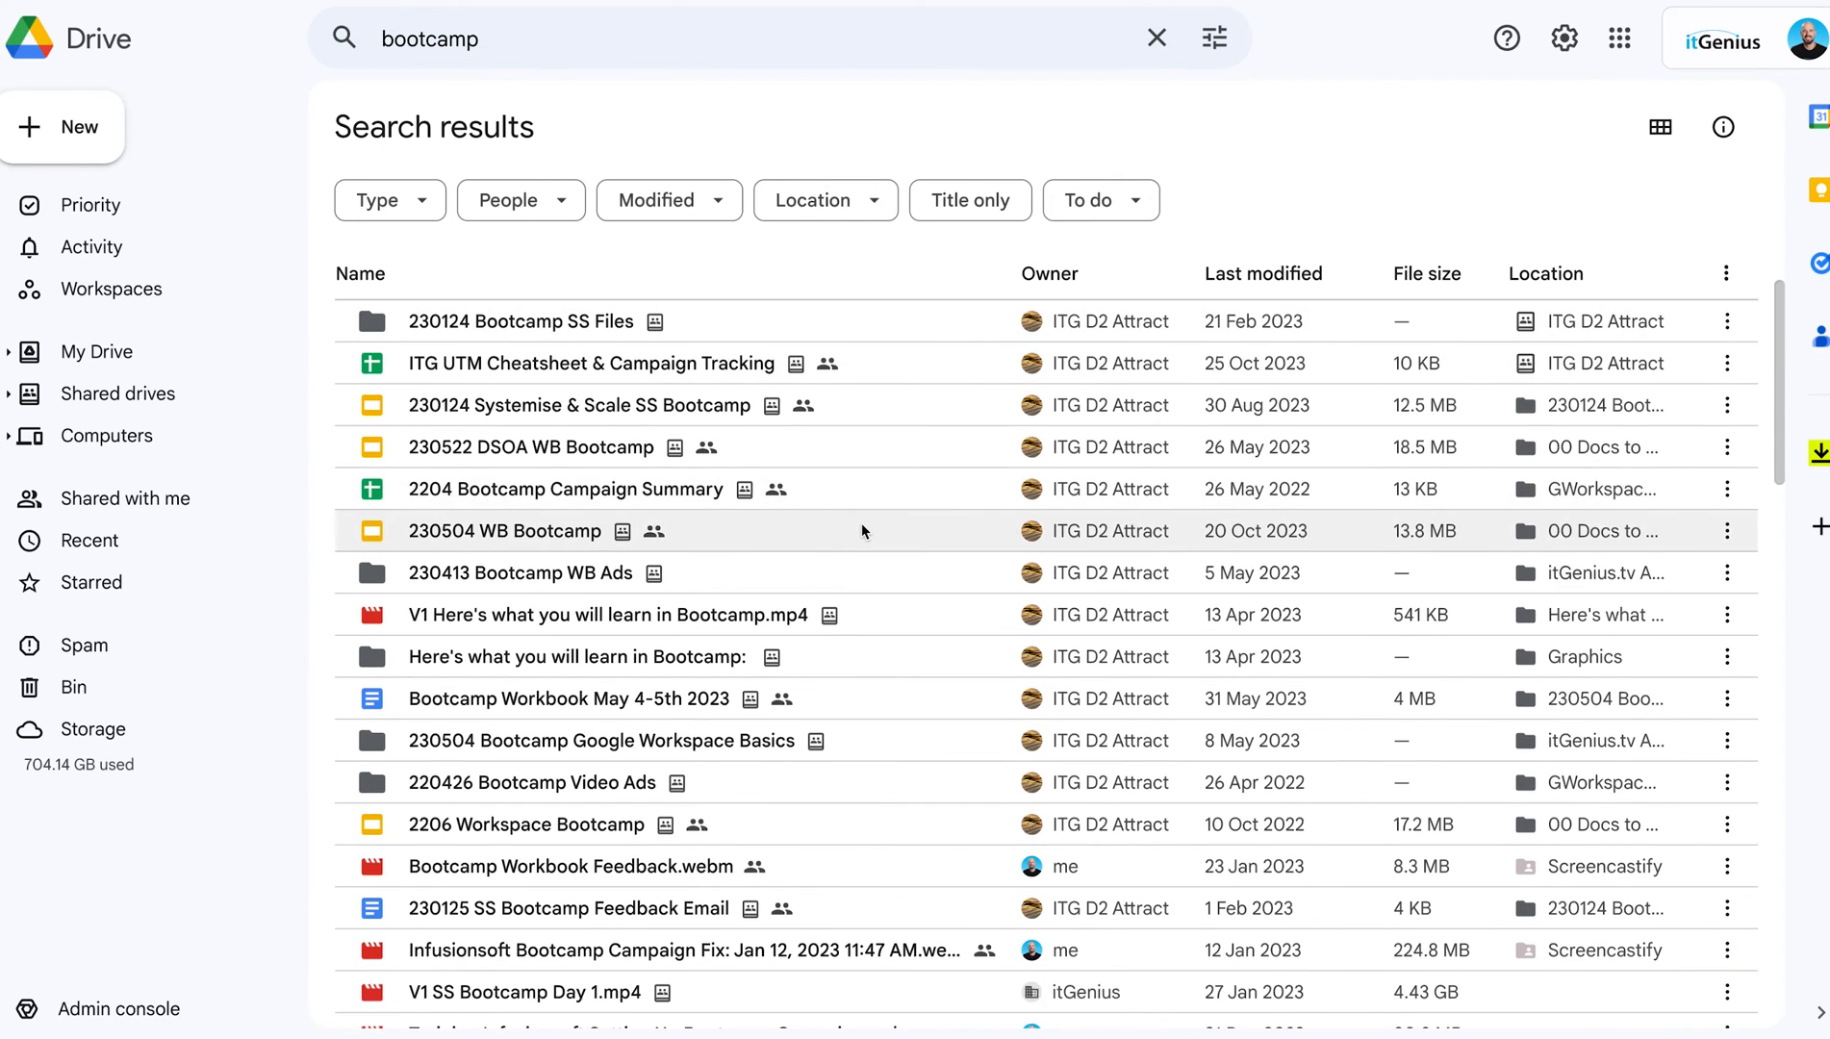
{"action": "scroll", "scroll_direction": "down", "scroll_amount": 3}
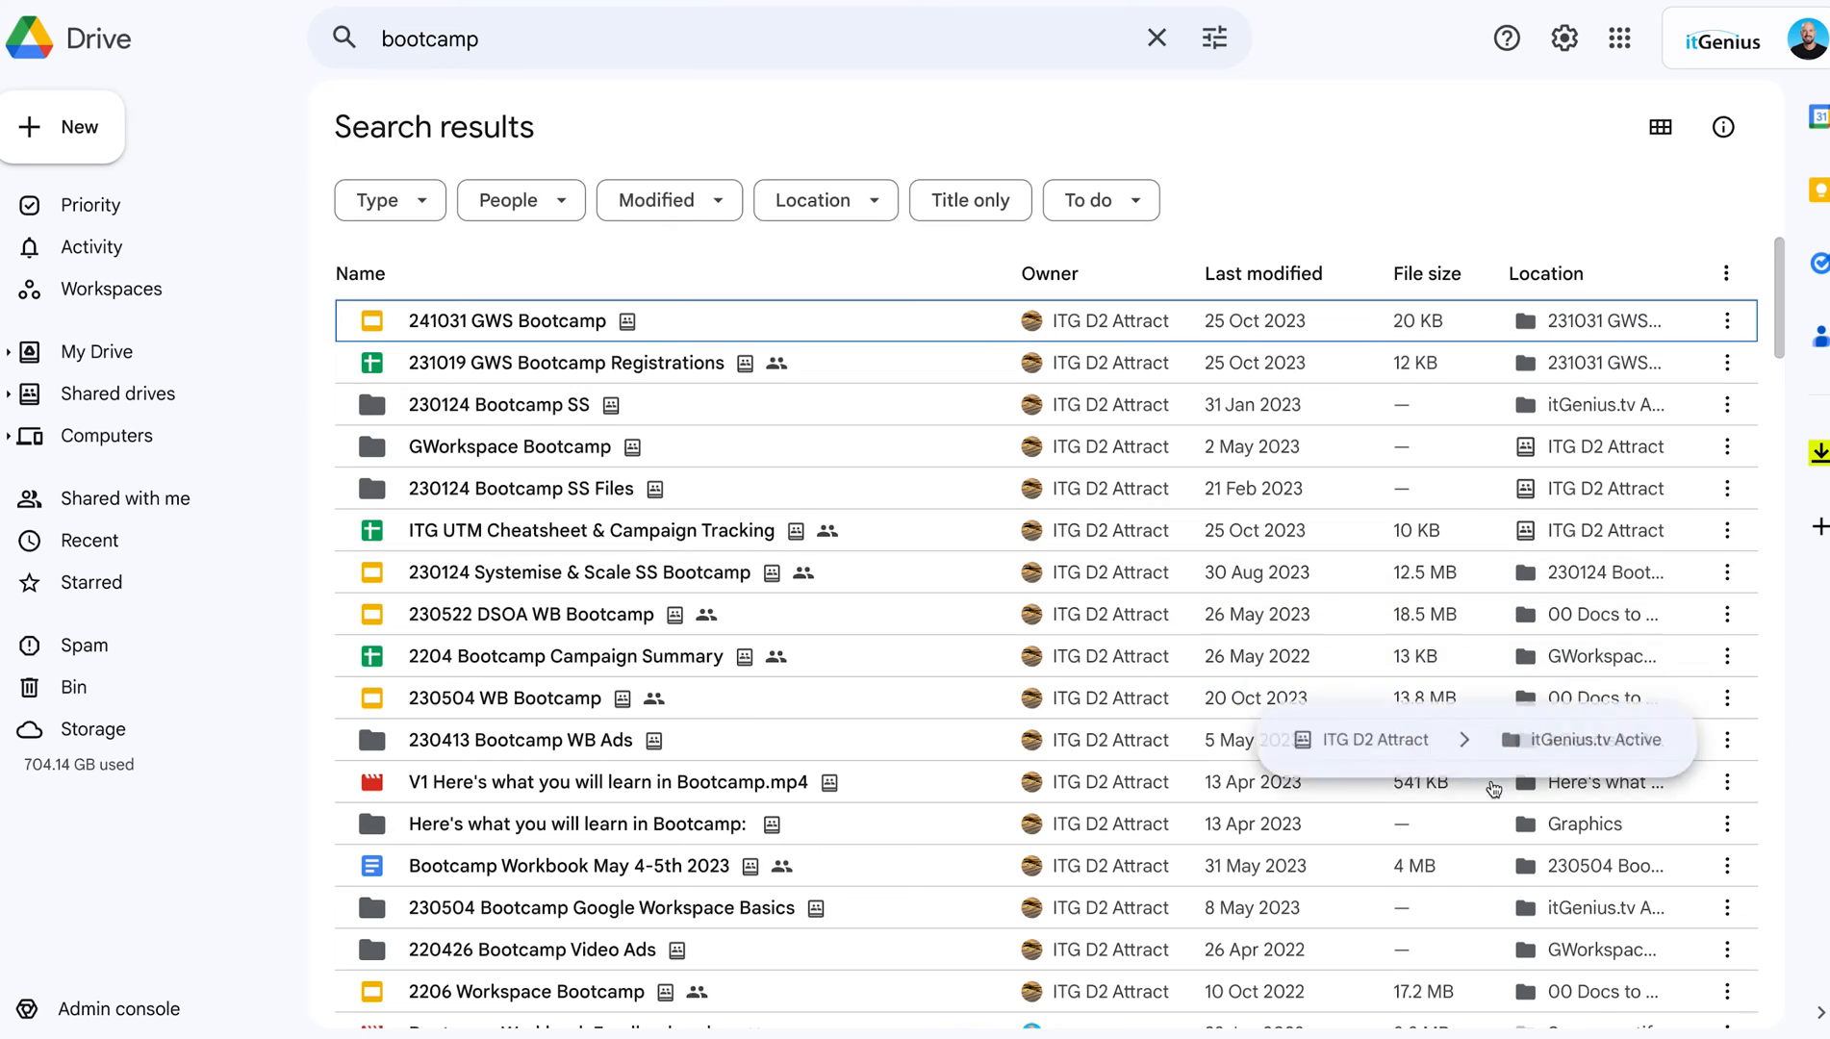
{"action": "mouse_move", "coordinate": [435, 341]}
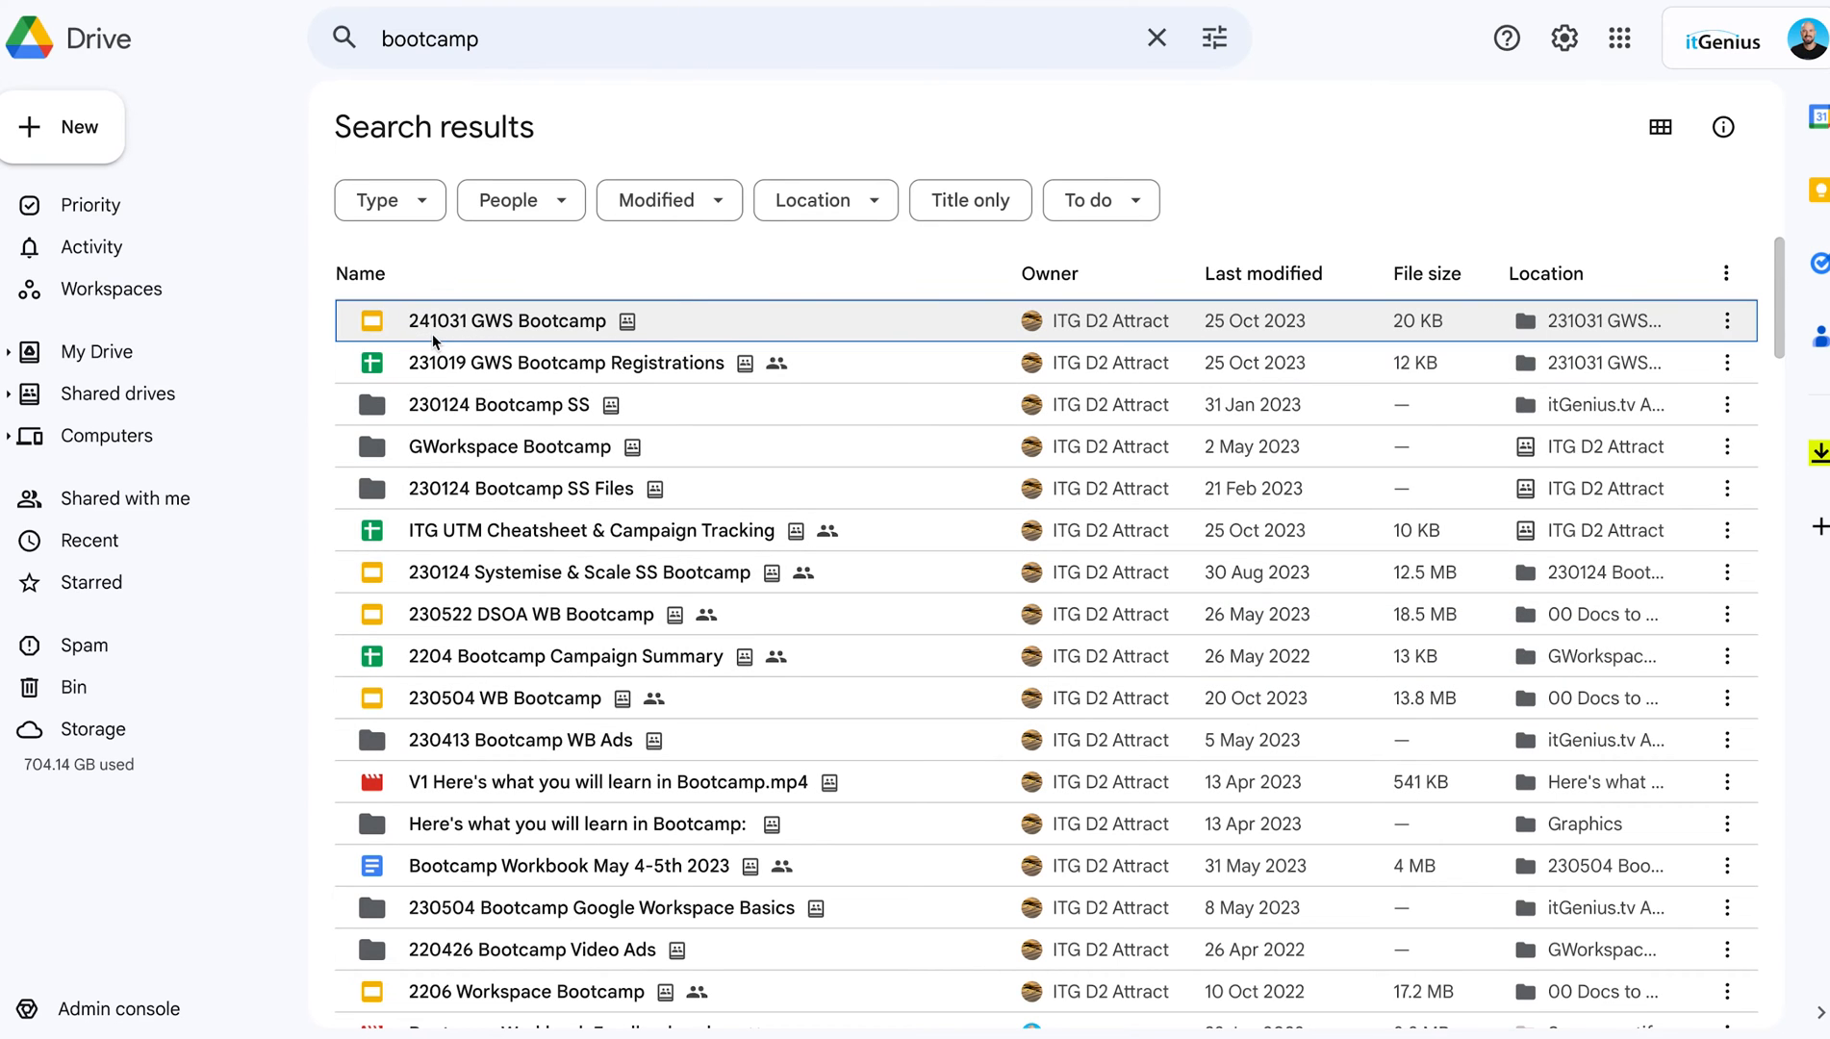
{"action": "scroll", "scroll_direction": "down", "scroll_amount": 3}
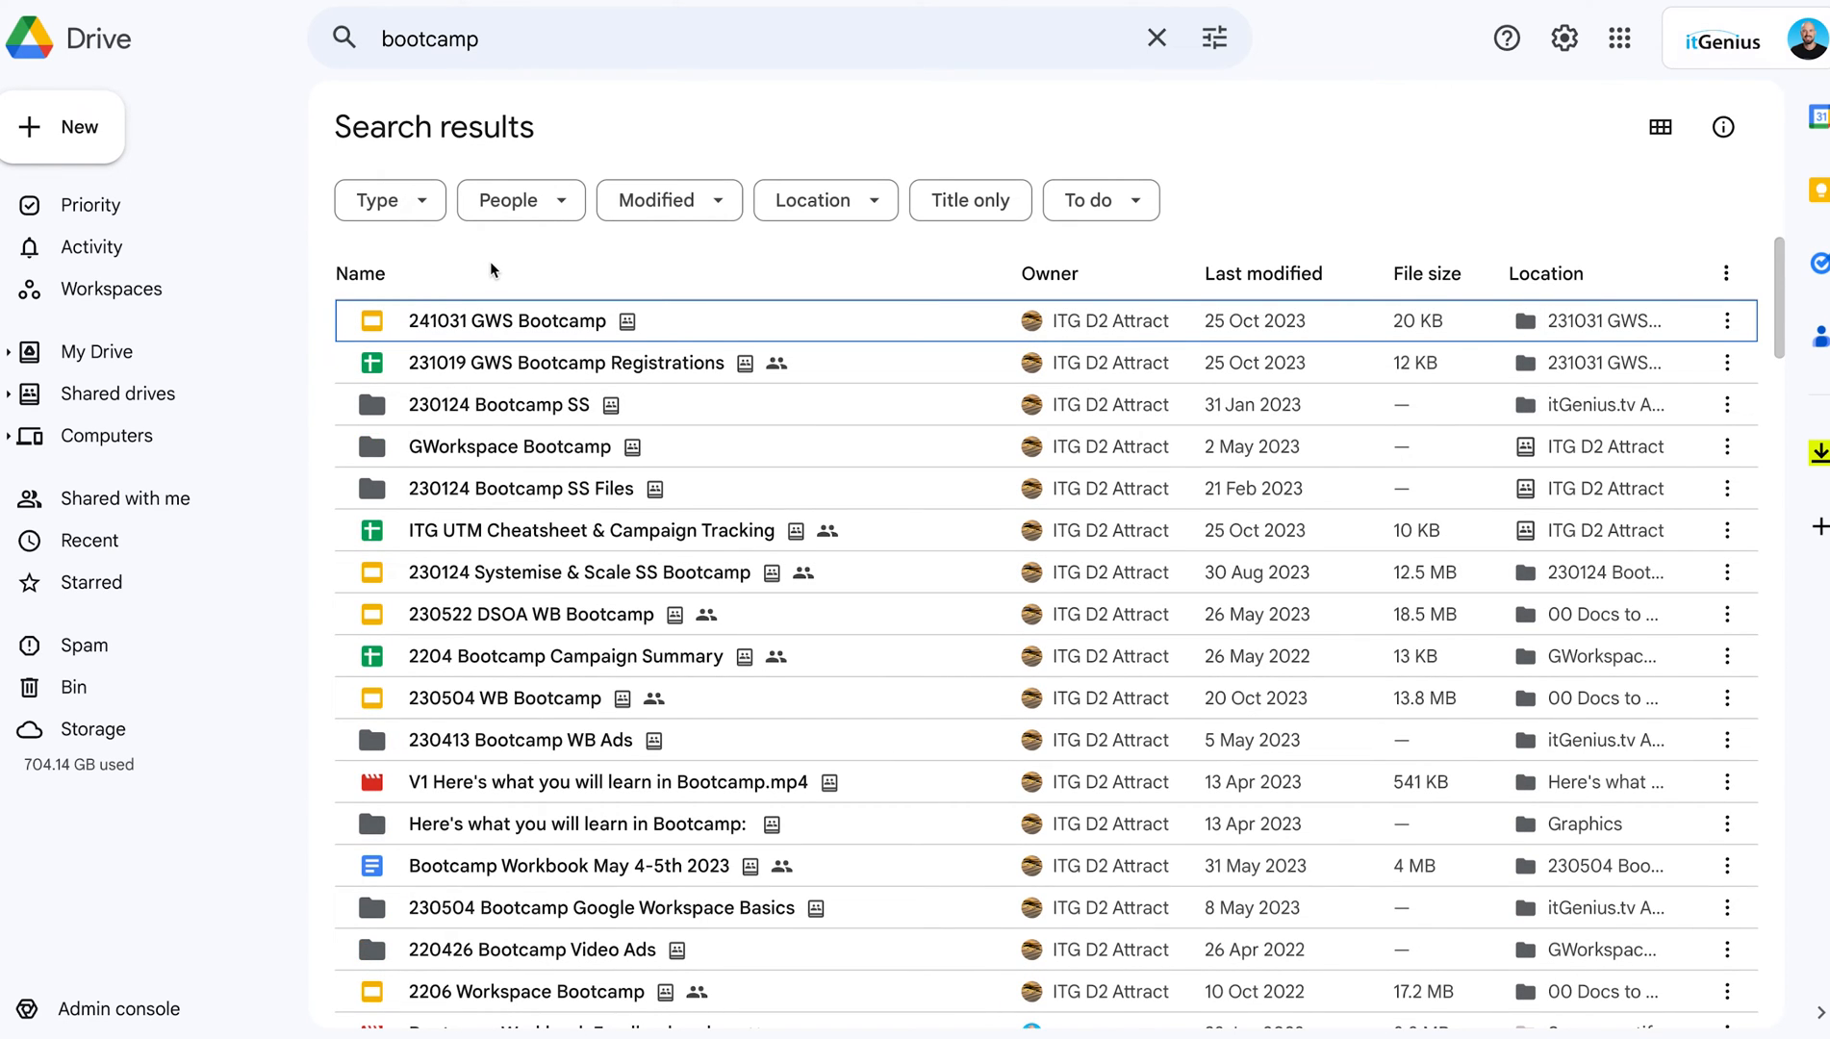
{"action": "mouse_move", "coordinate": [464, 741]}
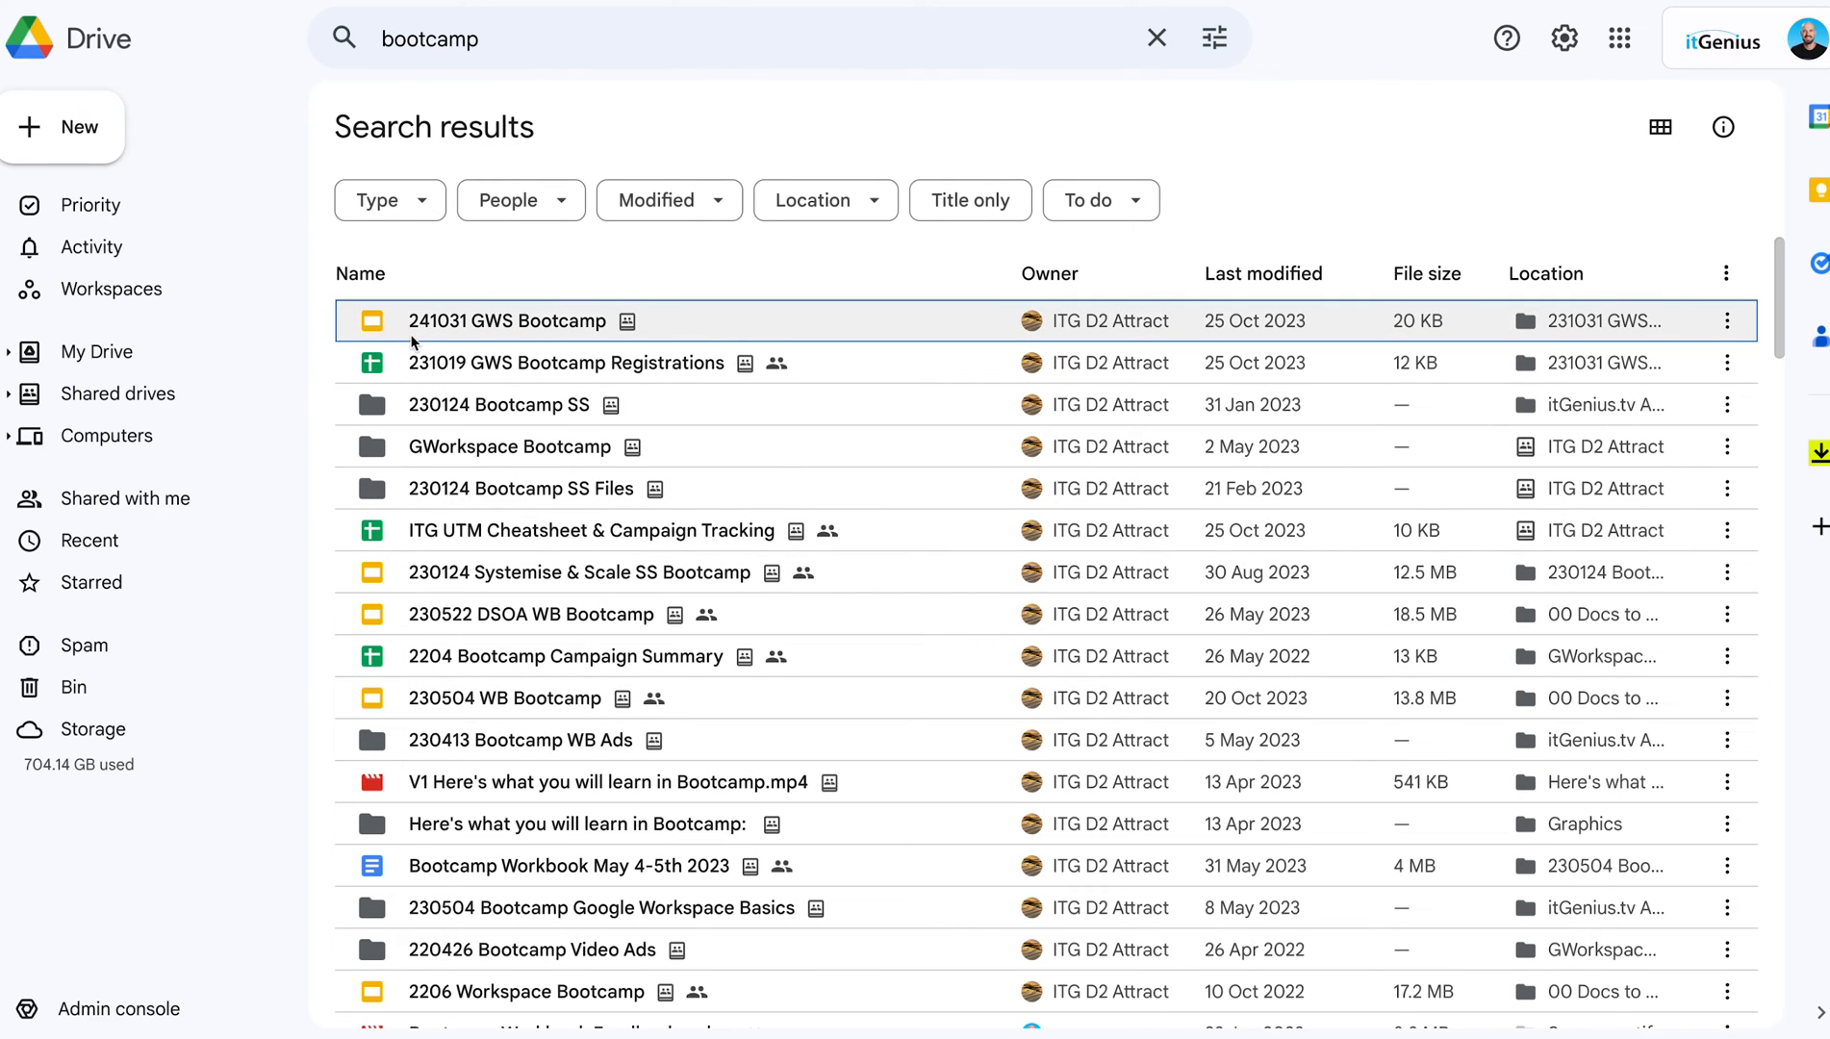
{"action": "mouse_move", "coordinate": [423, 340]}
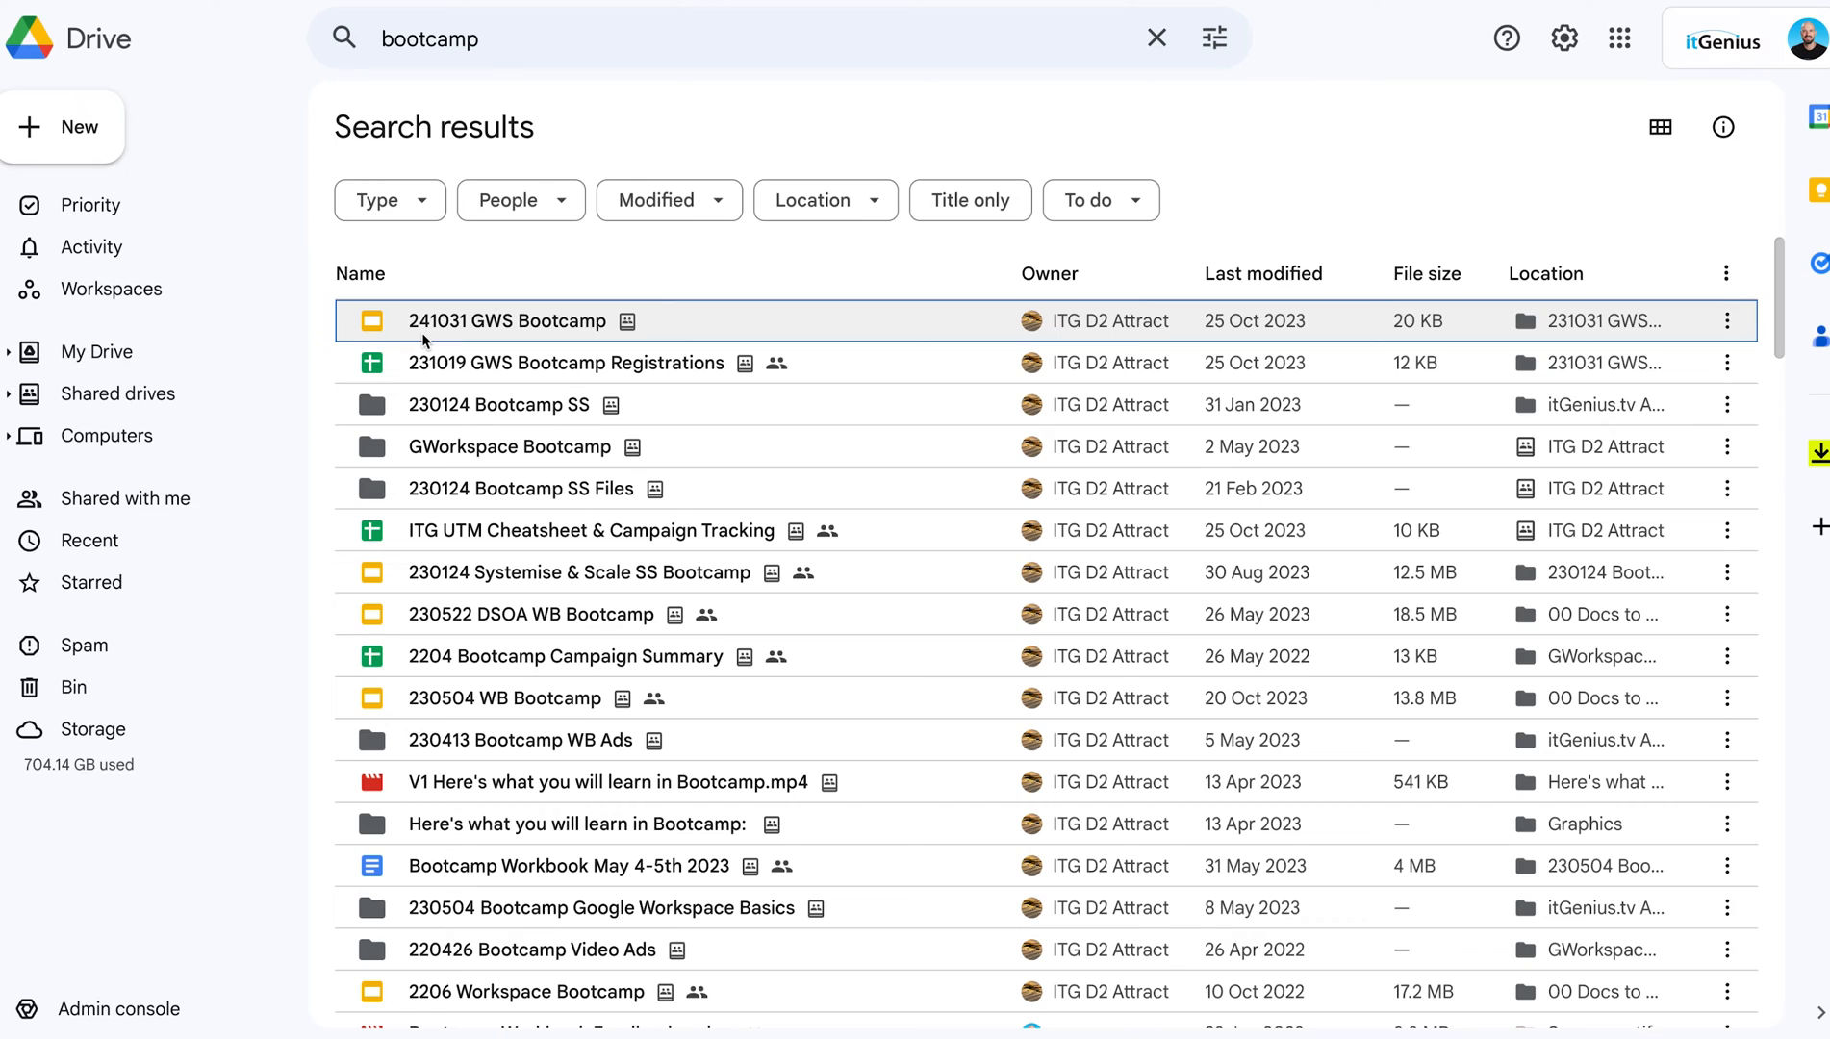
{"action": "mouse_move", "coordinate": [452, 166]}
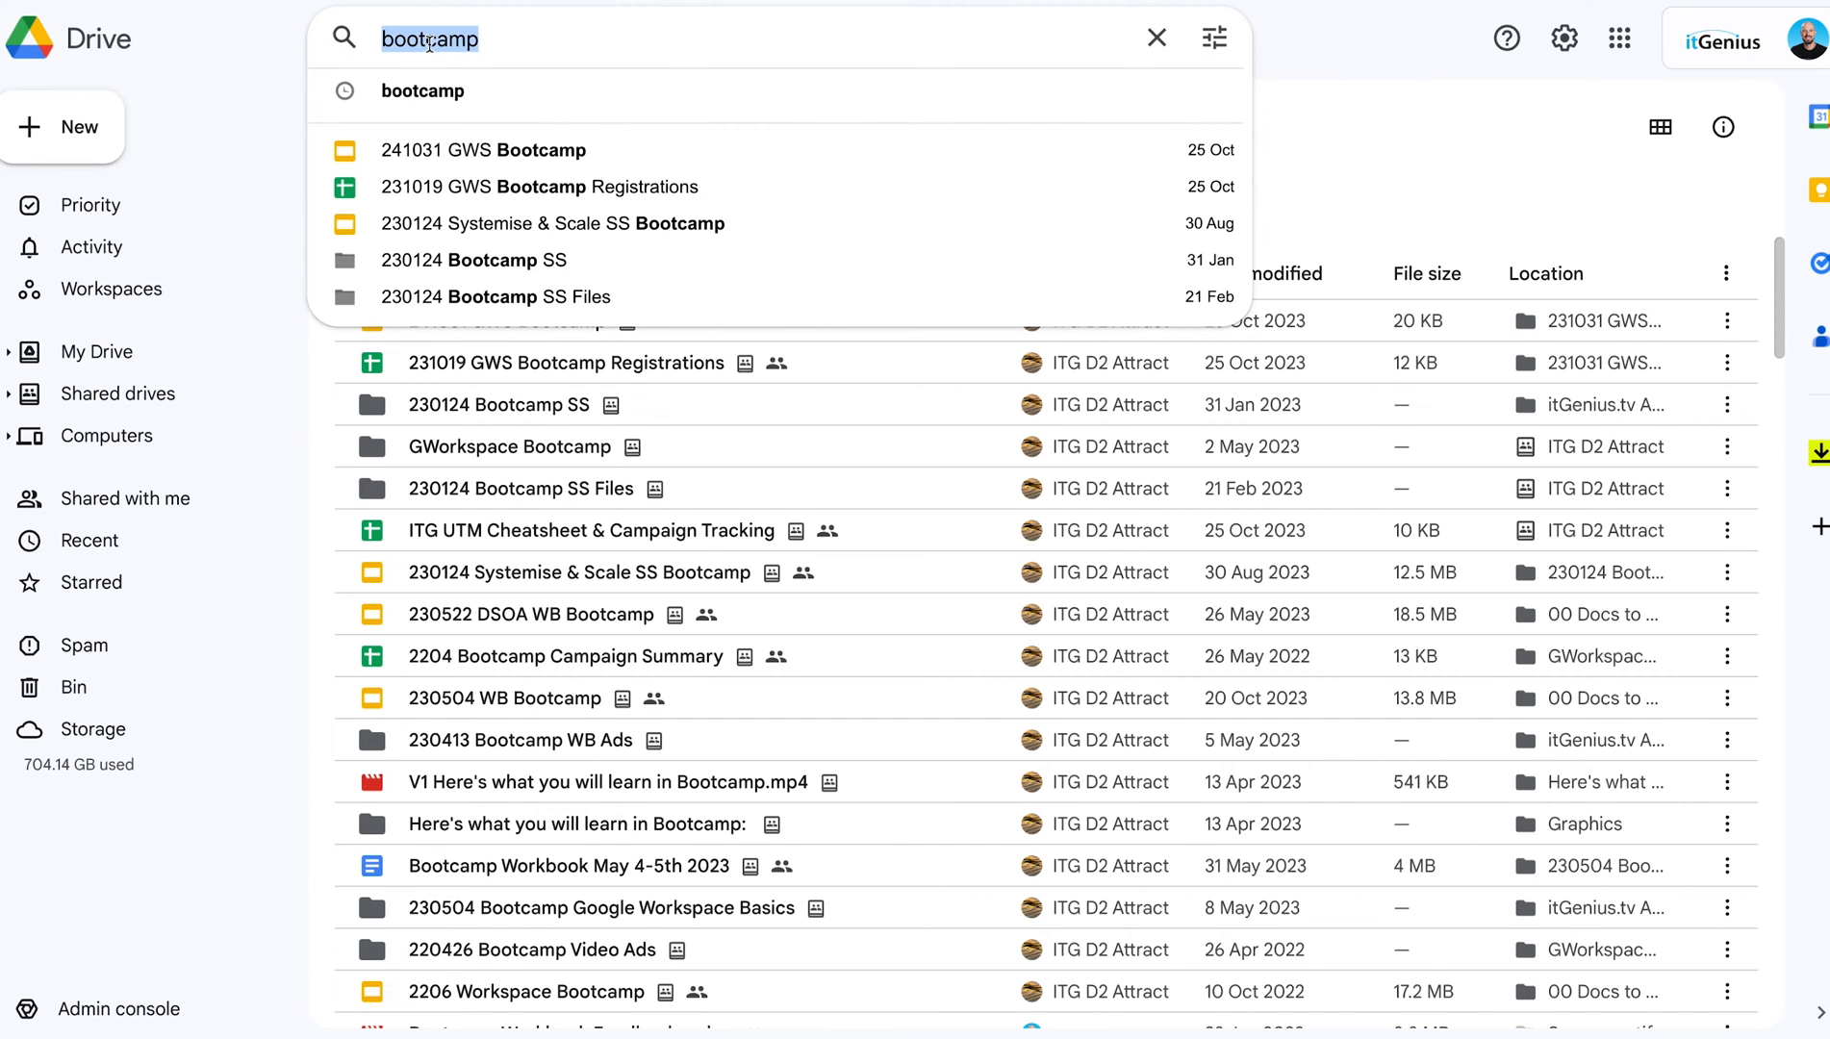
Step: Search Drive for the date code '241031', then restore the 'bootcamp' search
{"action": "type", "text": "241031"}
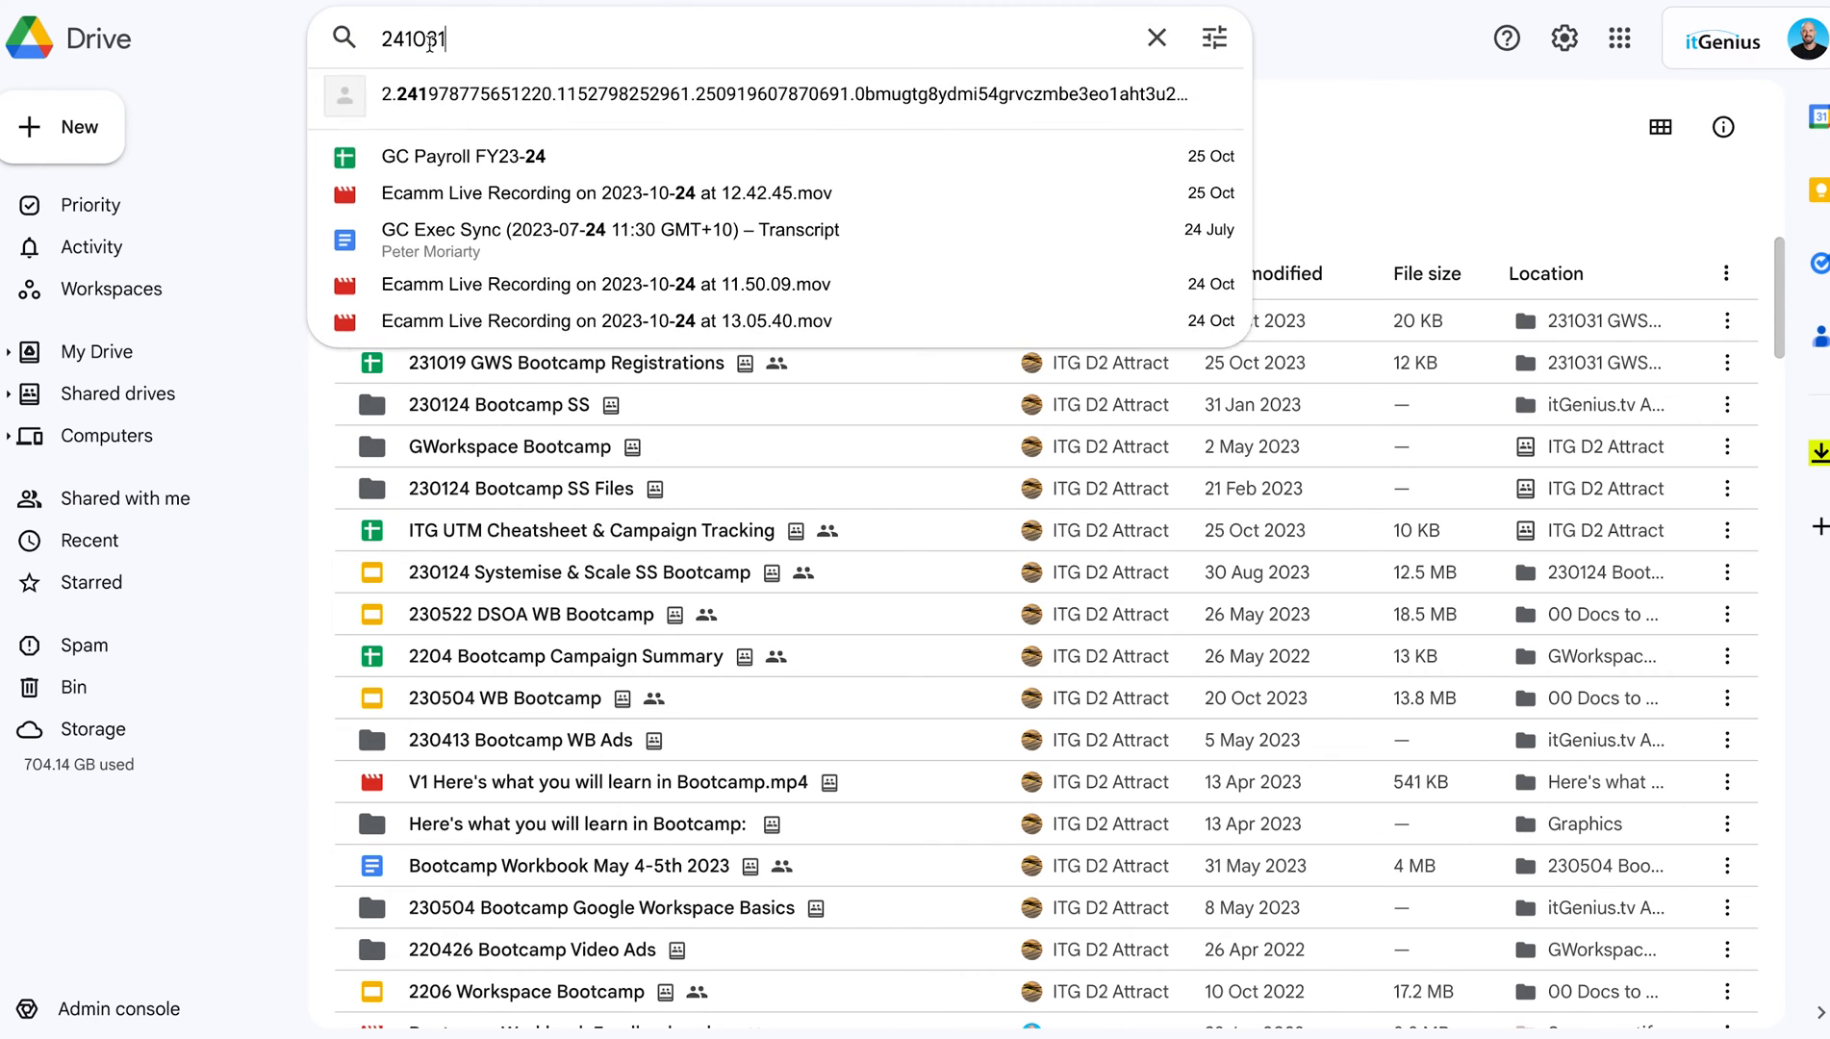
{"action": "key", "text": "Enter"}
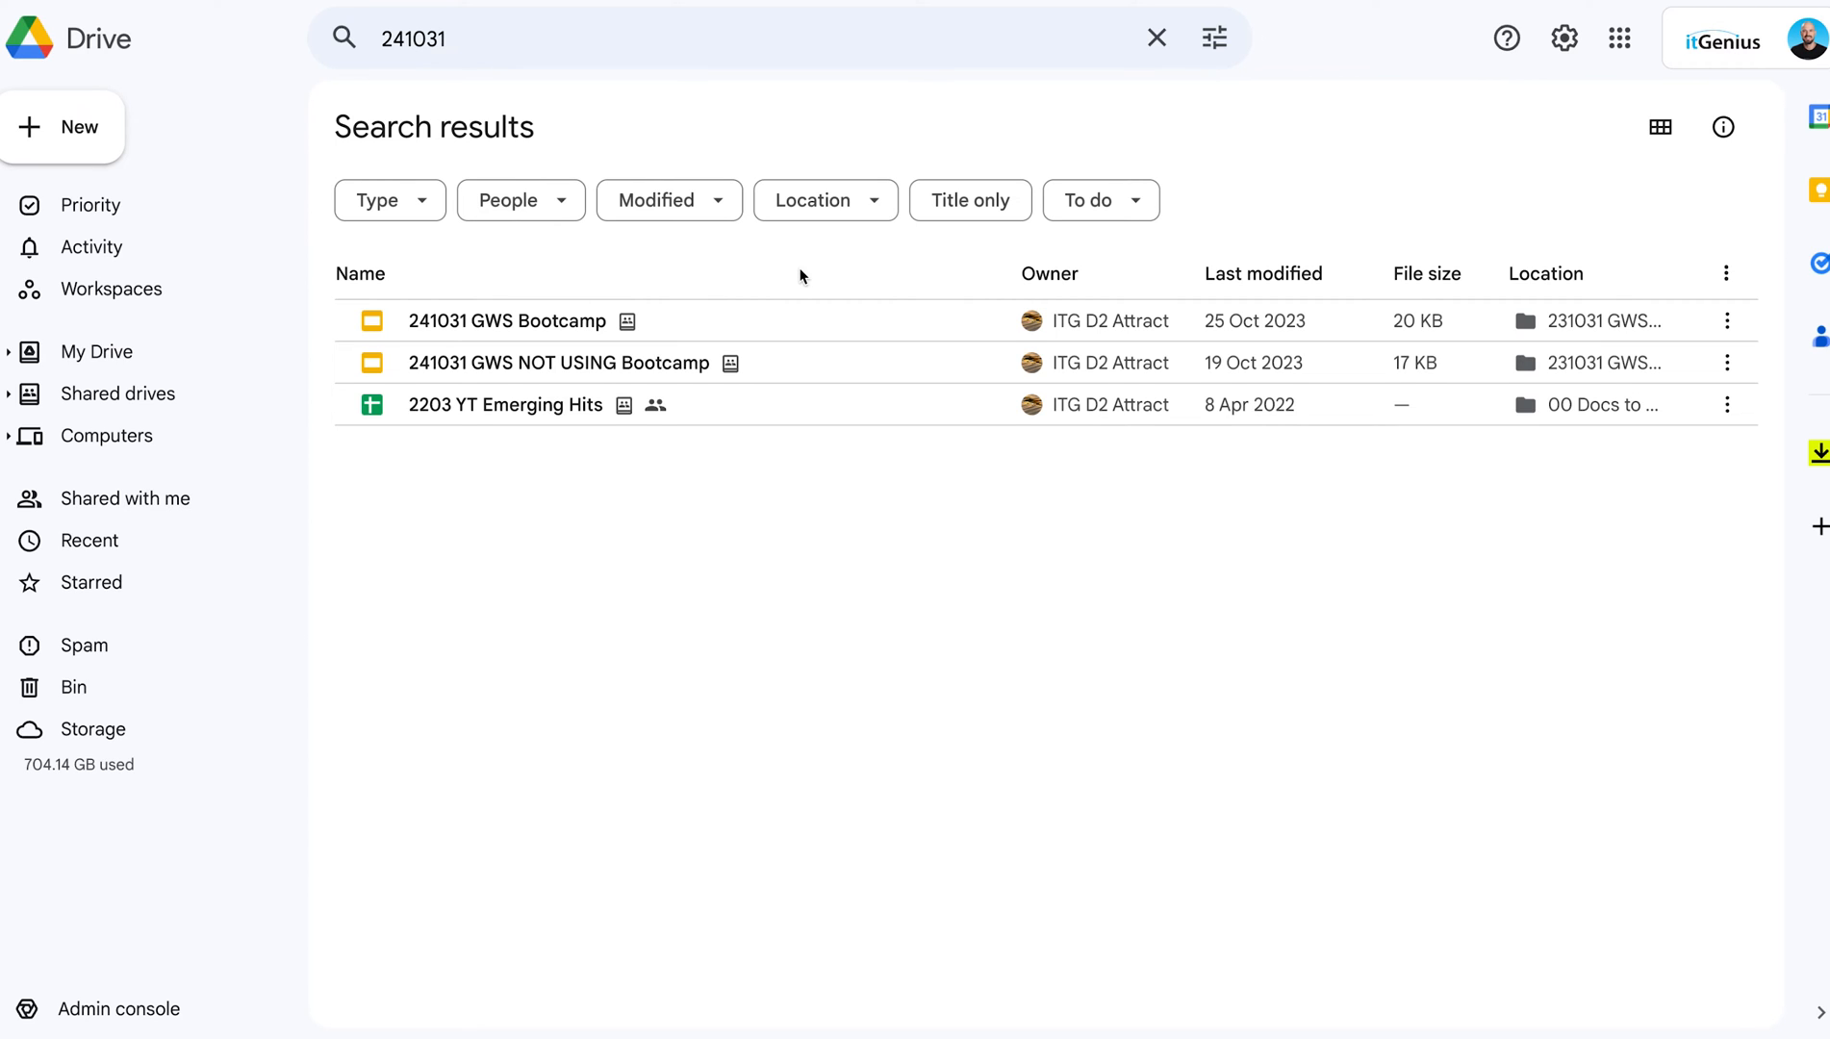
{"action": "type", "text": "bootcamp"}
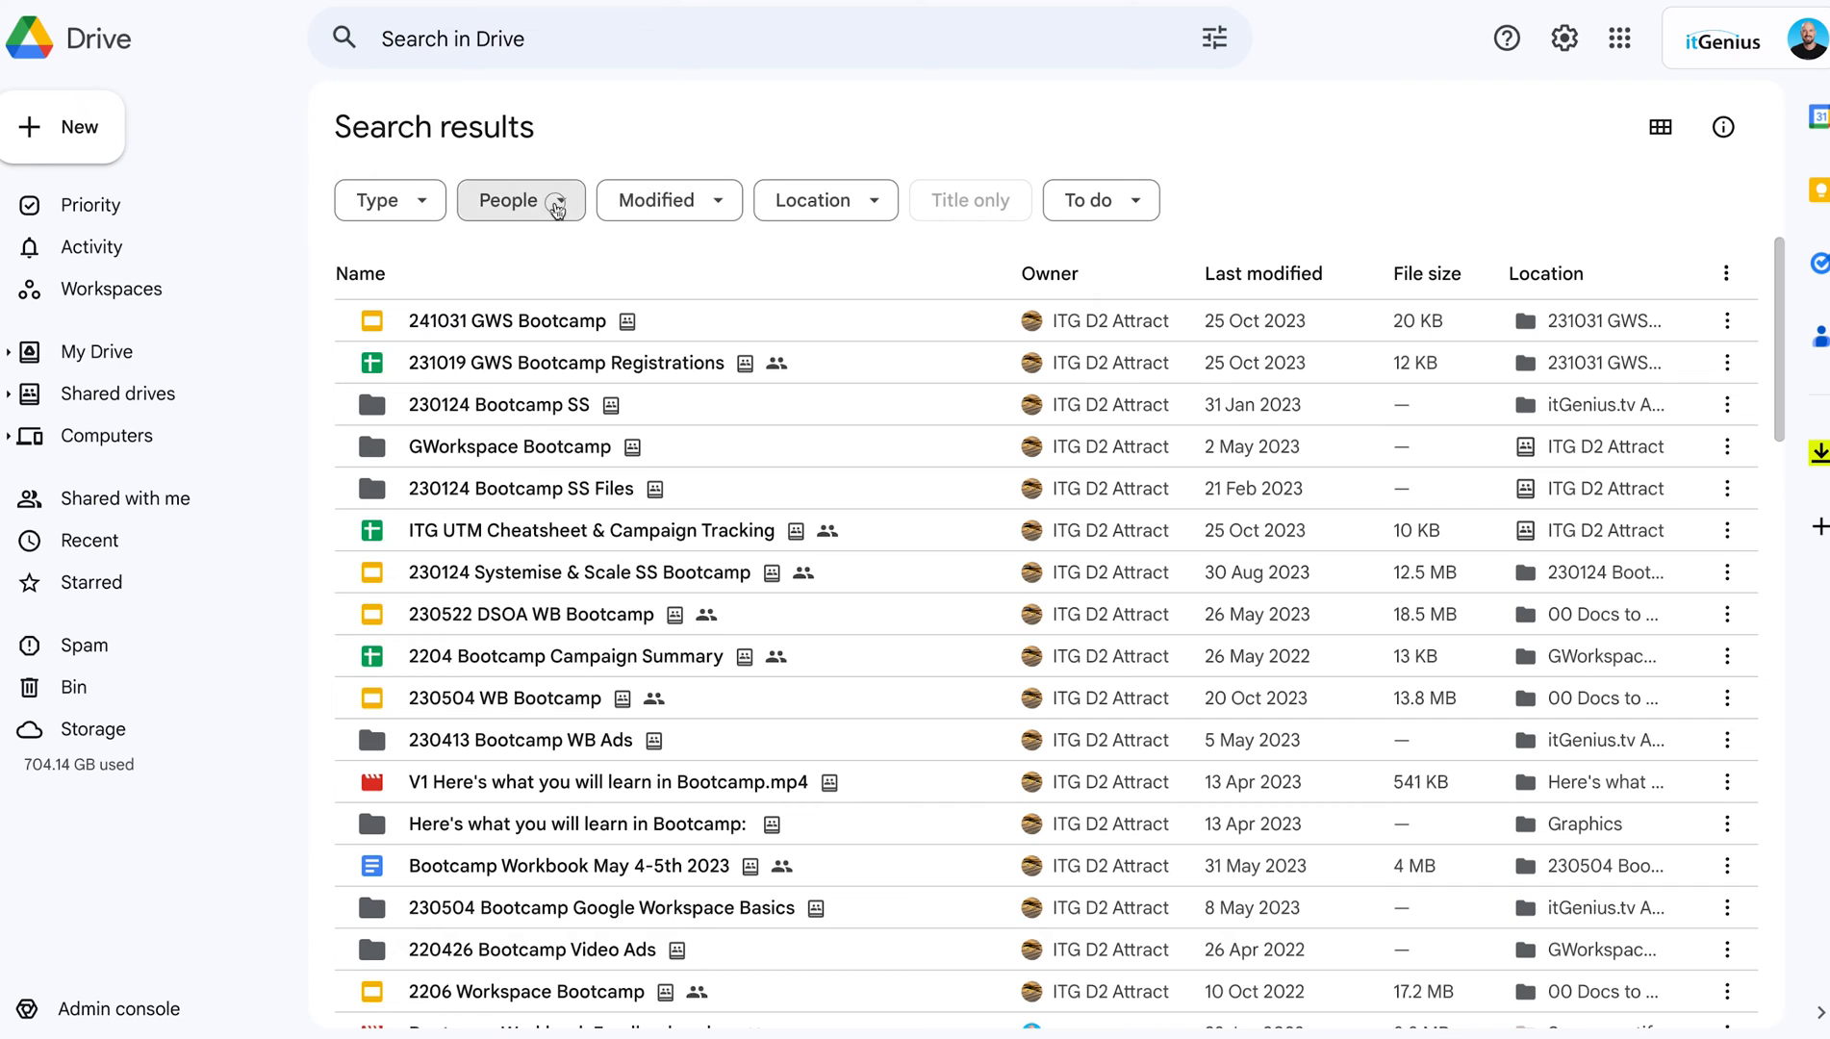
Step: Filter results to files owned by me, clear all filters, and bring up advanced search
{"action": "left_click", "coordinate": [508, 200]}
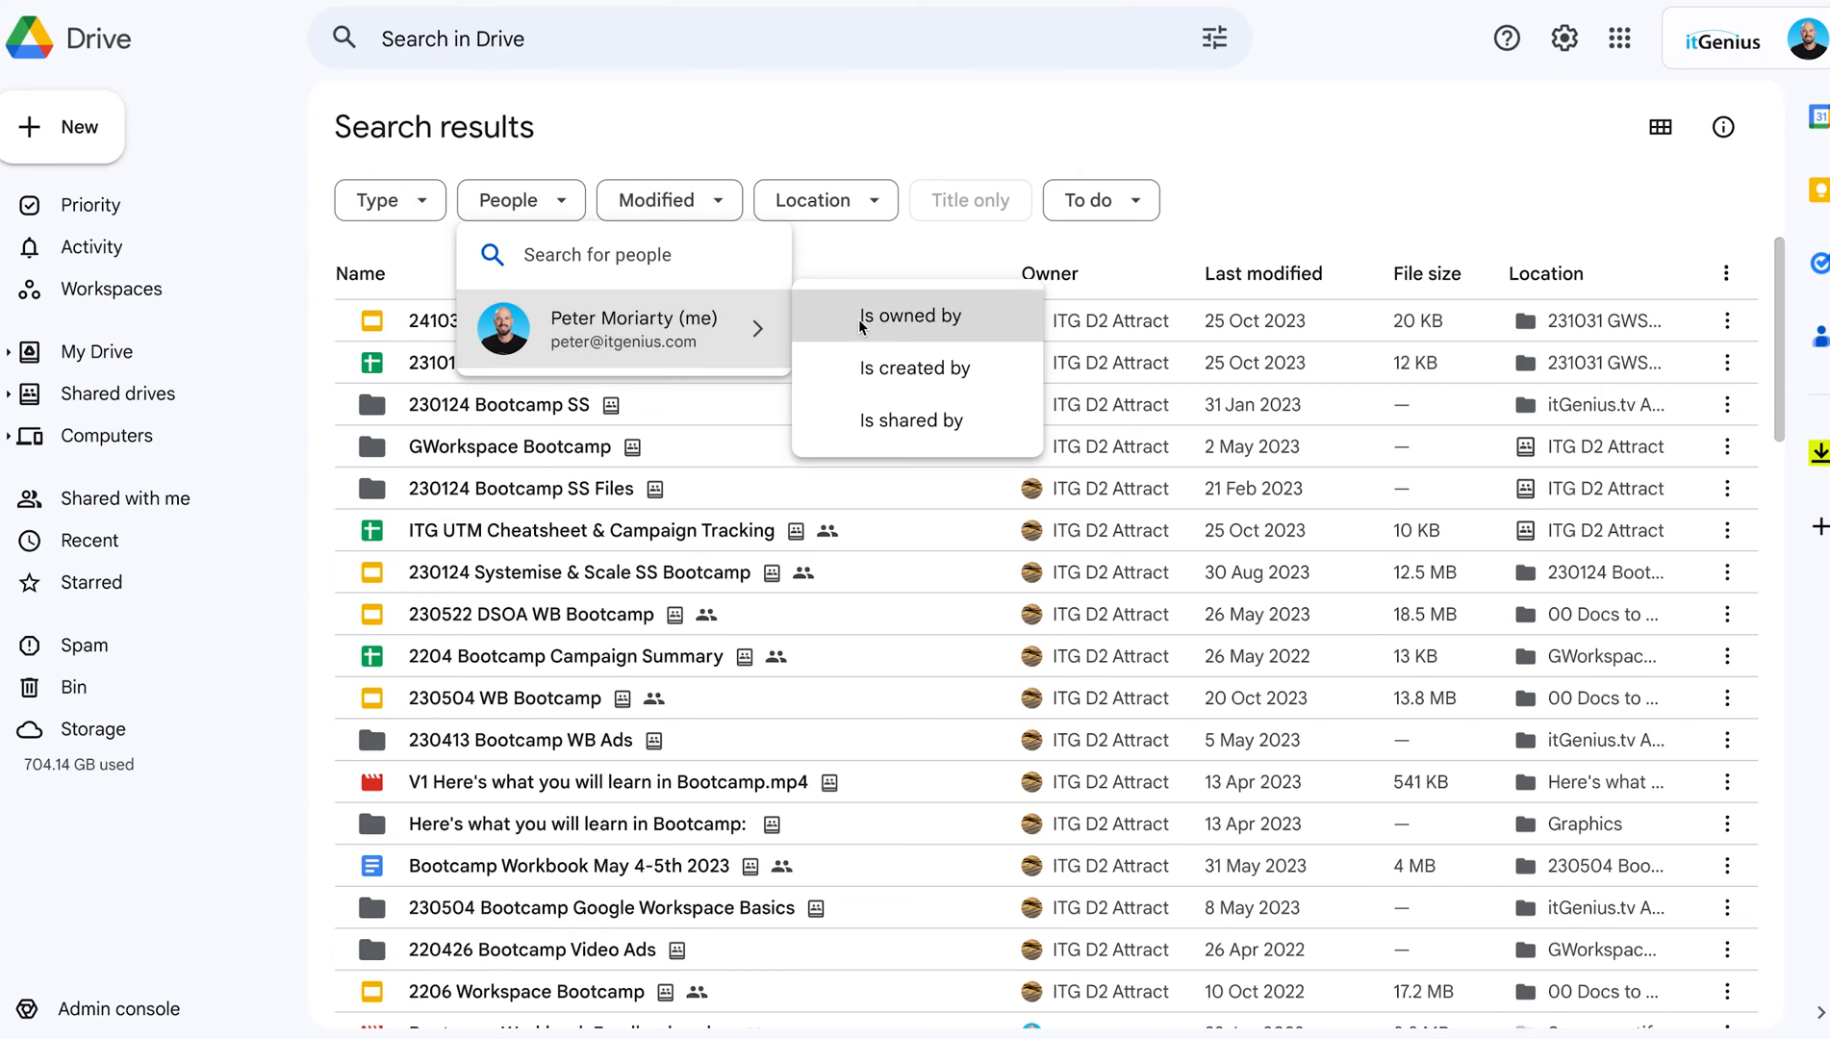
{"action": "left_click", "coordinate": [912, 315]}
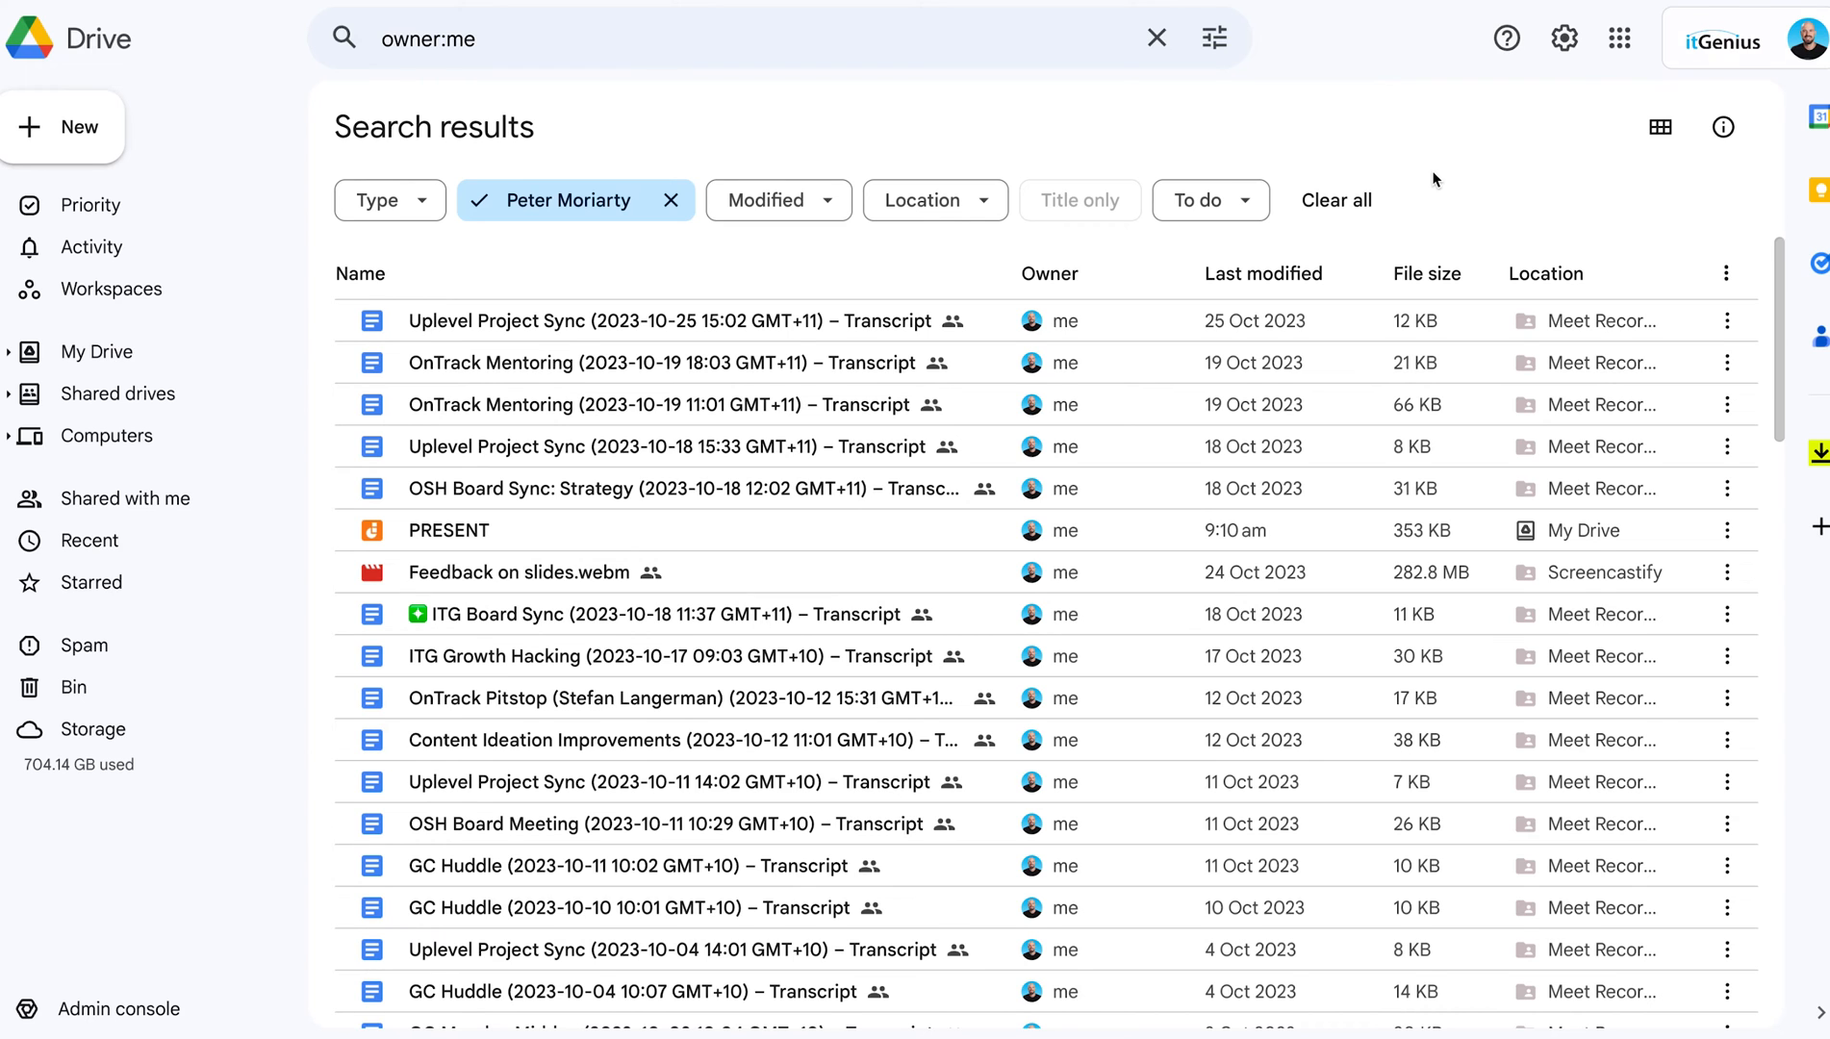
{"action": "left_click", "coordinate": [1154, 36]}
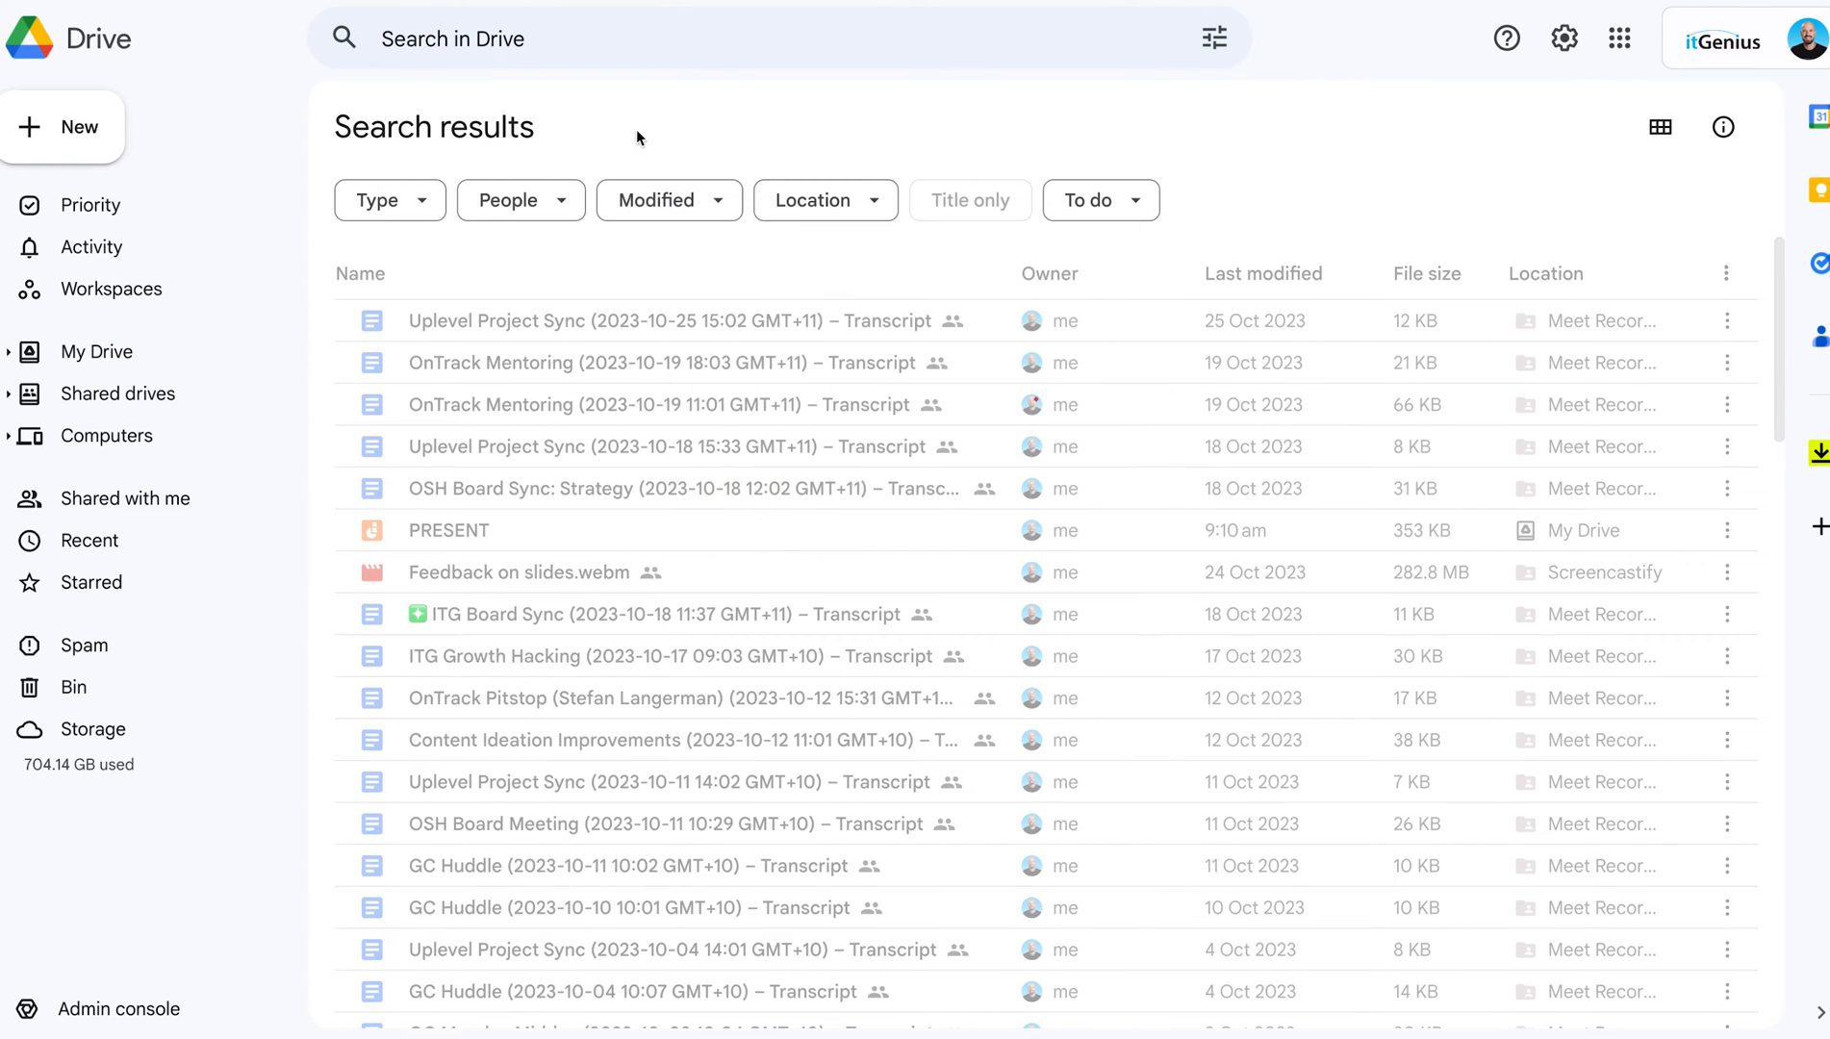
{"action": "left_click", "coordinate": [1214, 37]}
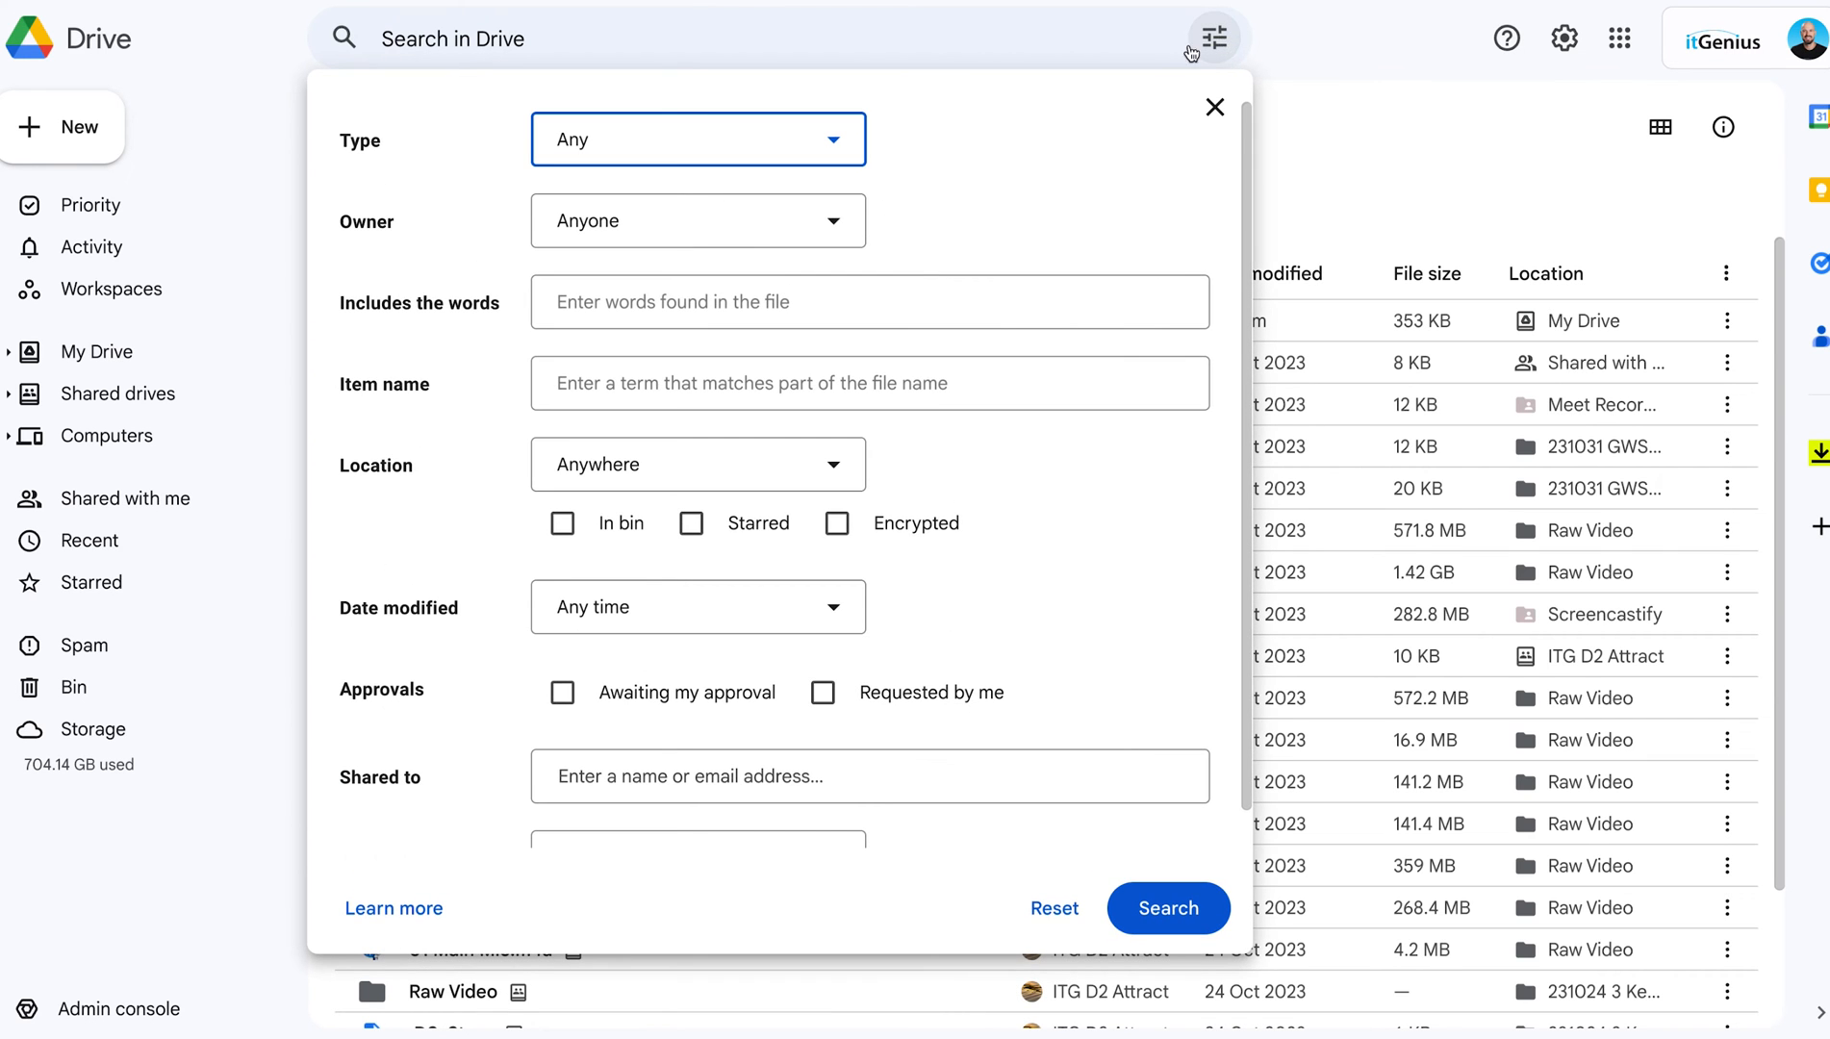
{"action": "mouse_move", "coordinate": [741, 158]}
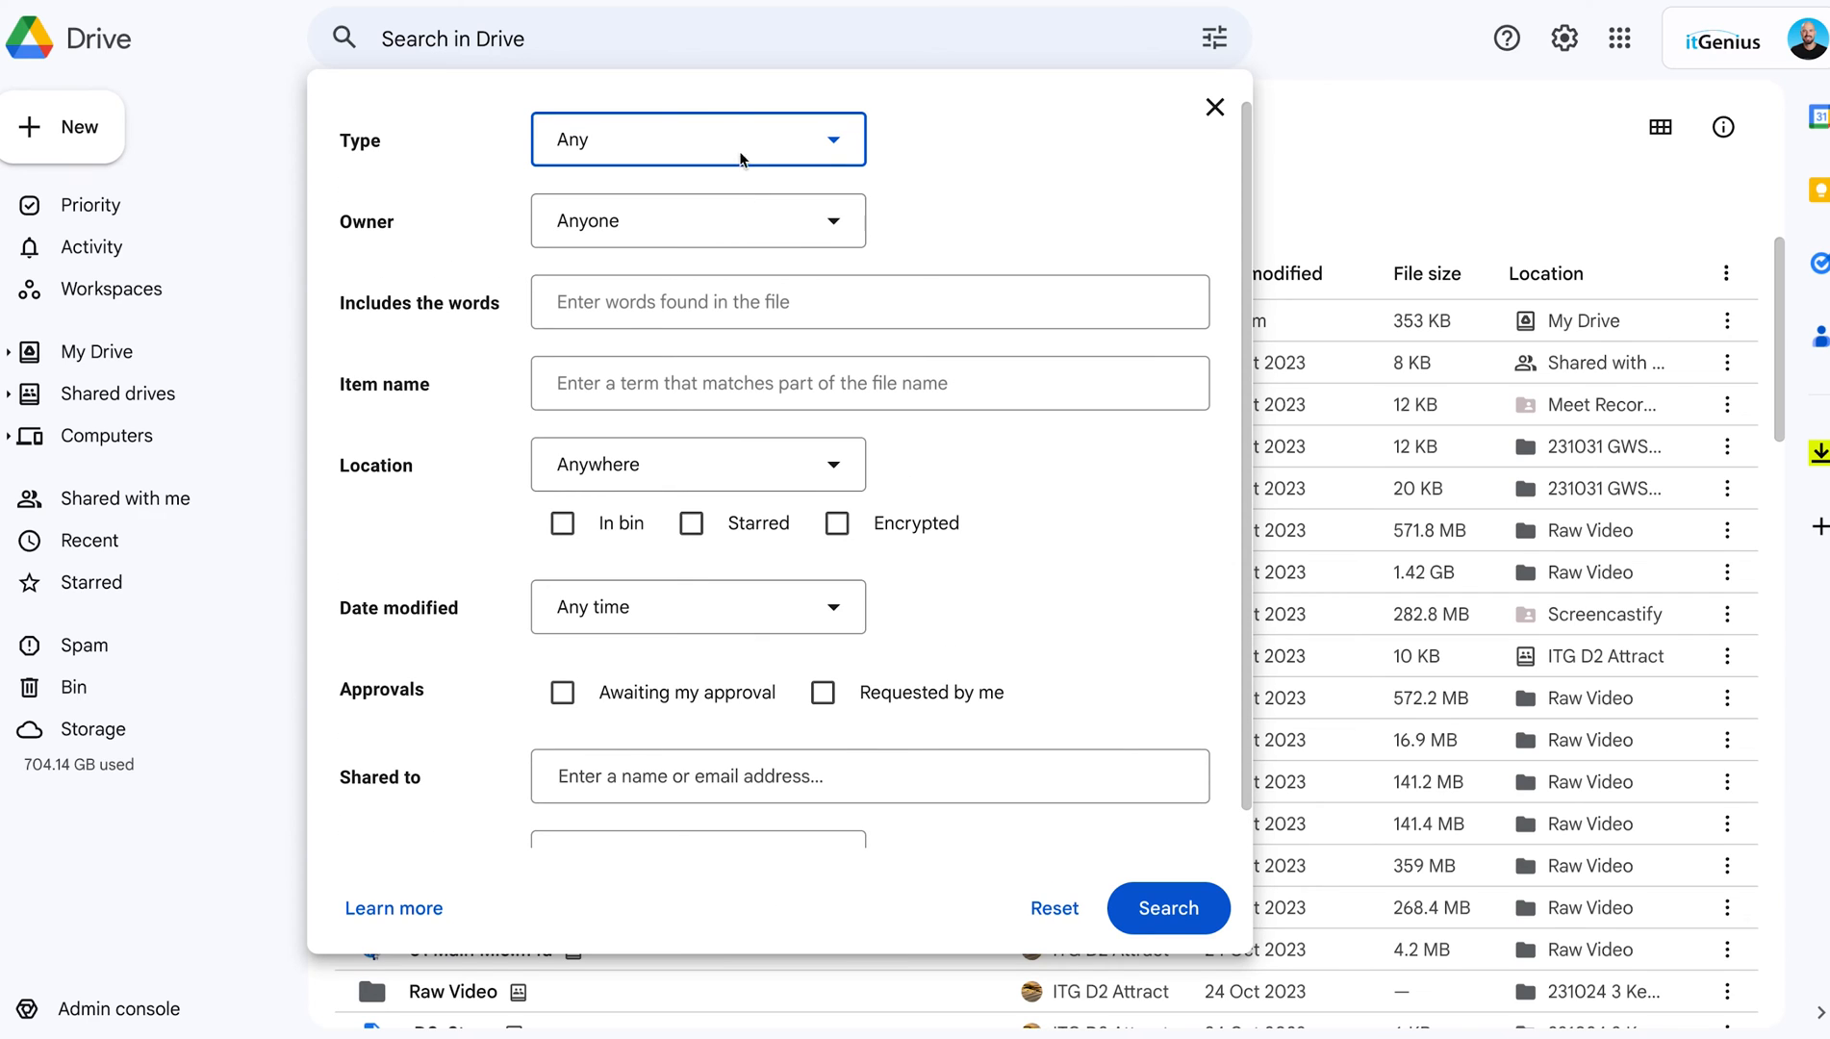
Step: Limit the advanced search to the Presentations file type
{"action": "left_click", "coordinate": [697, 139]}
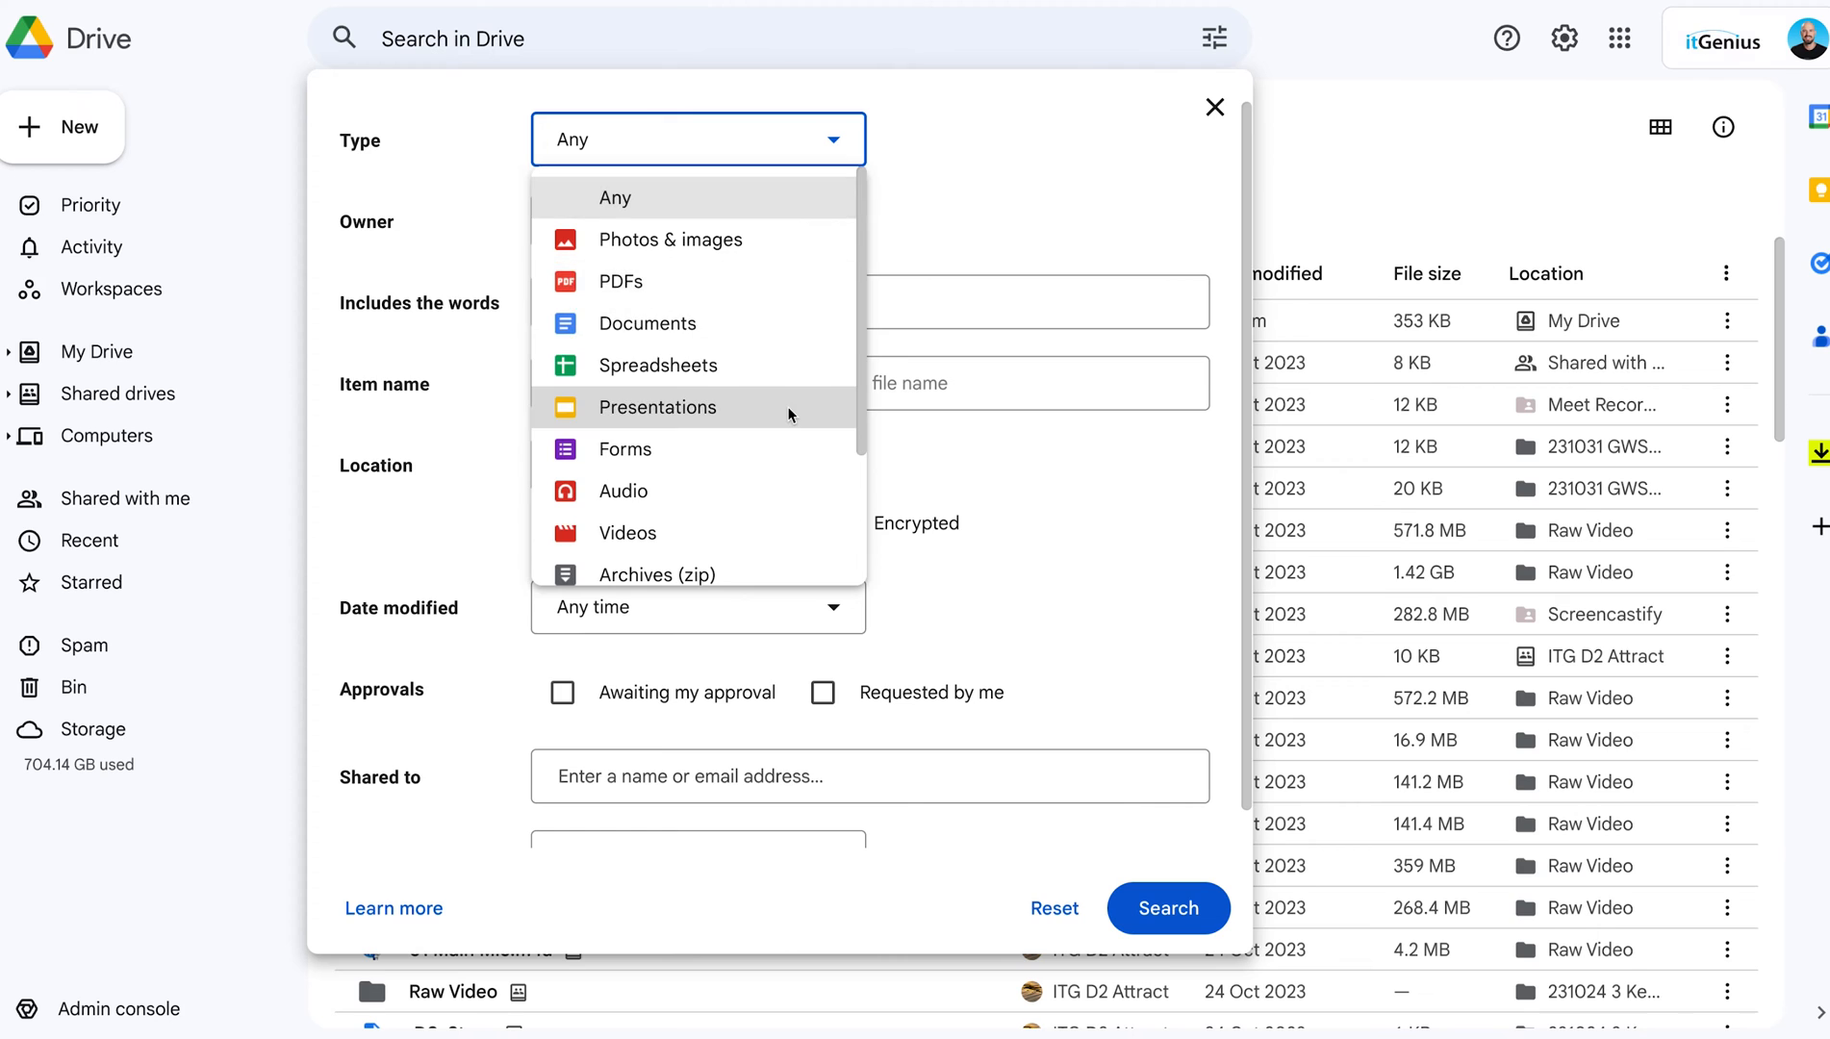
{"action": "left_click", "coordinate": [656, 406]}
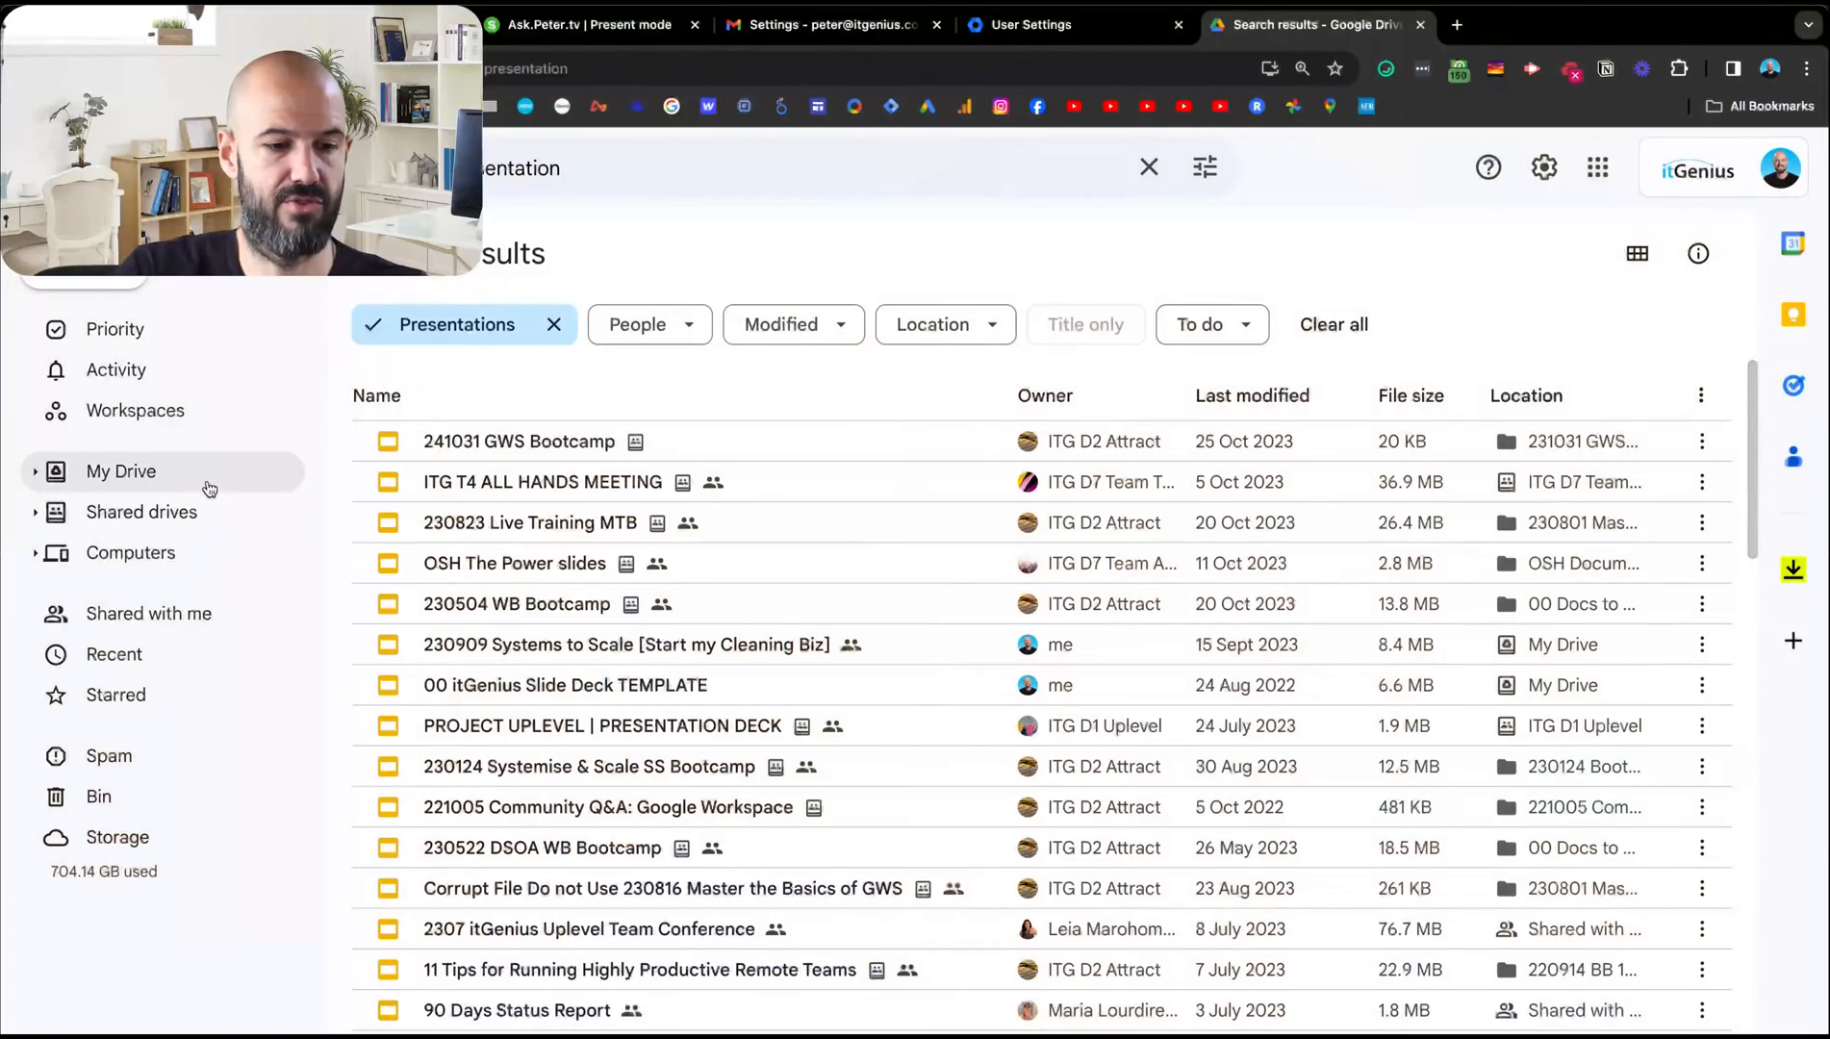
Step: Browse the Shared drives list at larger zoom and open the ITG D2 Attract drive
{"action": "left_click", "coordinate": [140, 512]}
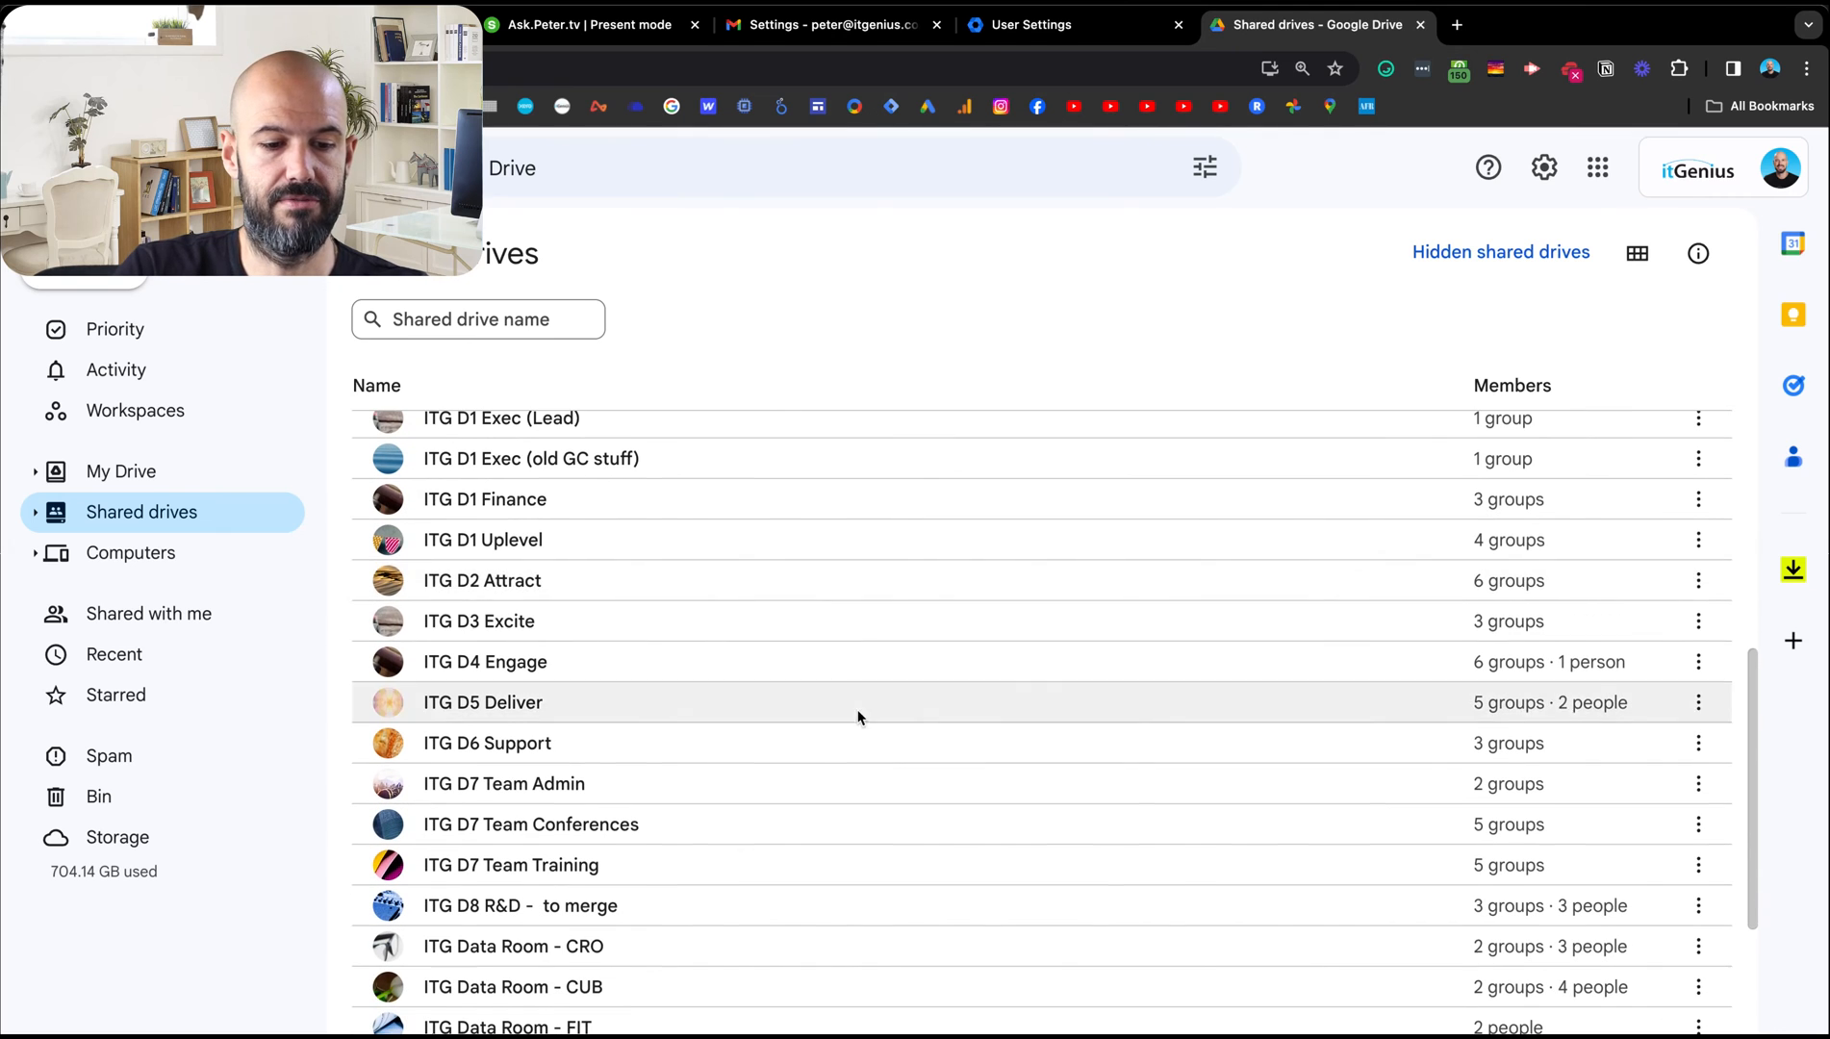
{"action": "key", "text": "ctrl+plus"}
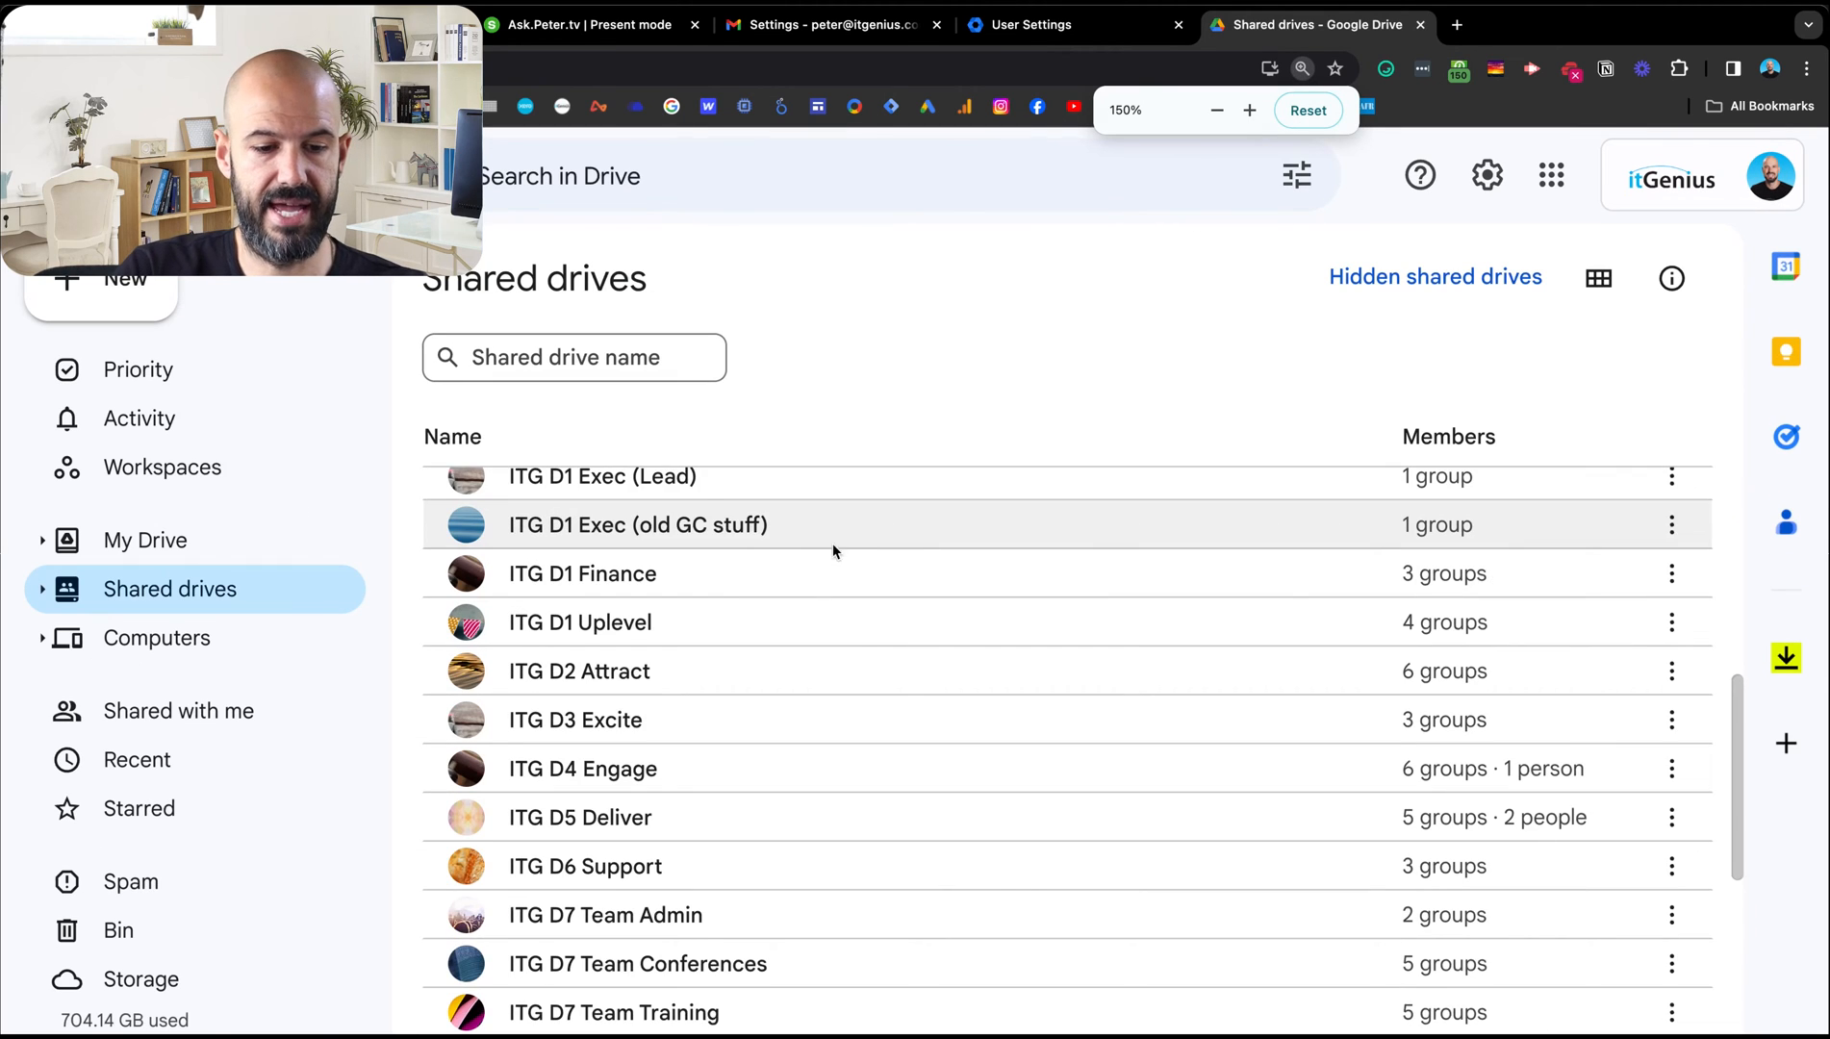
{"action": "scroll", "scroll_direction": "down", "scroll_amount": 3}
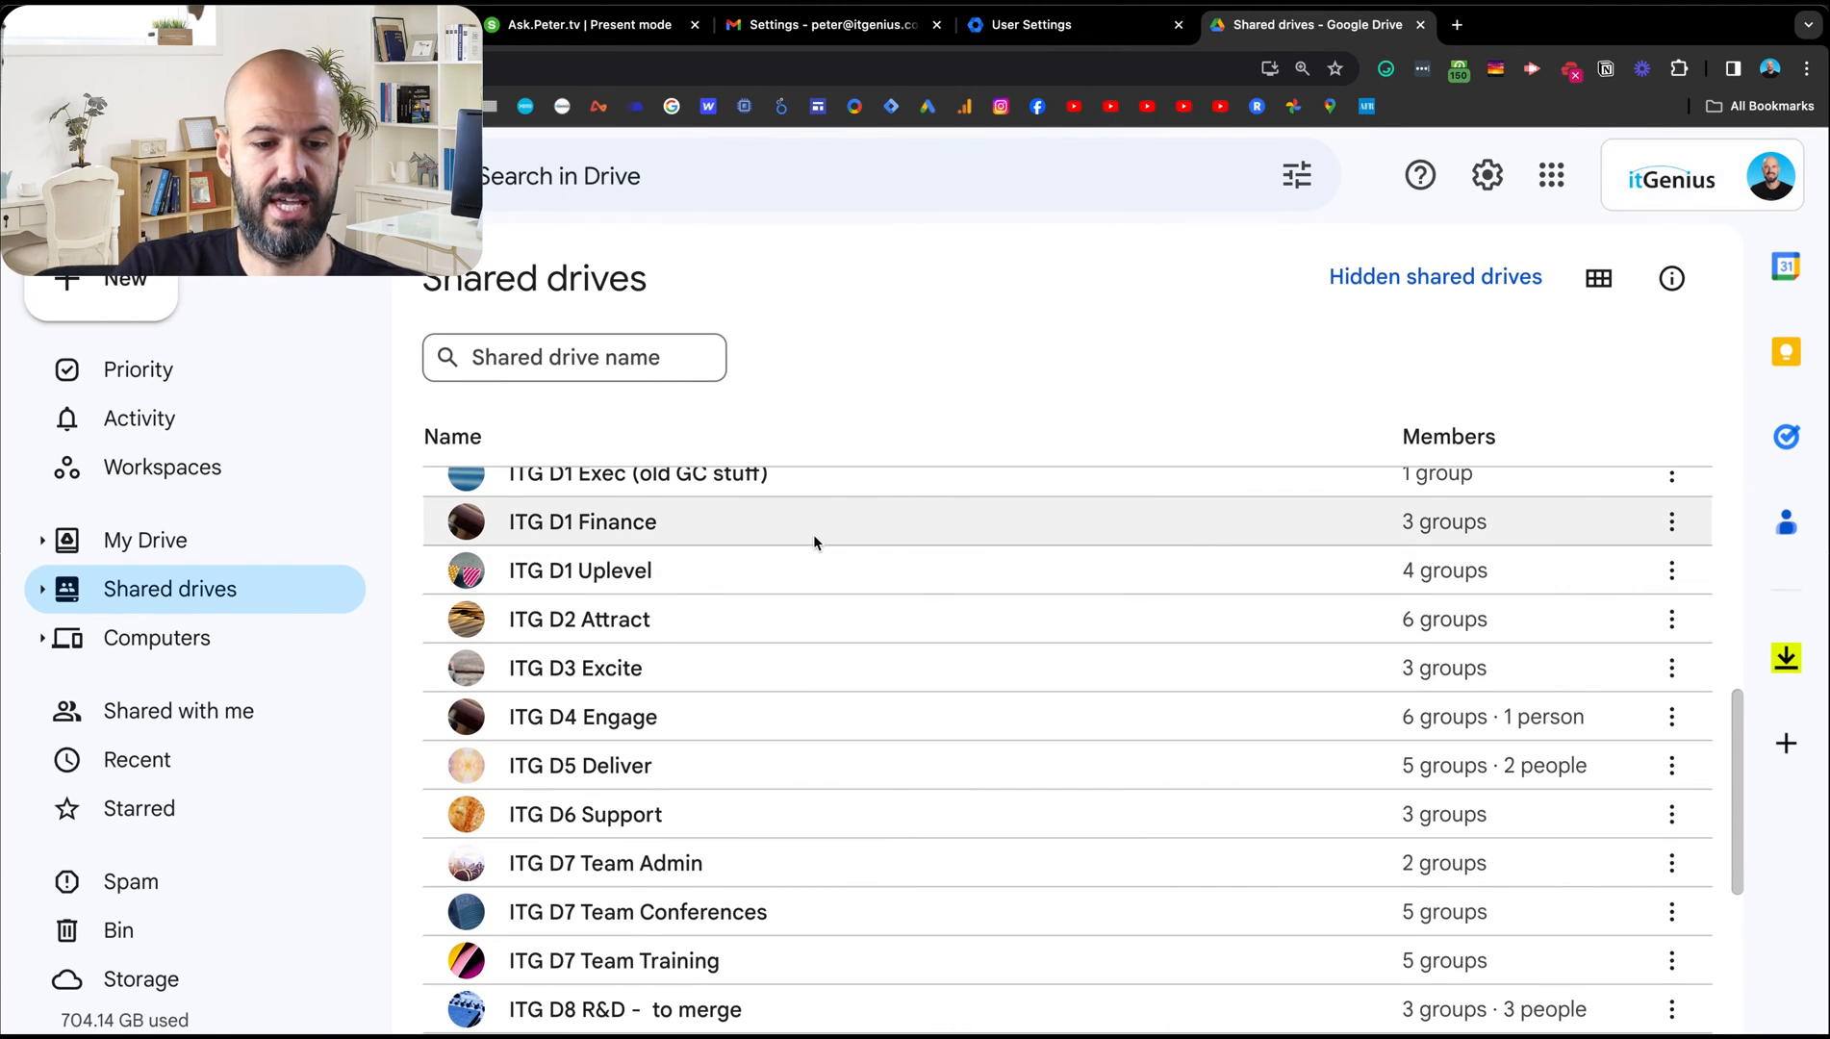
{"action": "mouse_move", "coordinate": [799, 571]}
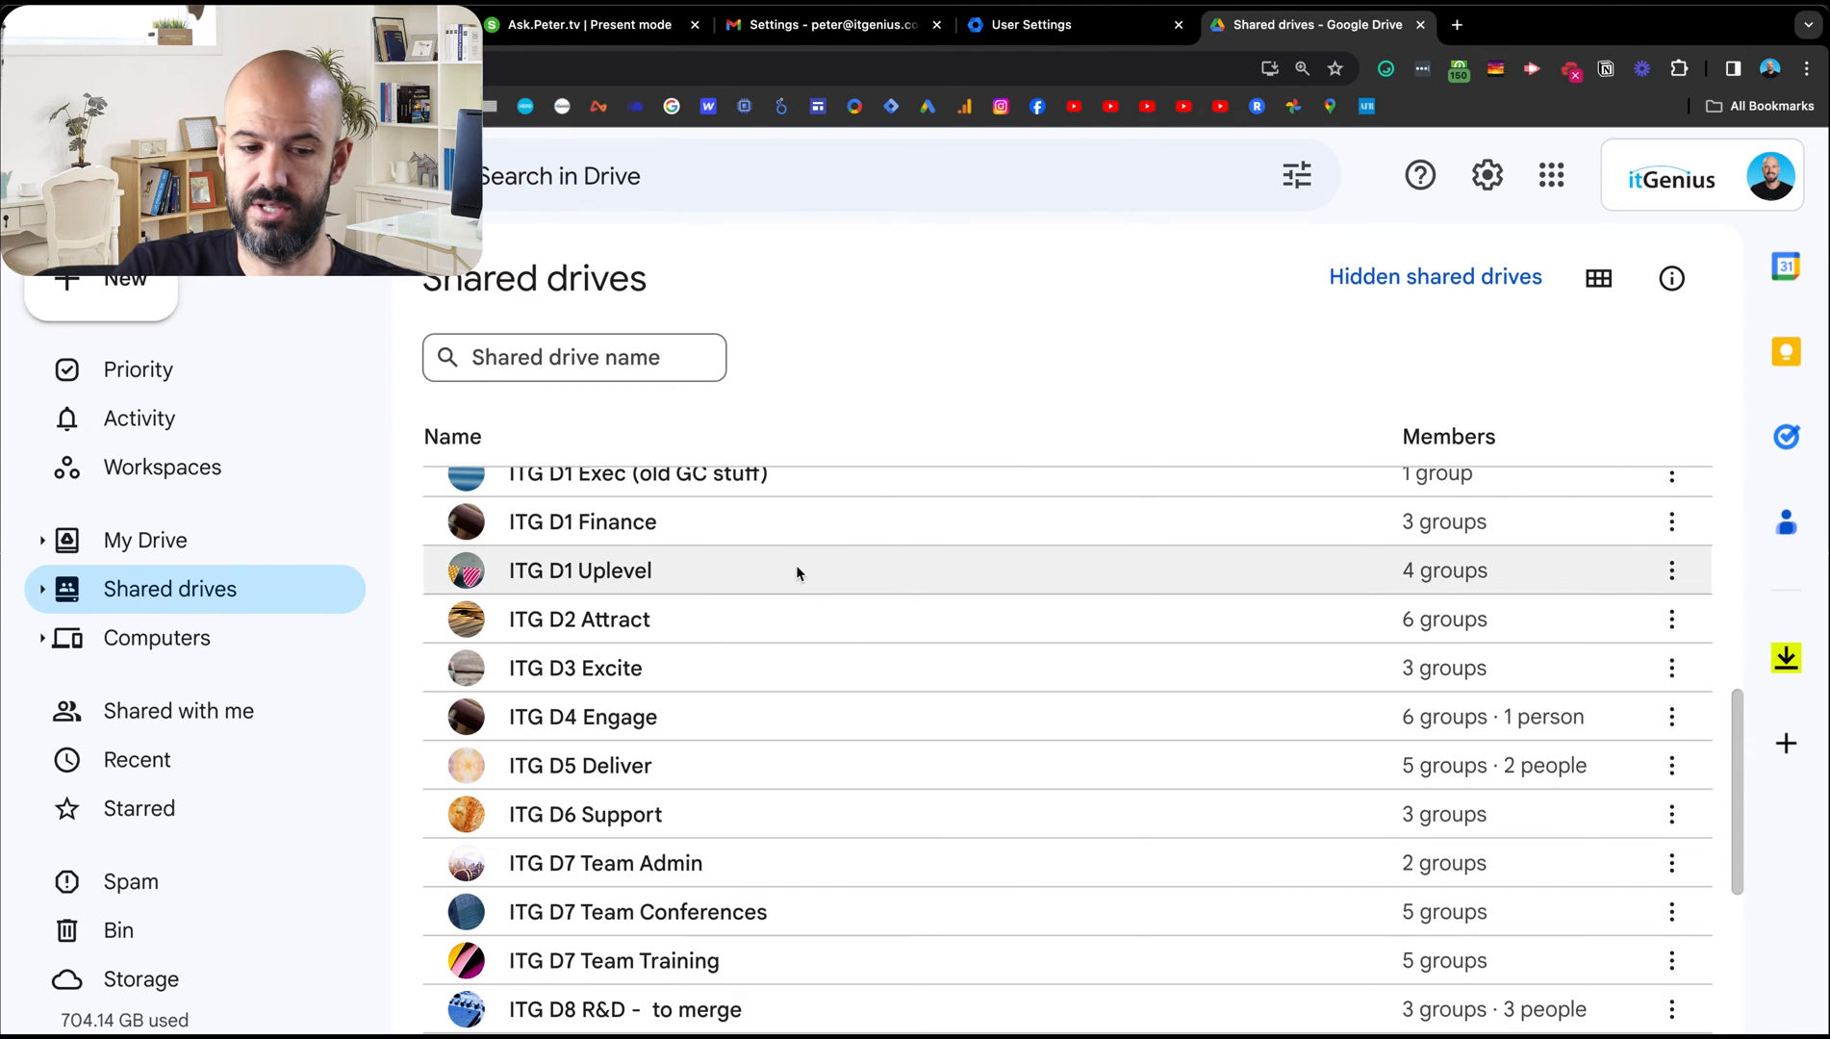
{"action": "scroll", "scroll_direction": "down", "scroll_amount": 3}
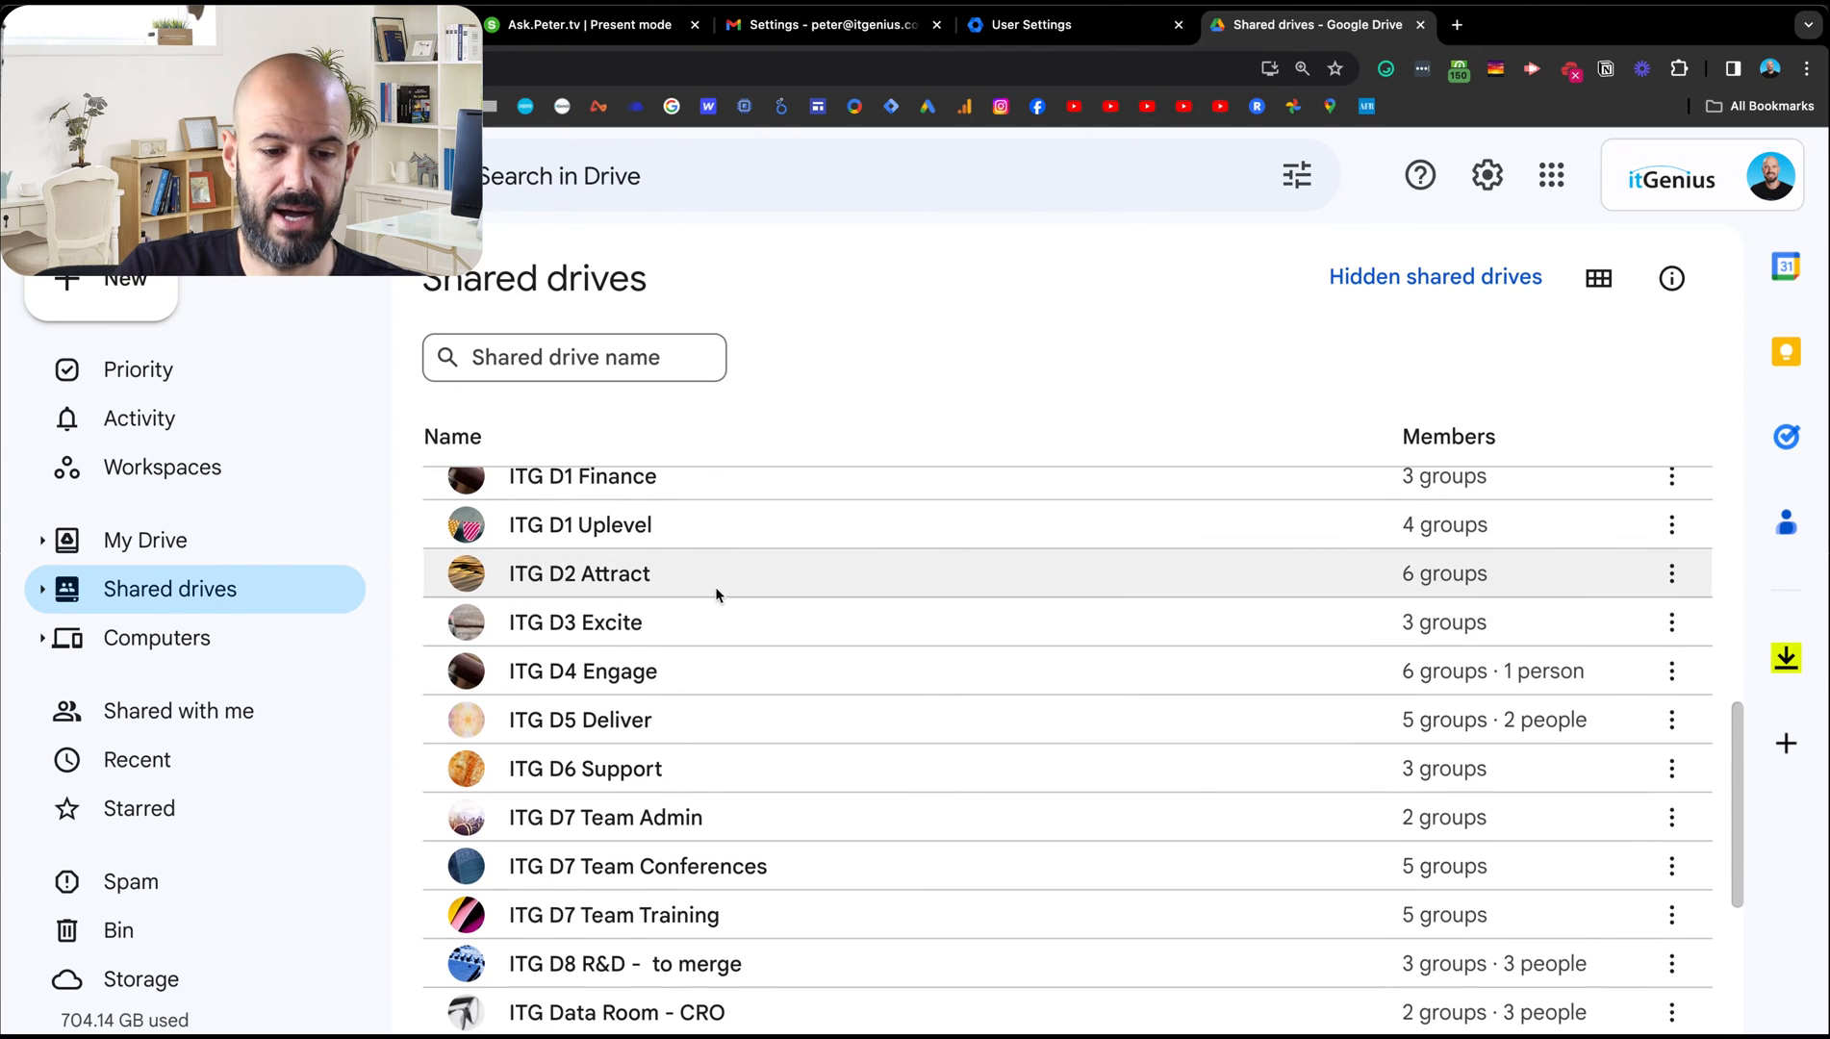
{"action": "mouse_move", "coordinate": [717, 669]}
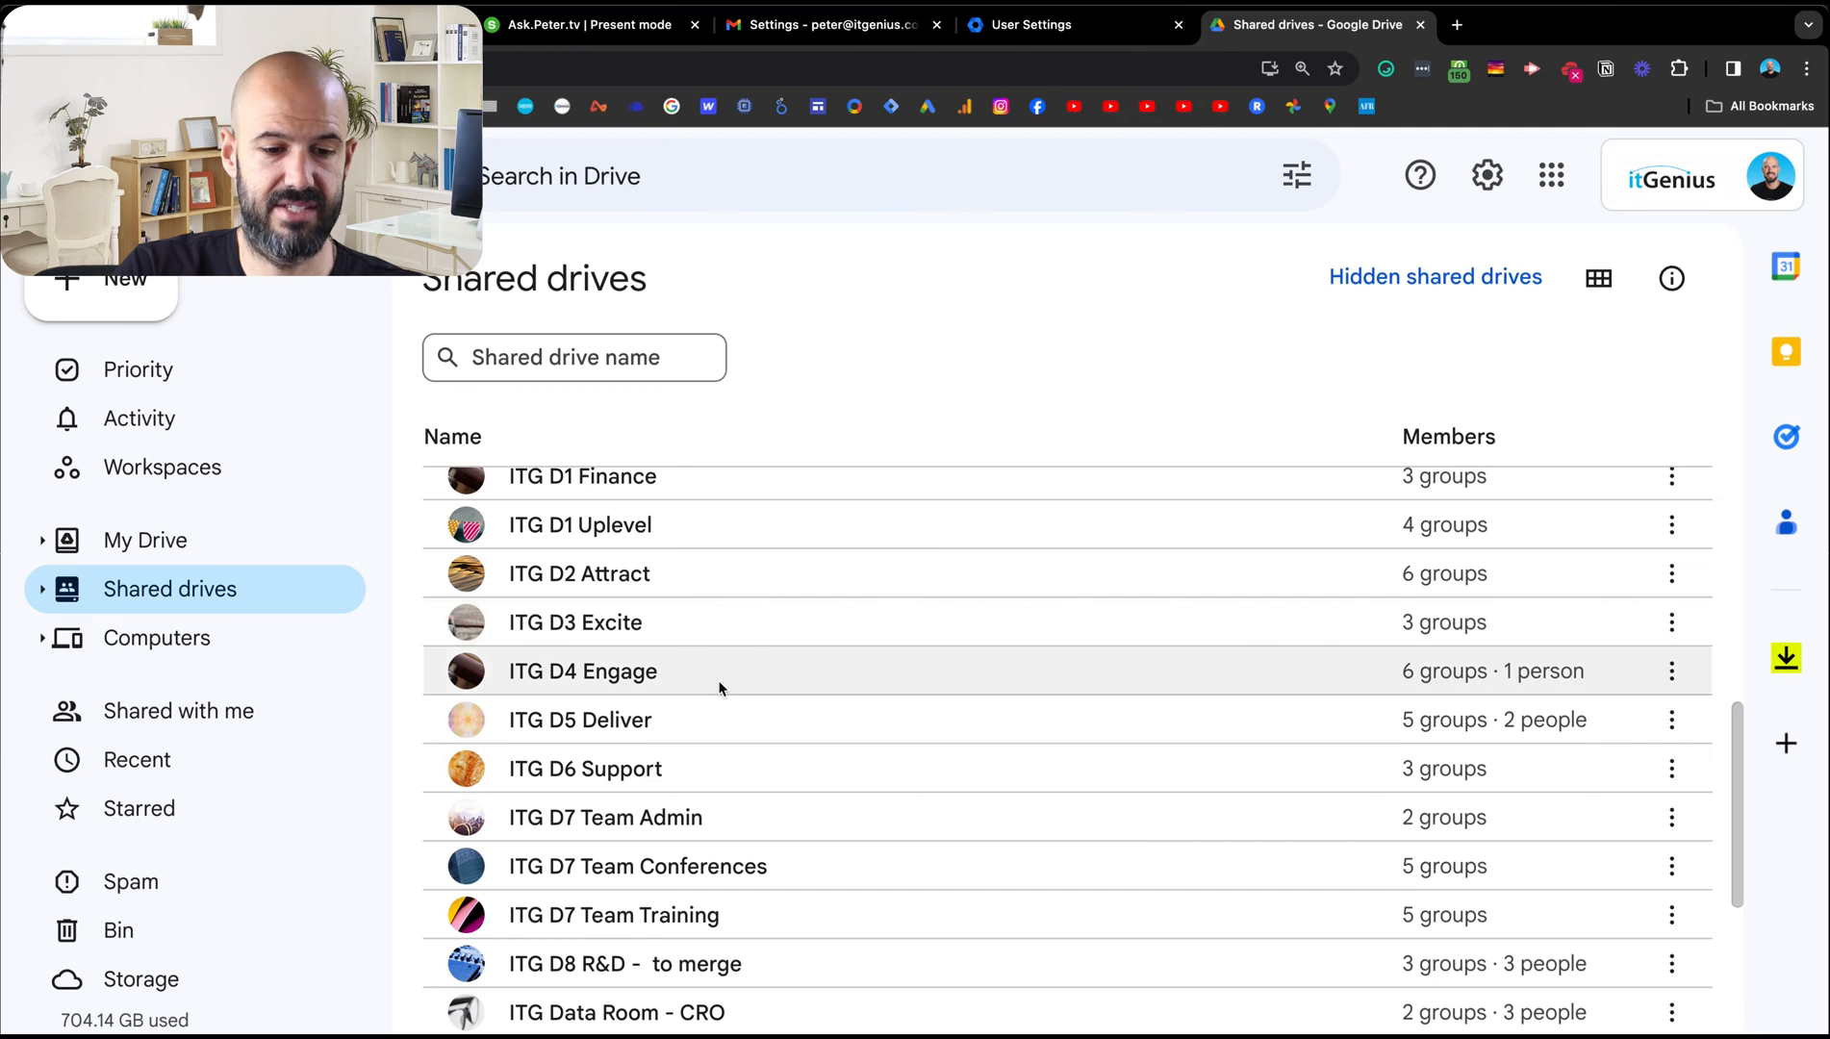
{"action": "scroll", "scroll_direction": "down", "scroll_amount": 3}
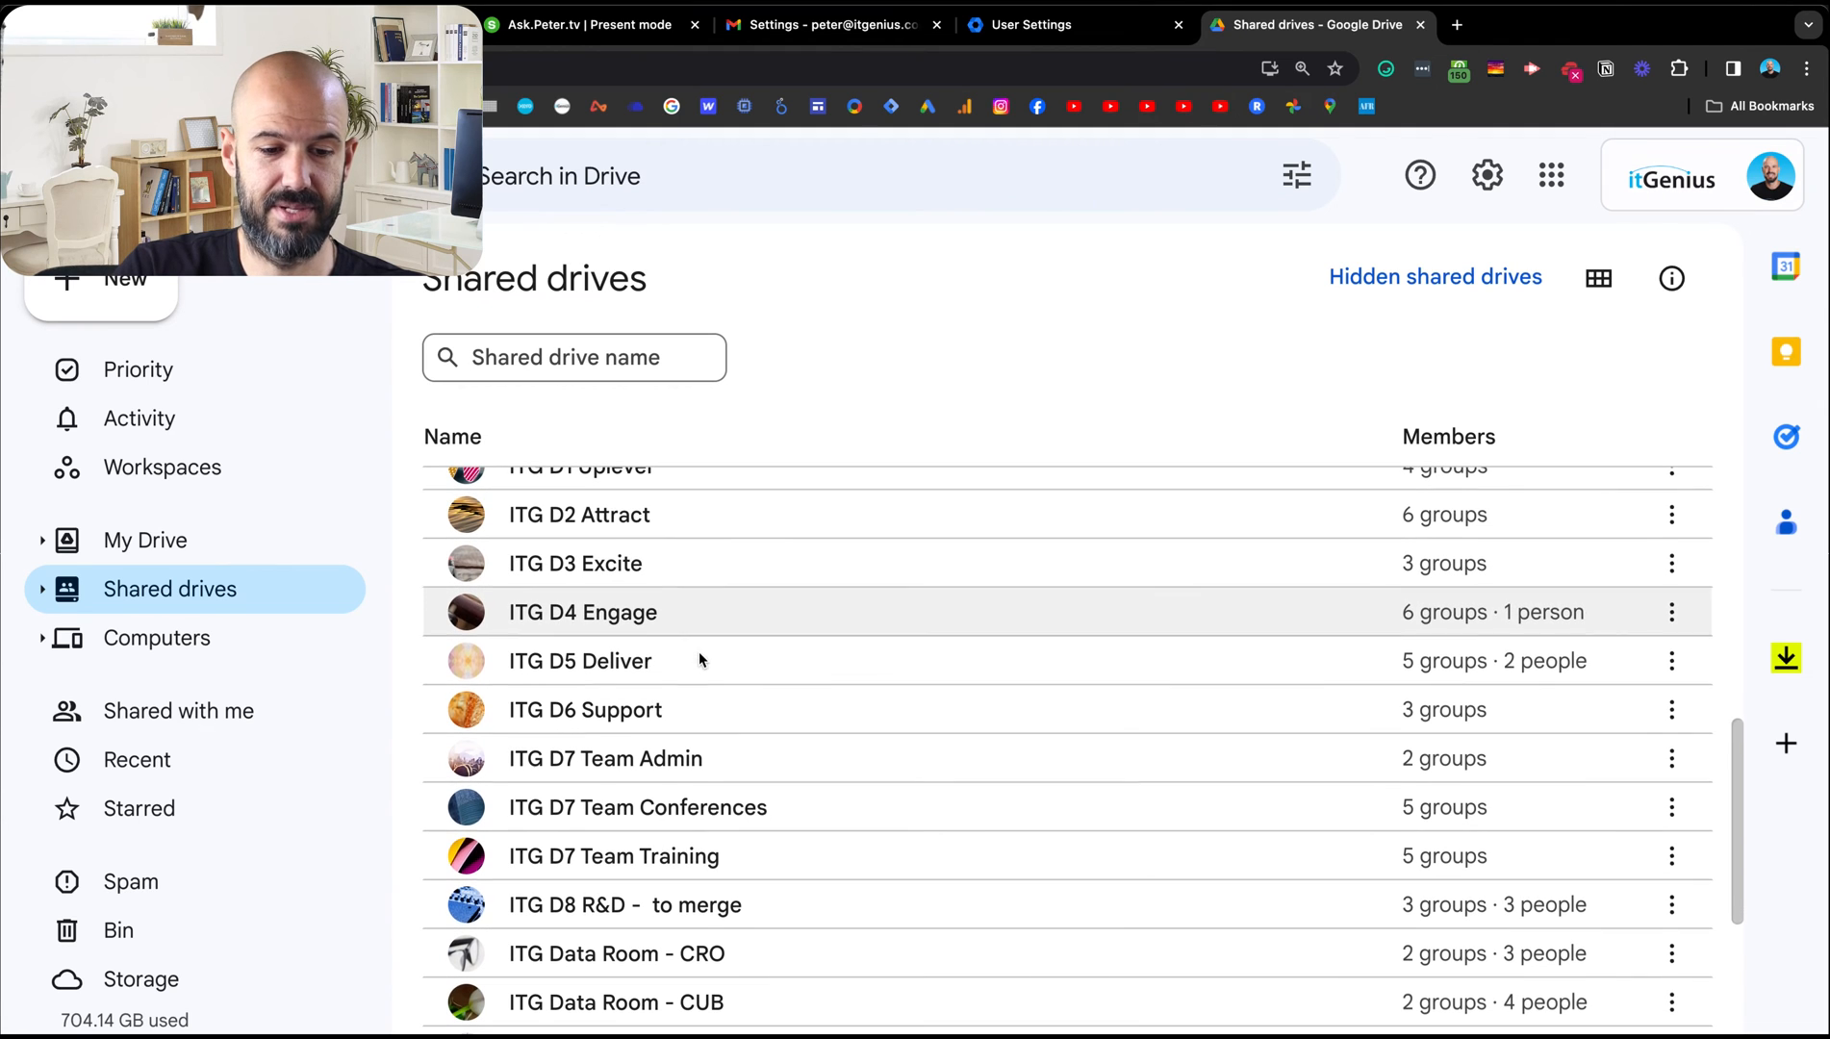
{"action": "mouse_move", "coordinate": [700, 710]}
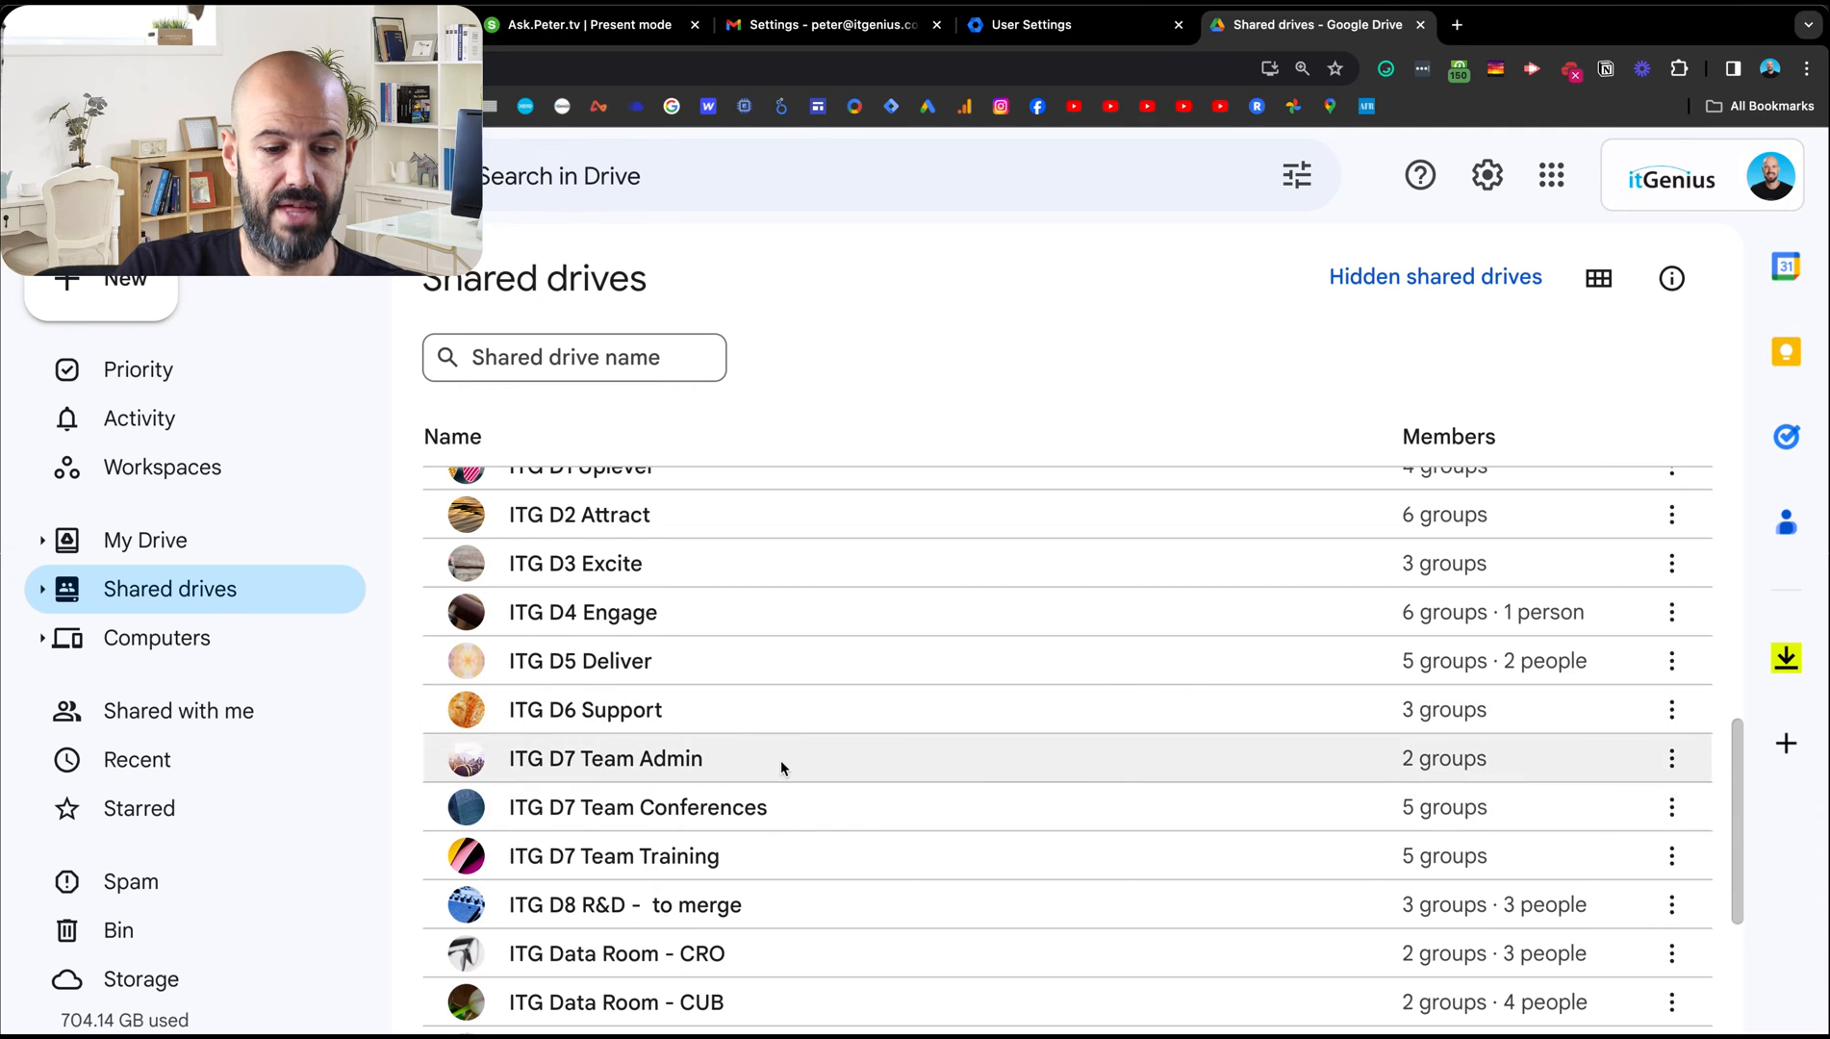
{"action": "mouse_move", "coordinate": [808, 860]}
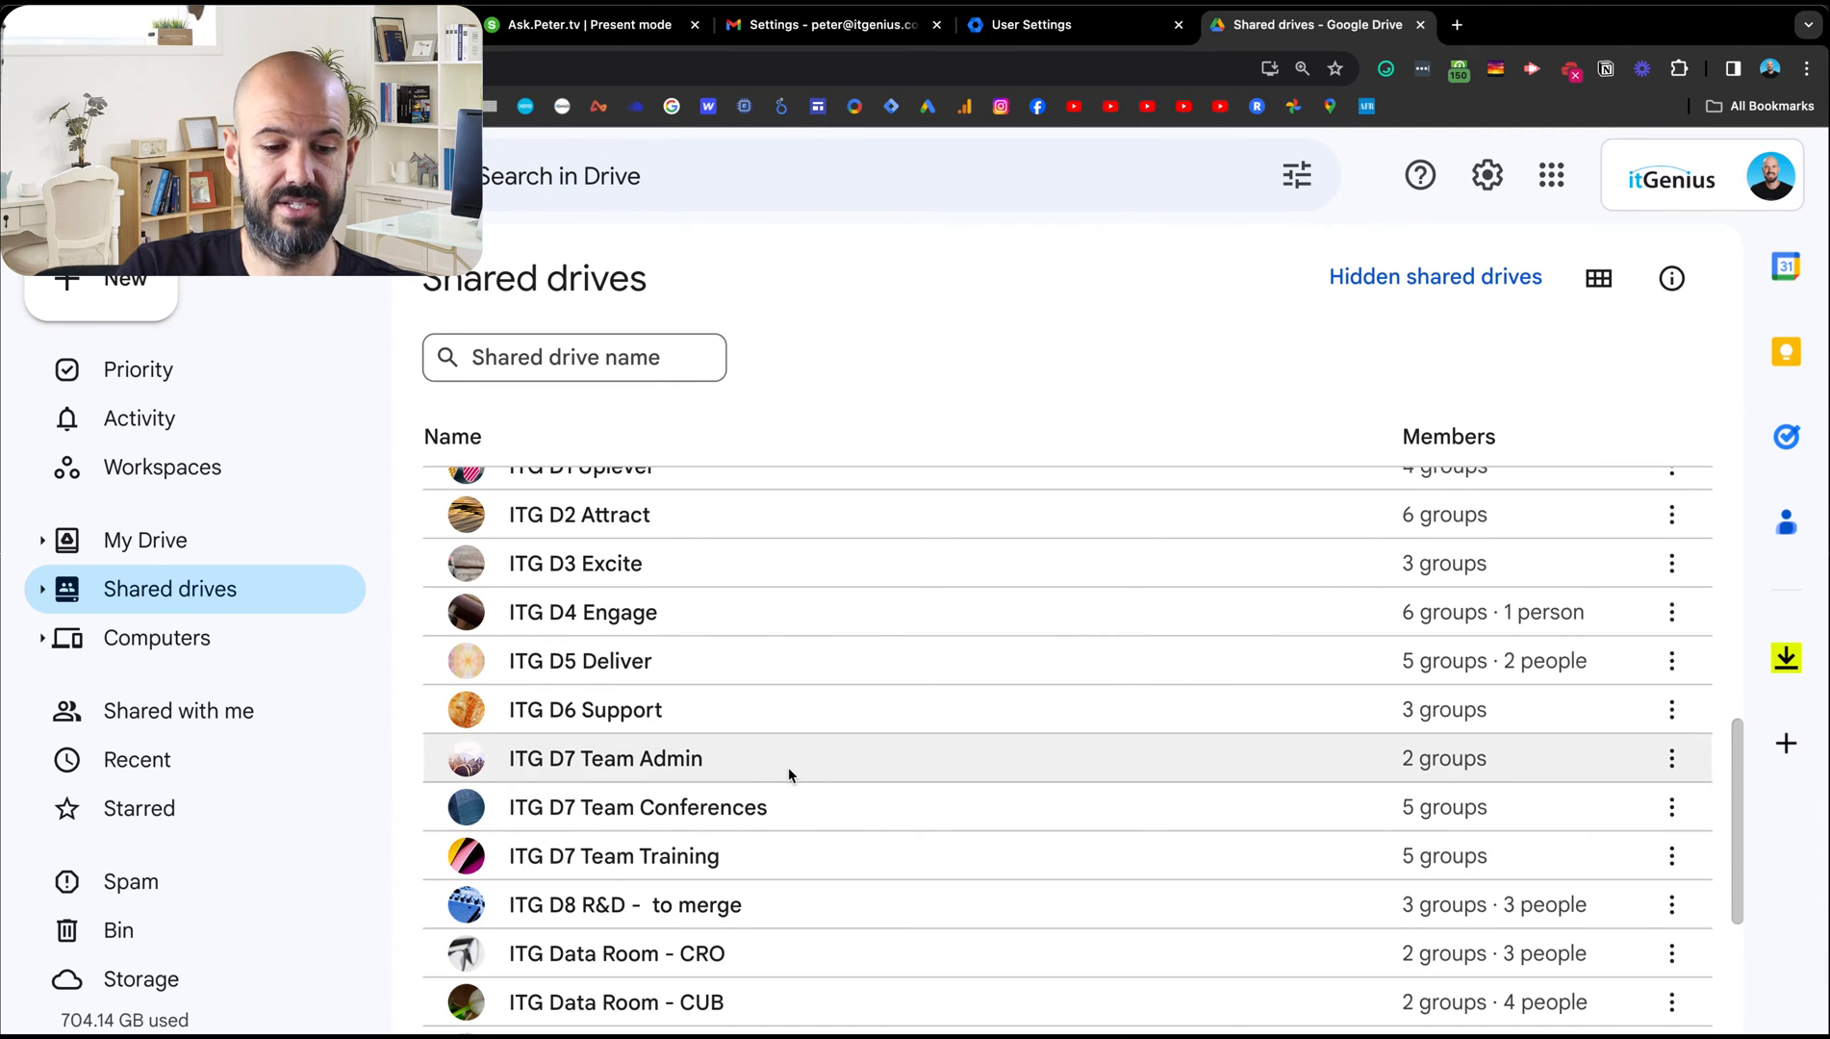
{"action": "mouse_move", "coordinate": [818, 806]}
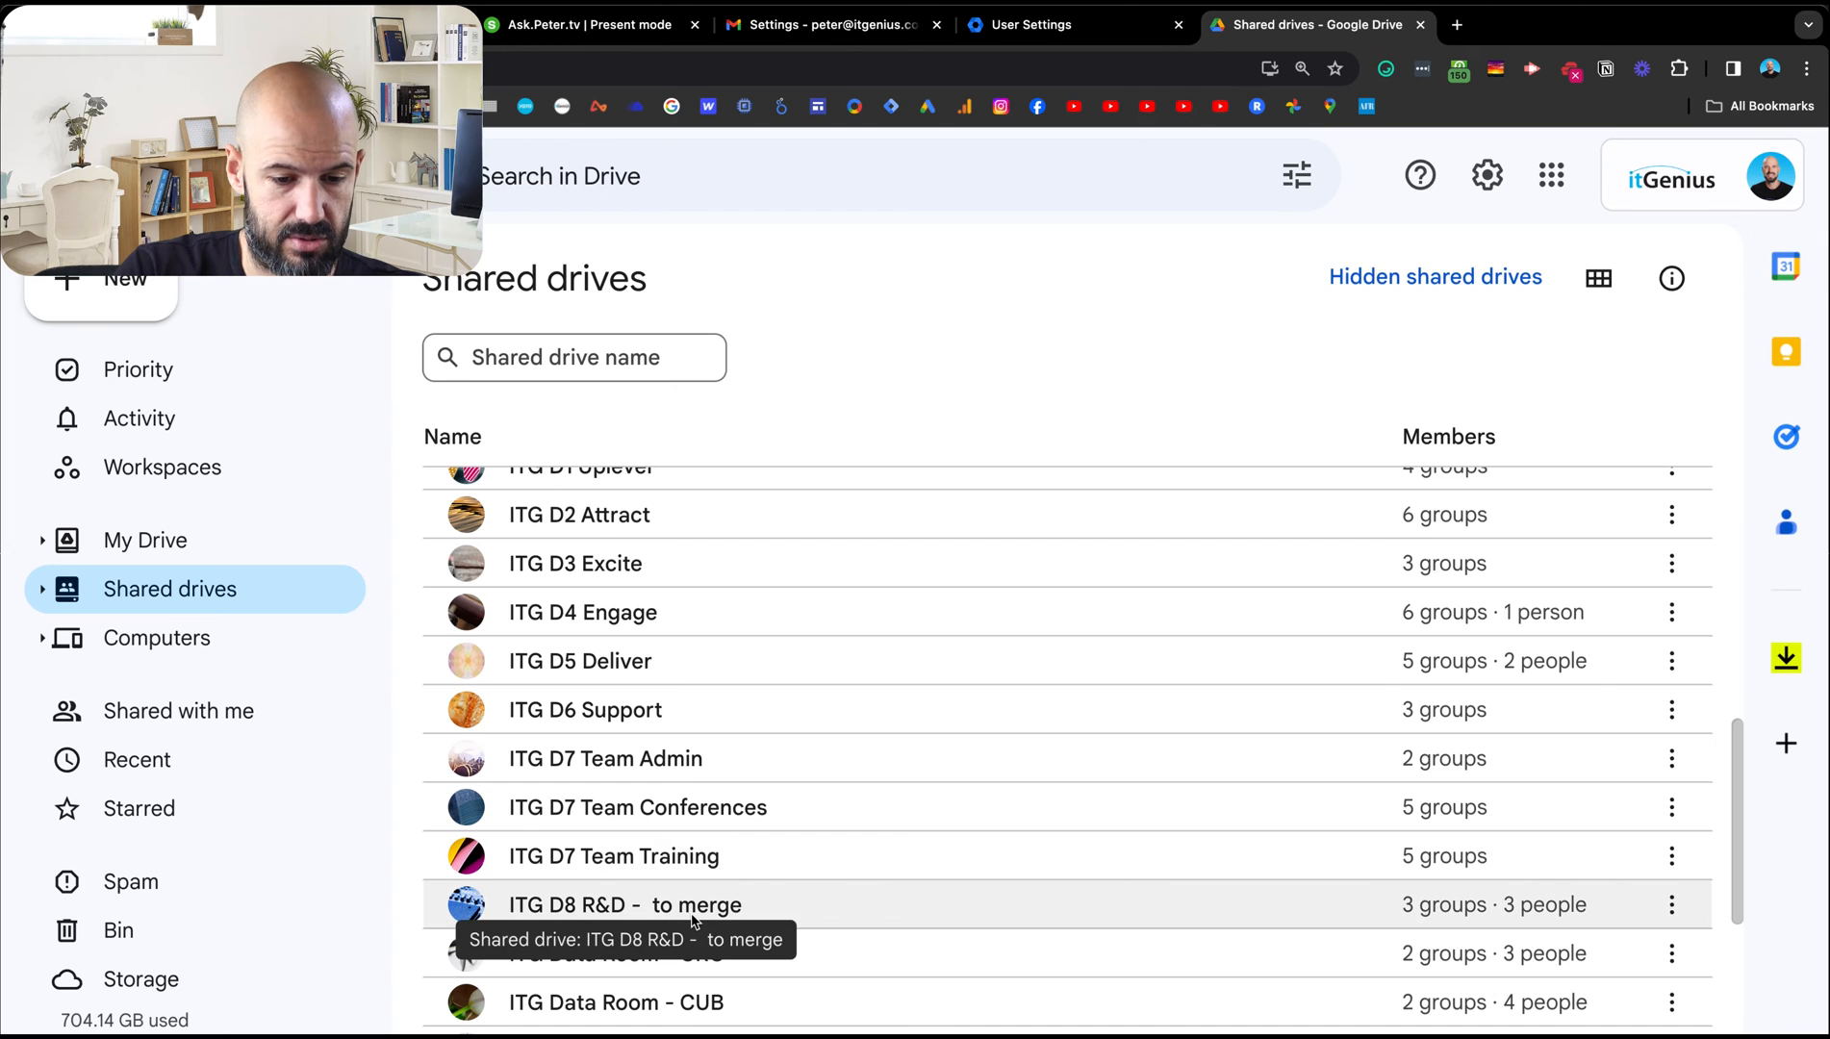
{"action": "mouse_move", "coordinate": [818, 895]}
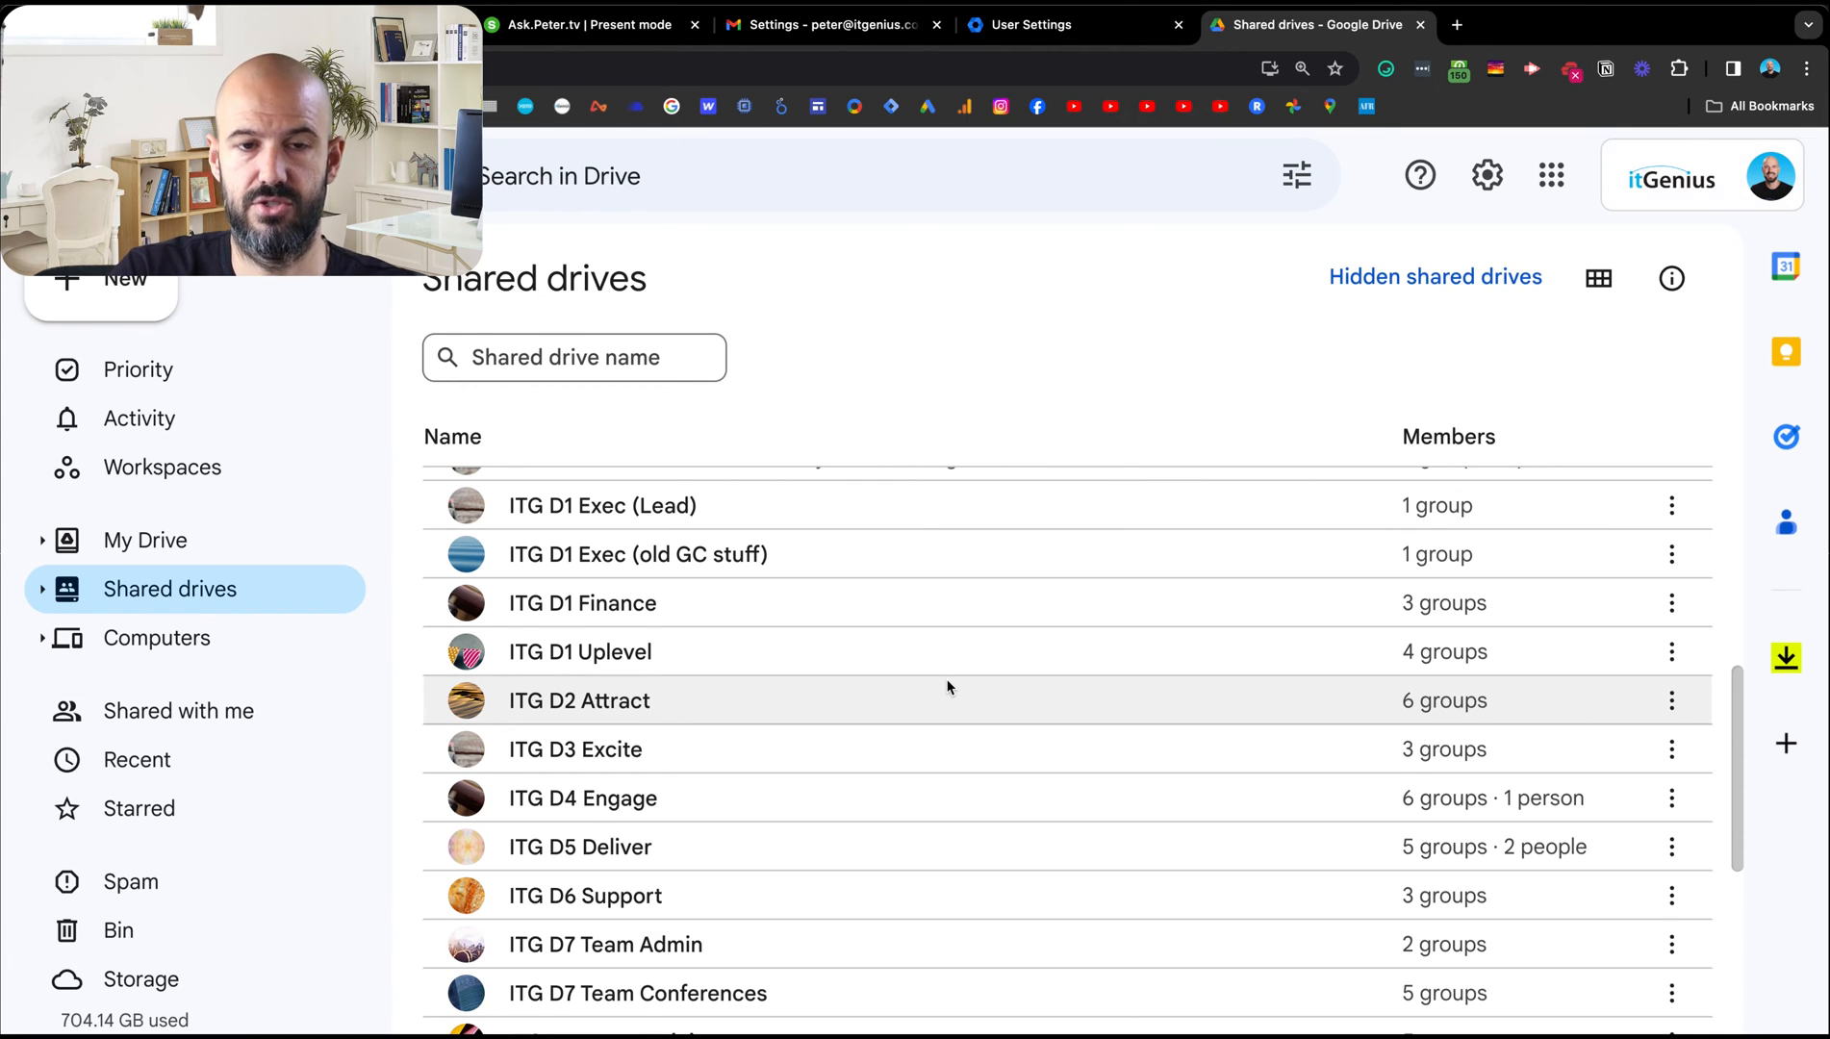
{"action": "double_click", "coordinate": [579, 700]}
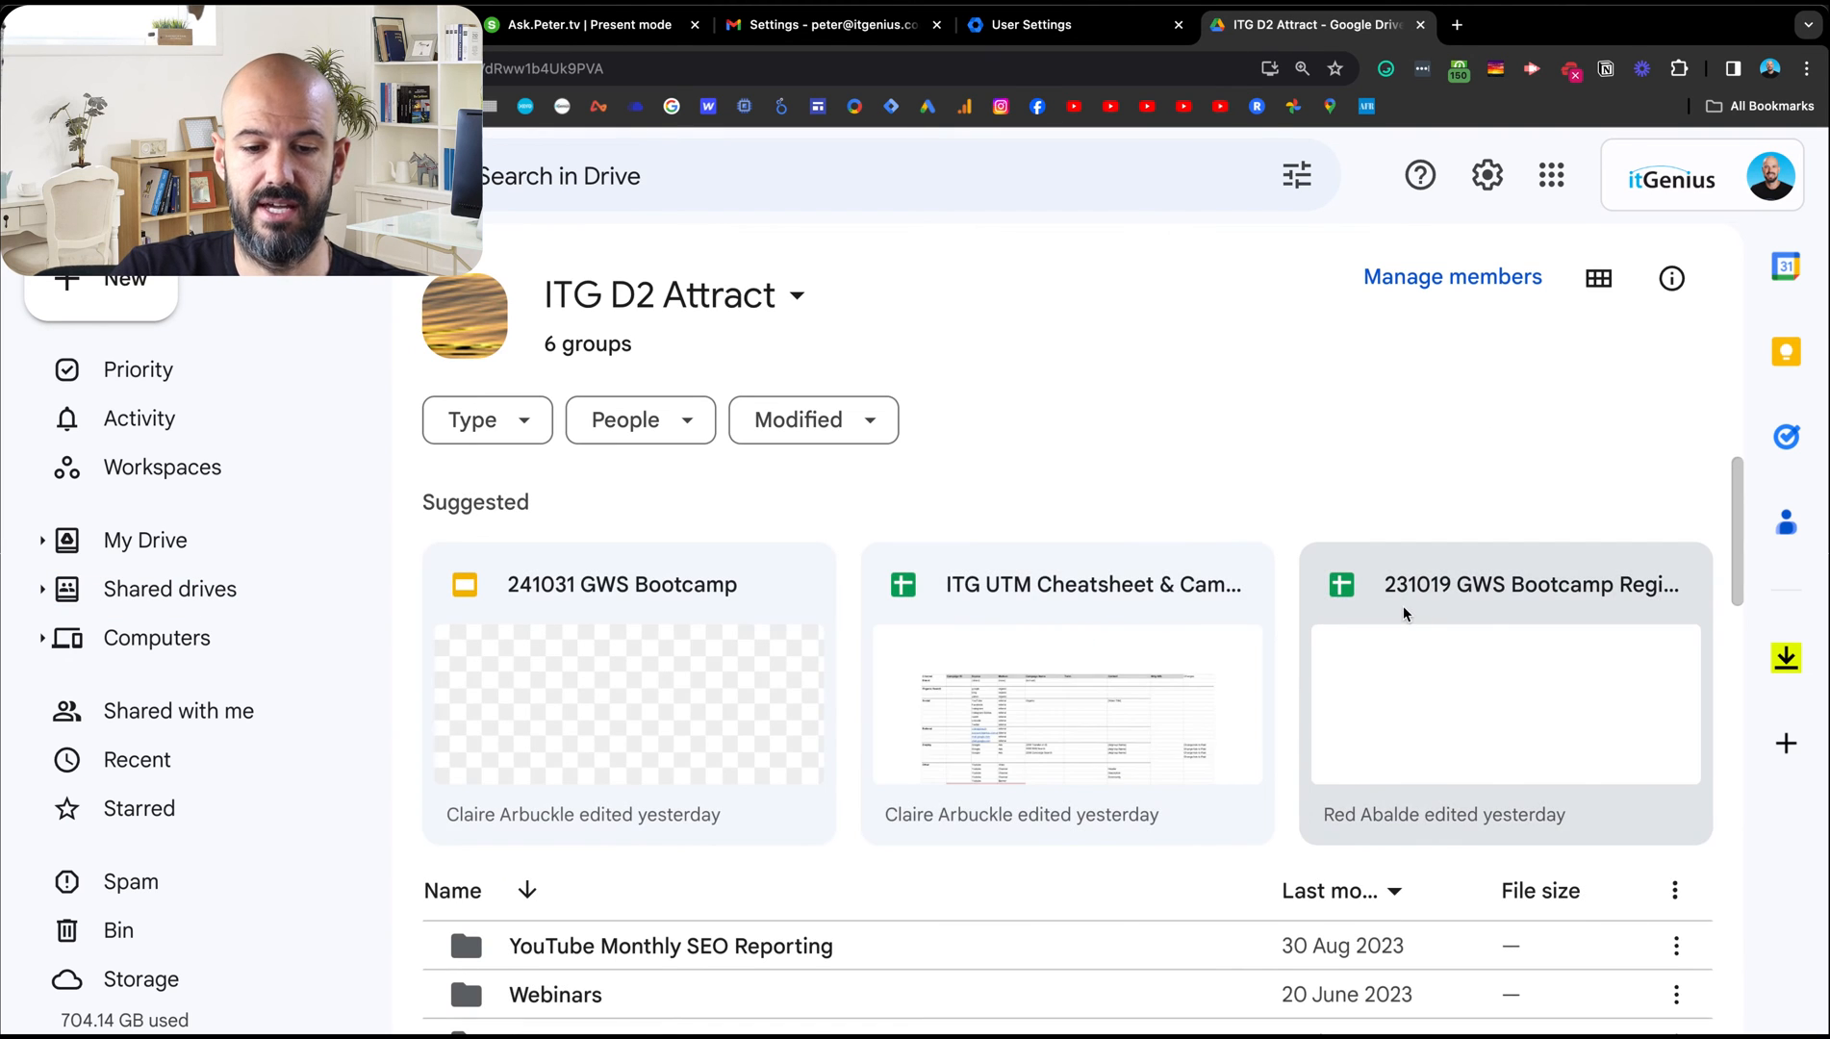
Step: Scroll down through the ITG D2 Attract drive's spreadsheets, PDFs and documents
{"action": "scroll", "scroll_direction": "down", "scroll_amount": 3}
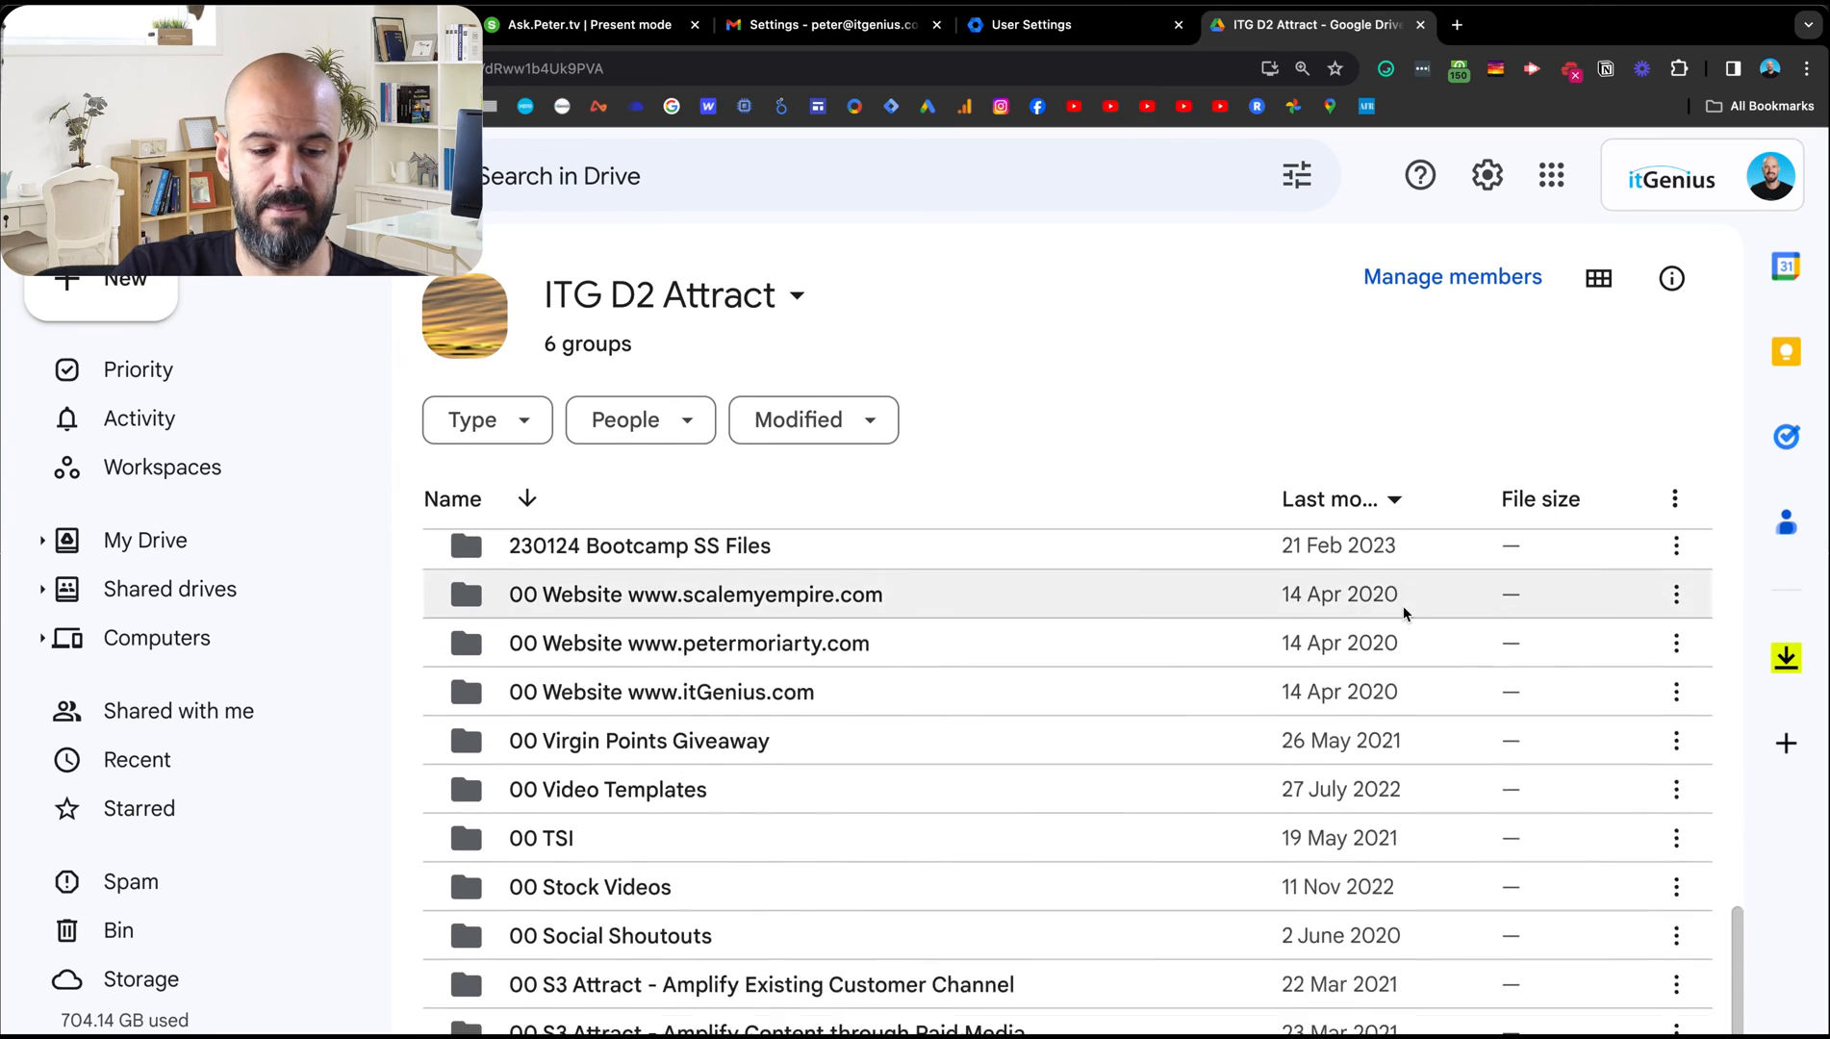
{"action": "scroll", "scroll_direction": "down", "scroll_amount": 3}
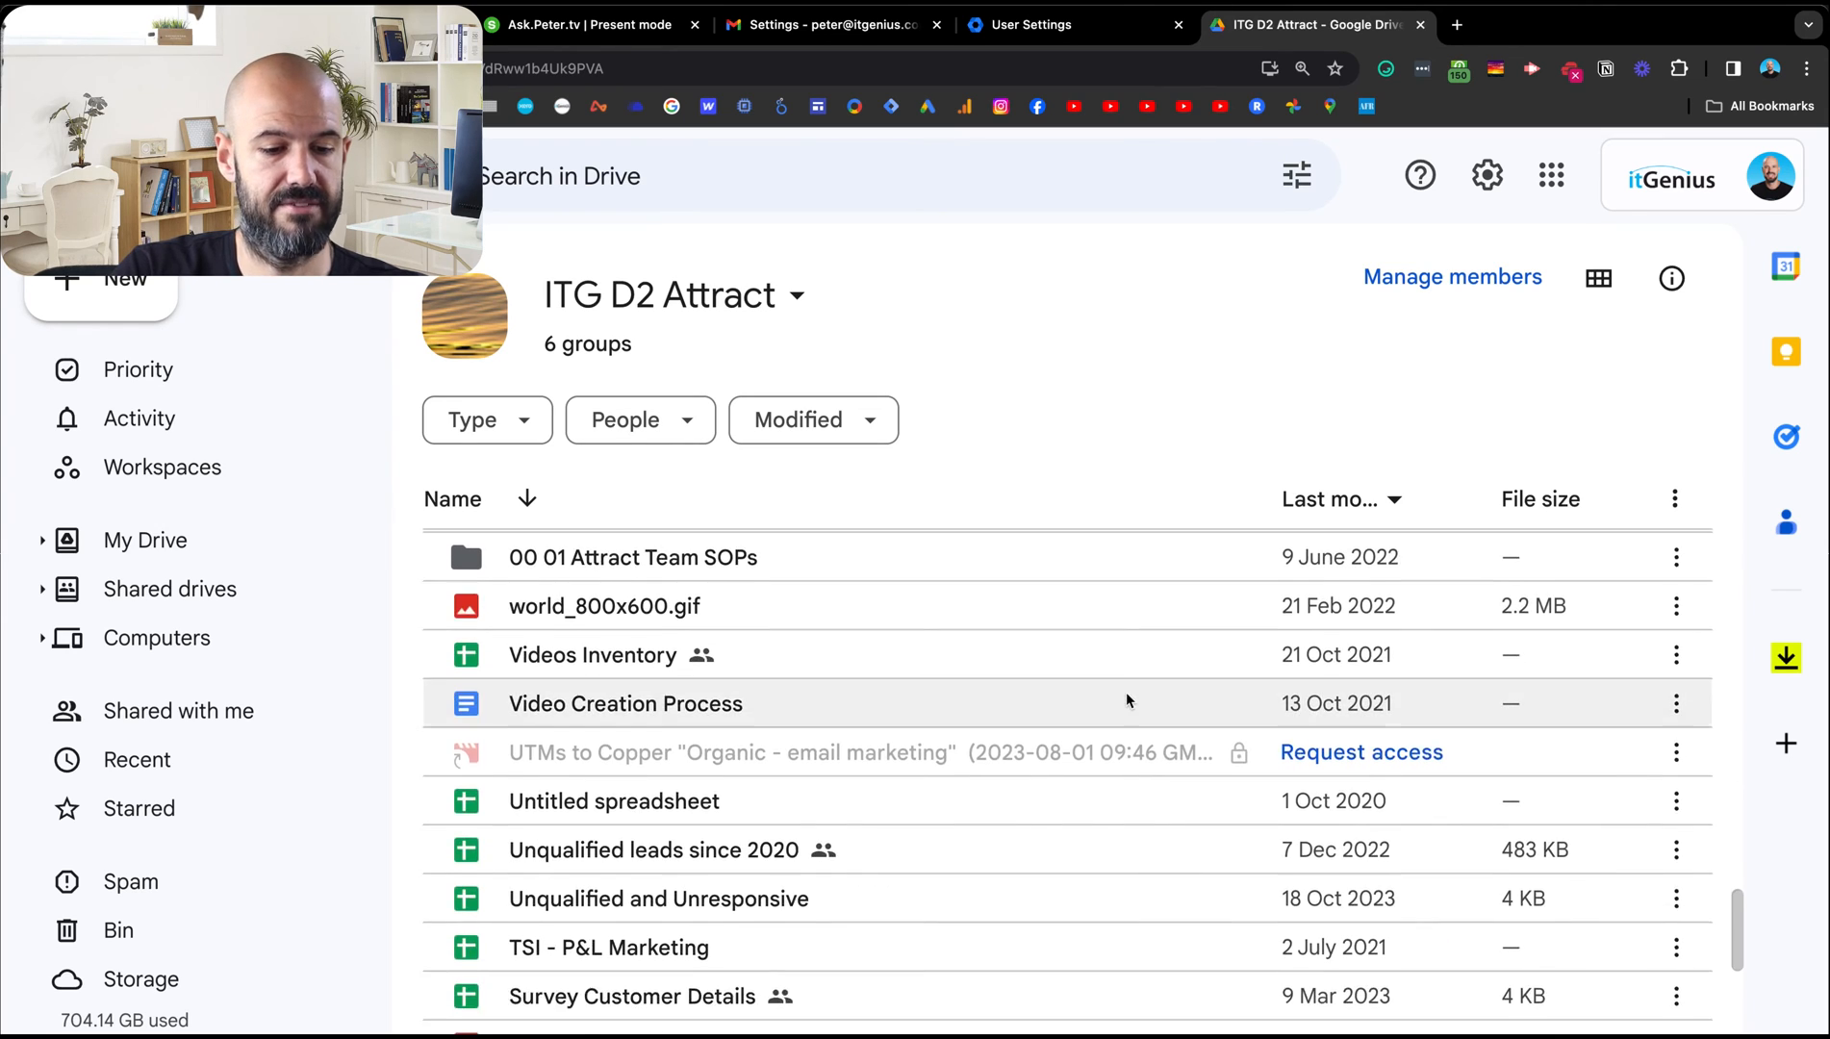
{"action": "scroll", "scroll_direction": "down", "scroll_amount": 3}
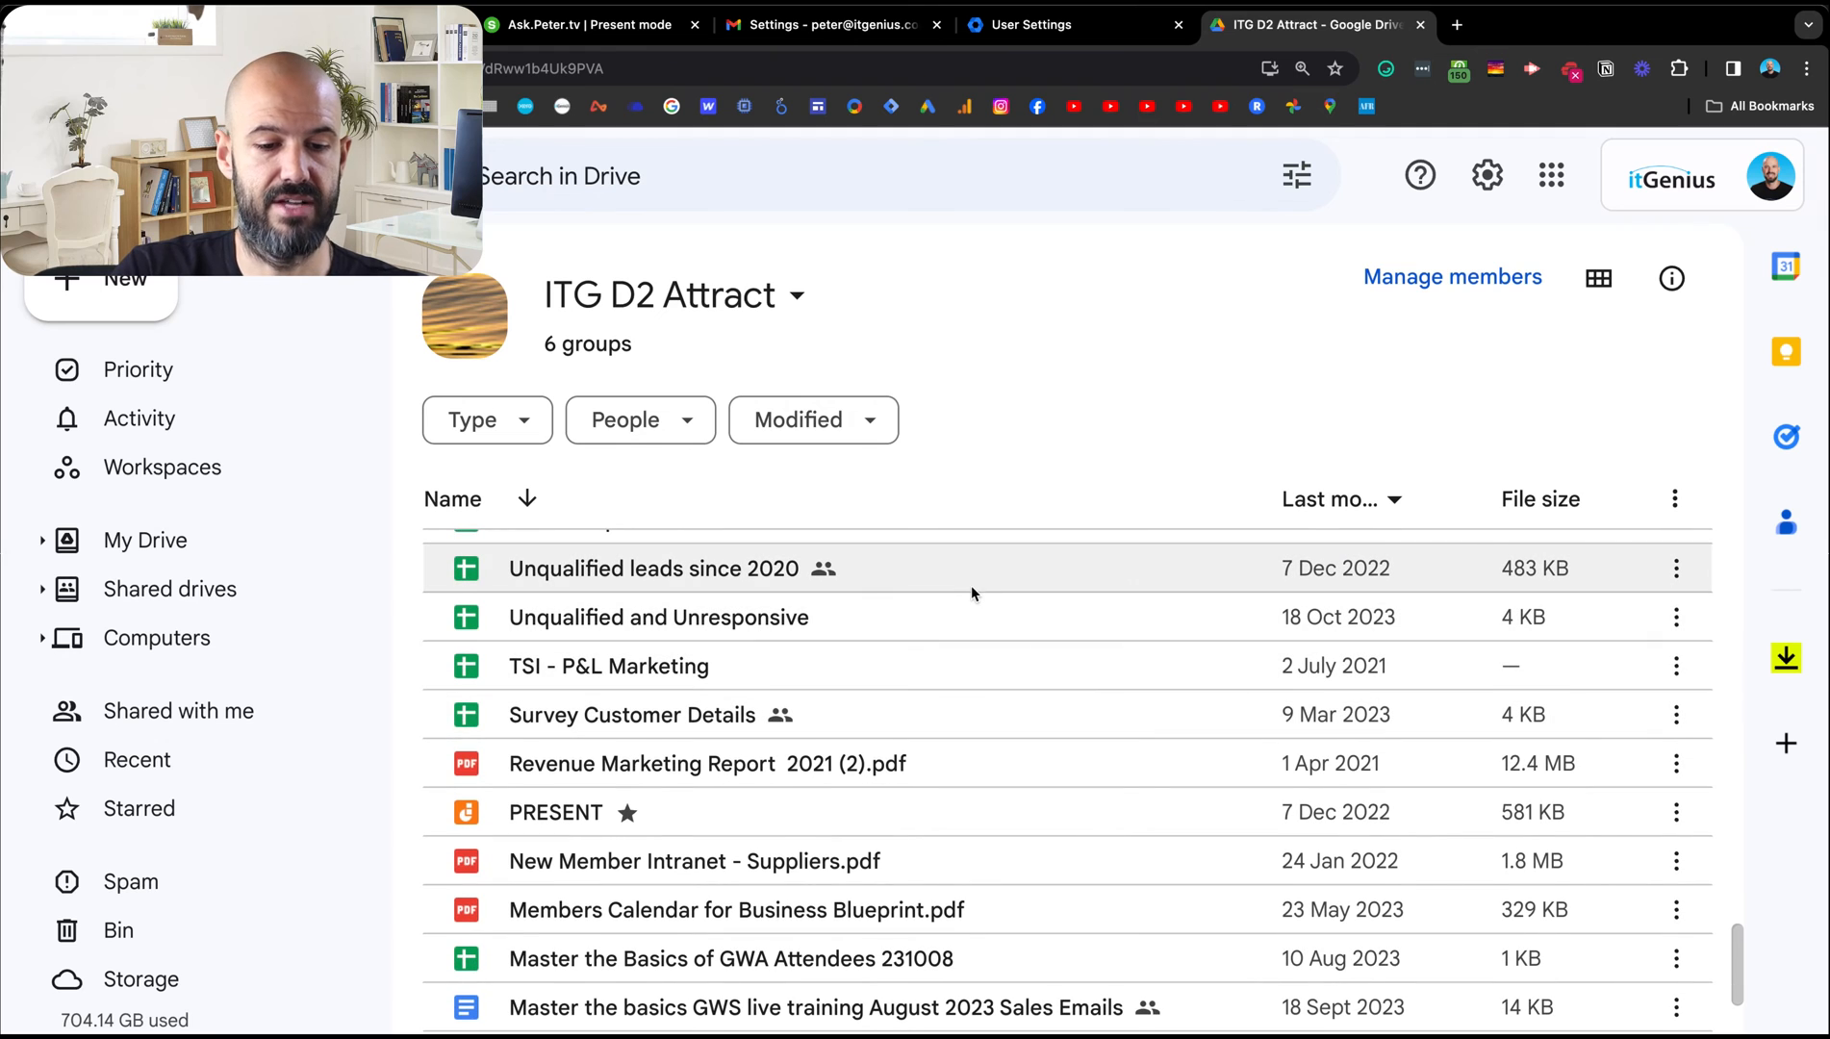
{"action": "mouse_move", "coordinate": [964, 593]}
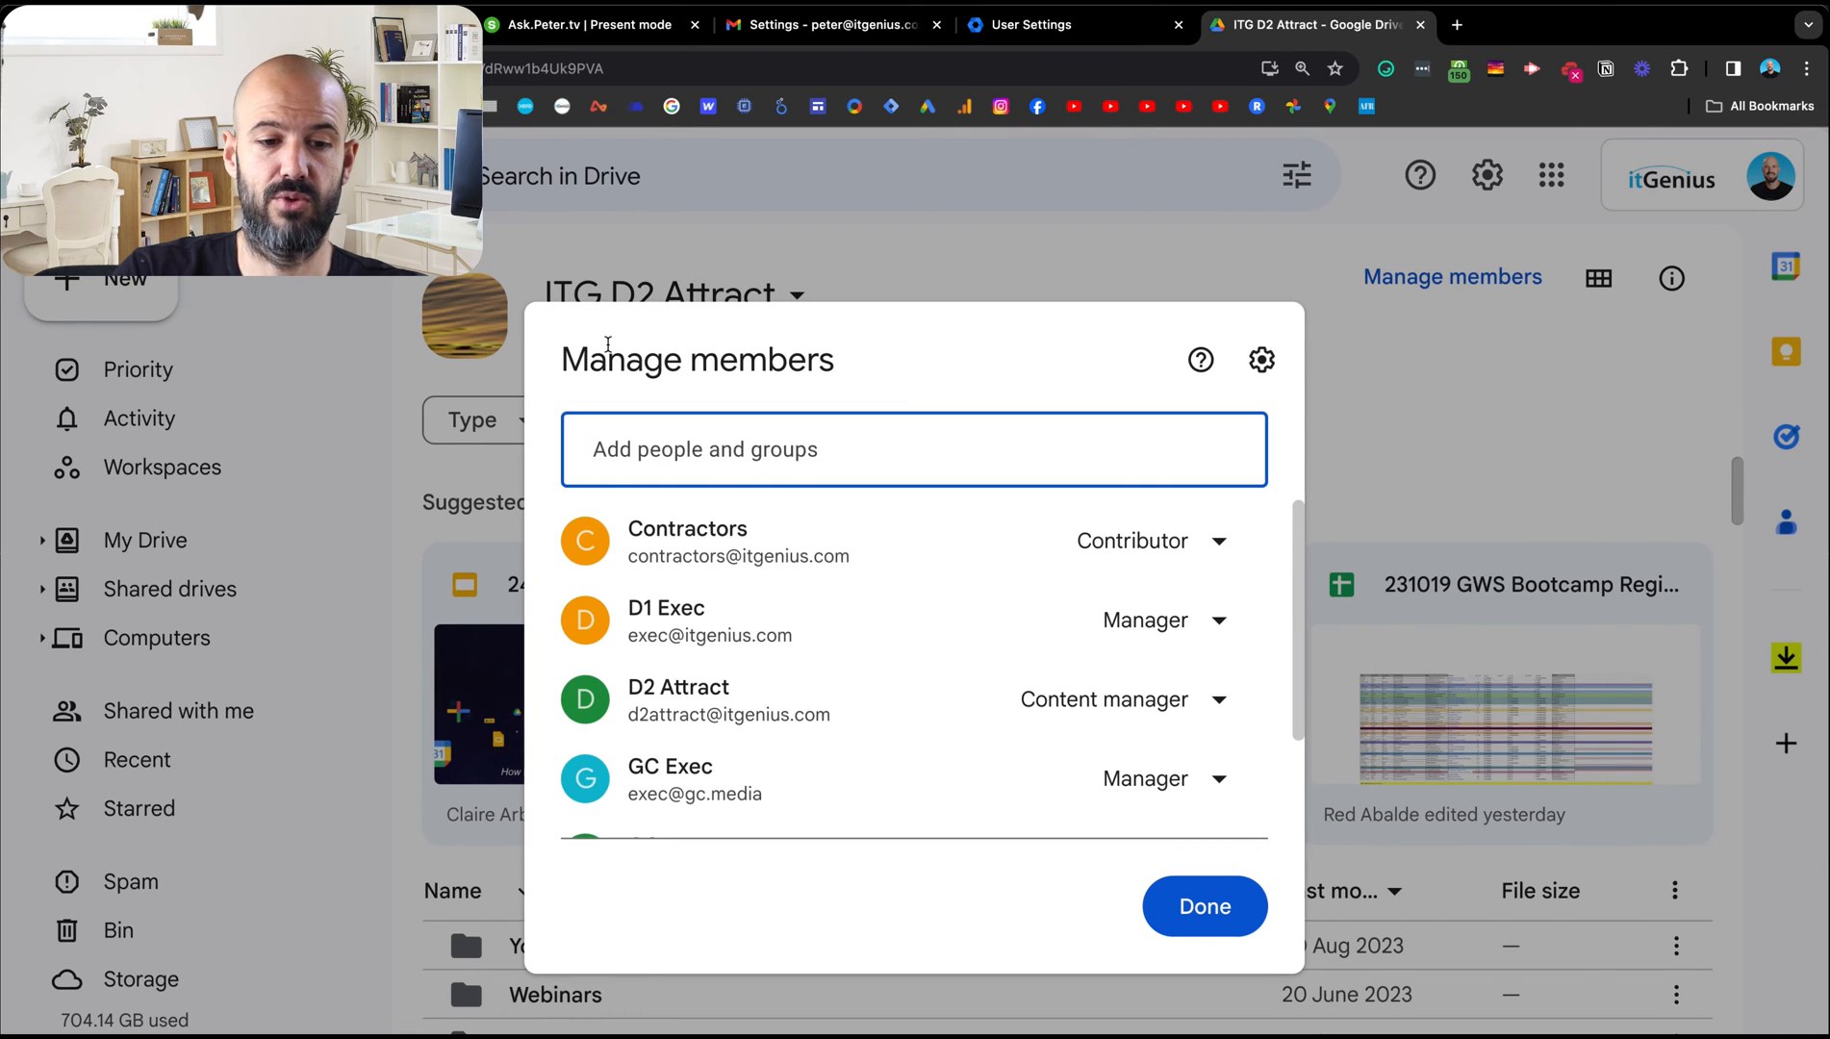
{"action": "mouse_move", "coordinate": [995, 556]}
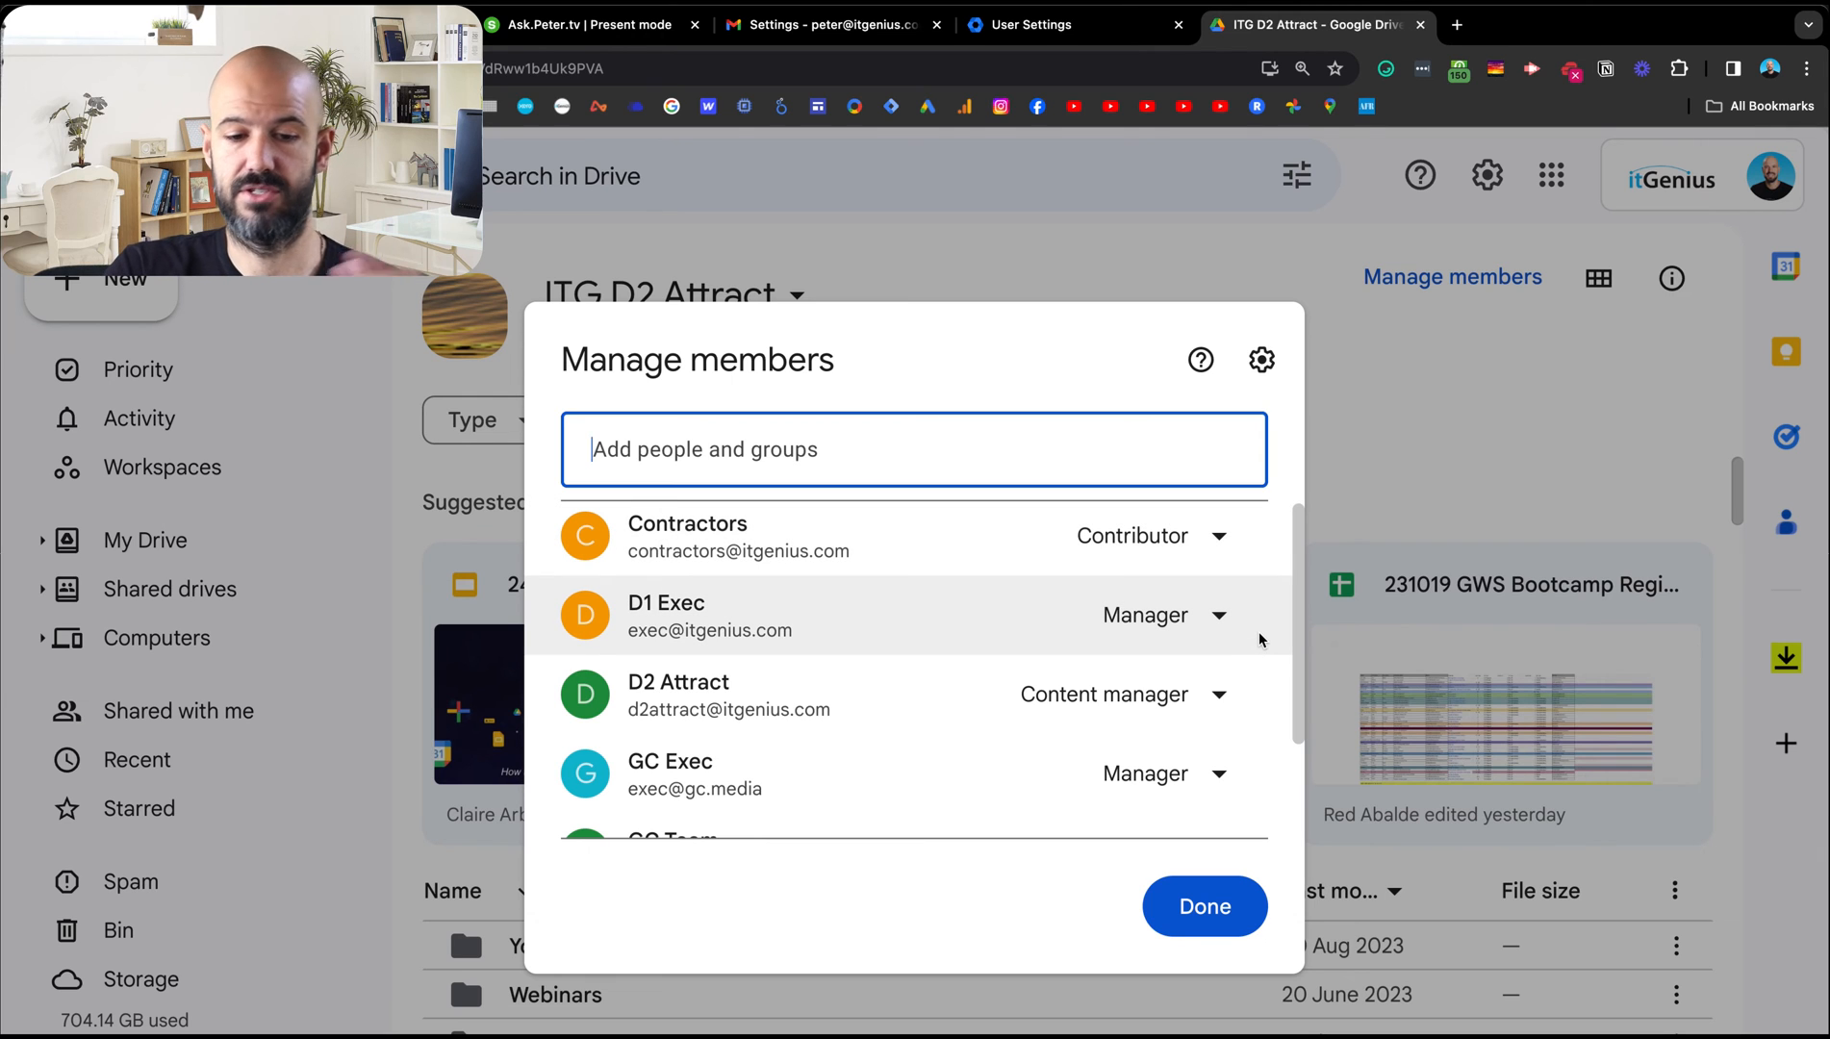
Step: Review each group's access role in the ITG D2 Attract members list, then close it with Done
{"action": "scroll", "scroll_direction": "down", "scroll_amount": 3}
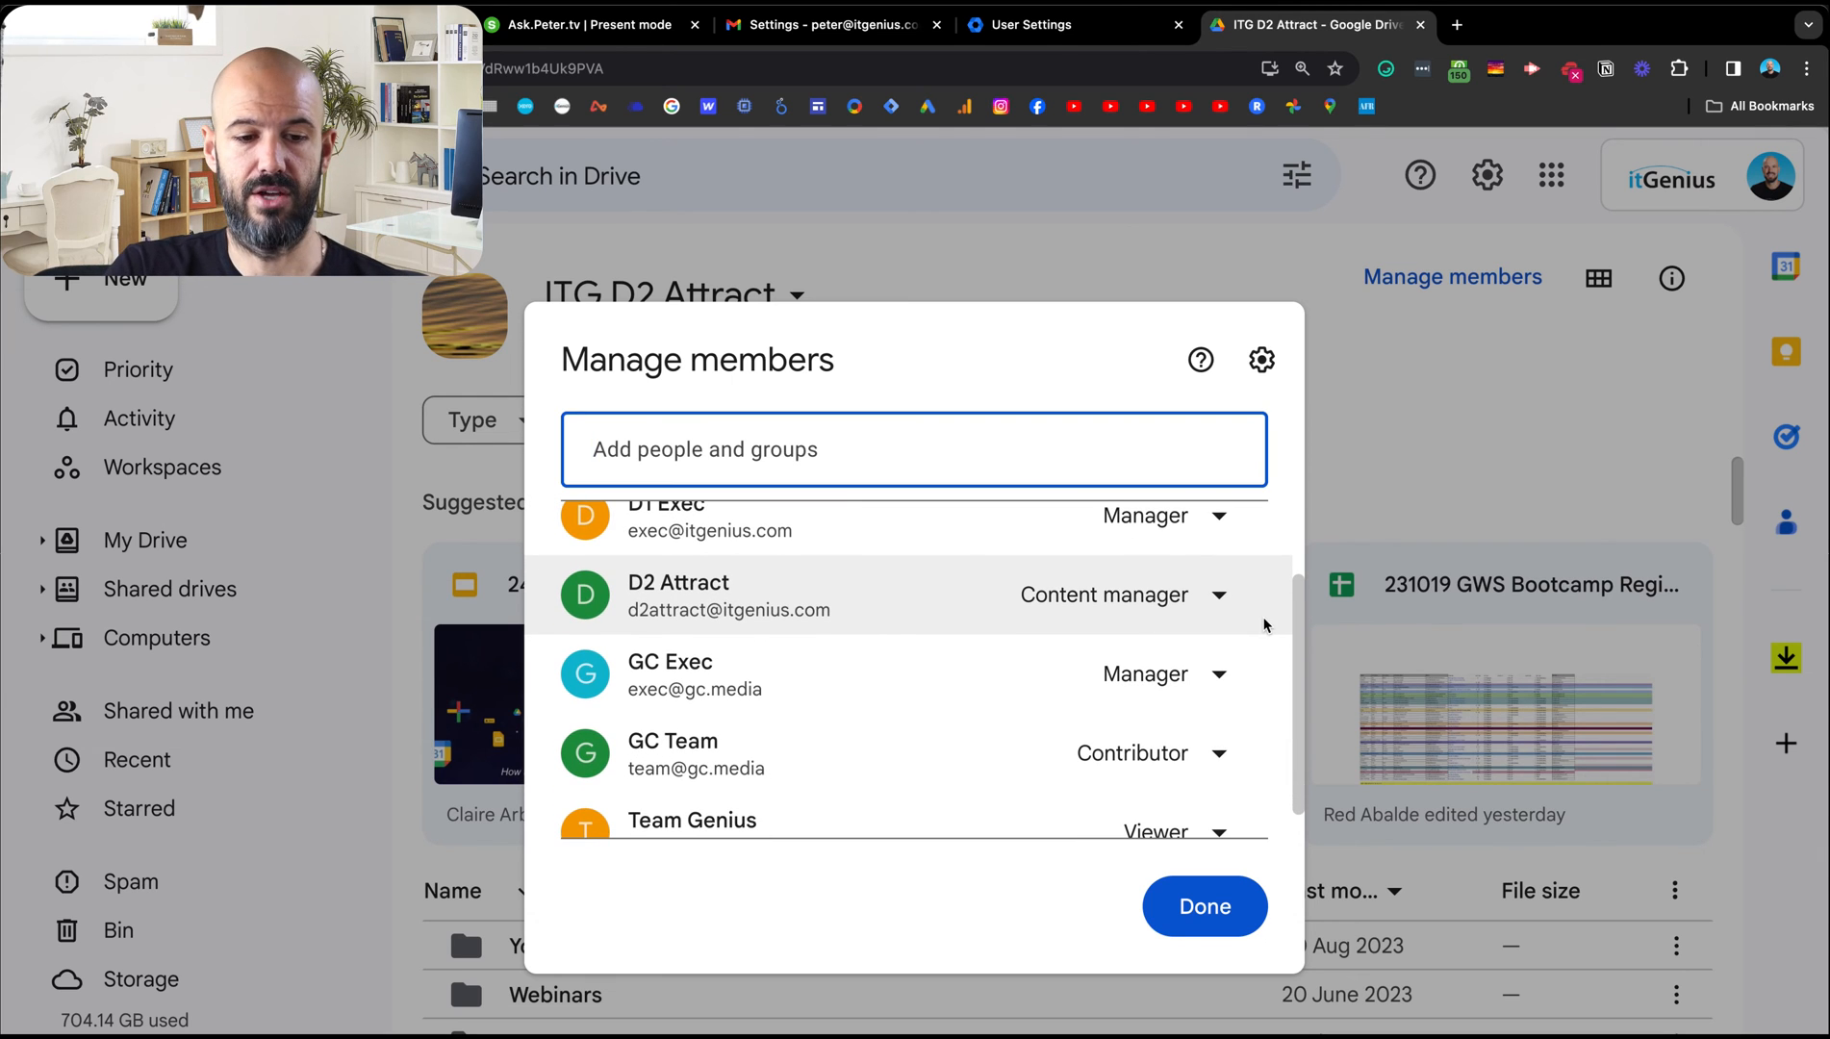
{"action": "left_click", "coordinate": [914, 450]}
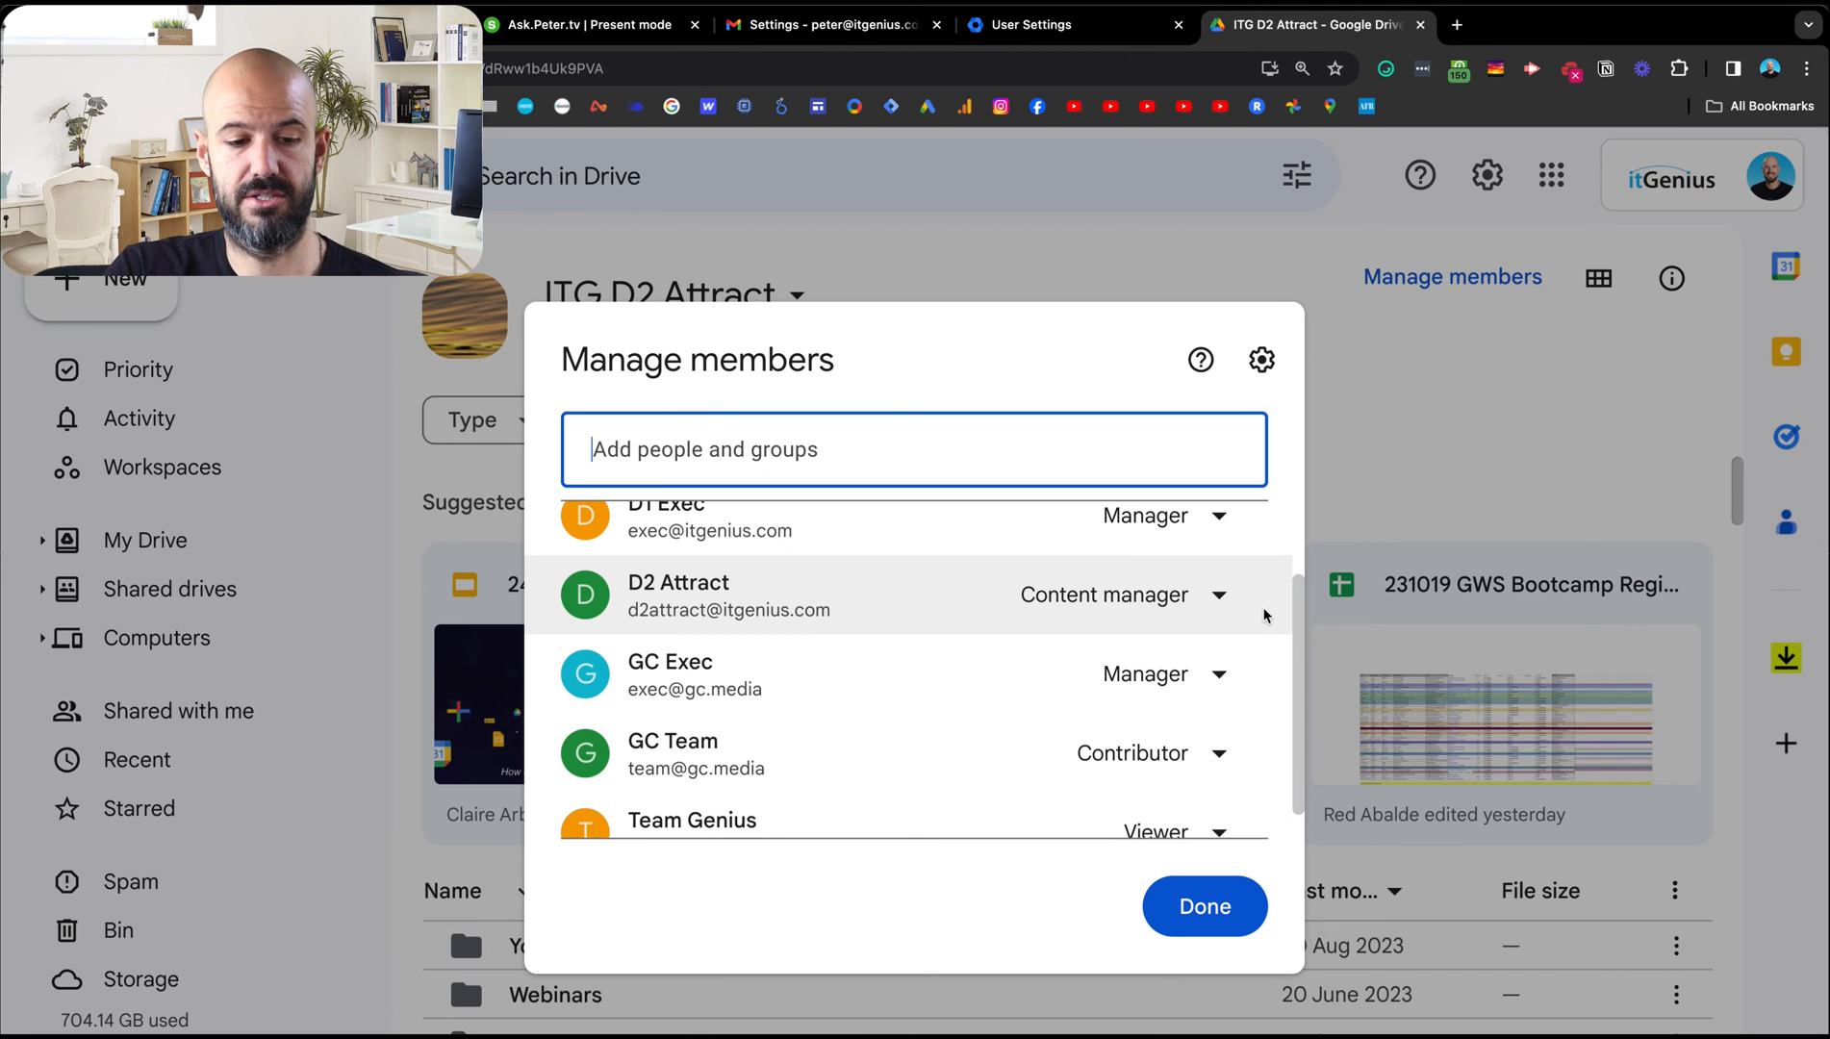
{"action": "scroll", "scroll_direction": "down", "scroll_amount": 3}
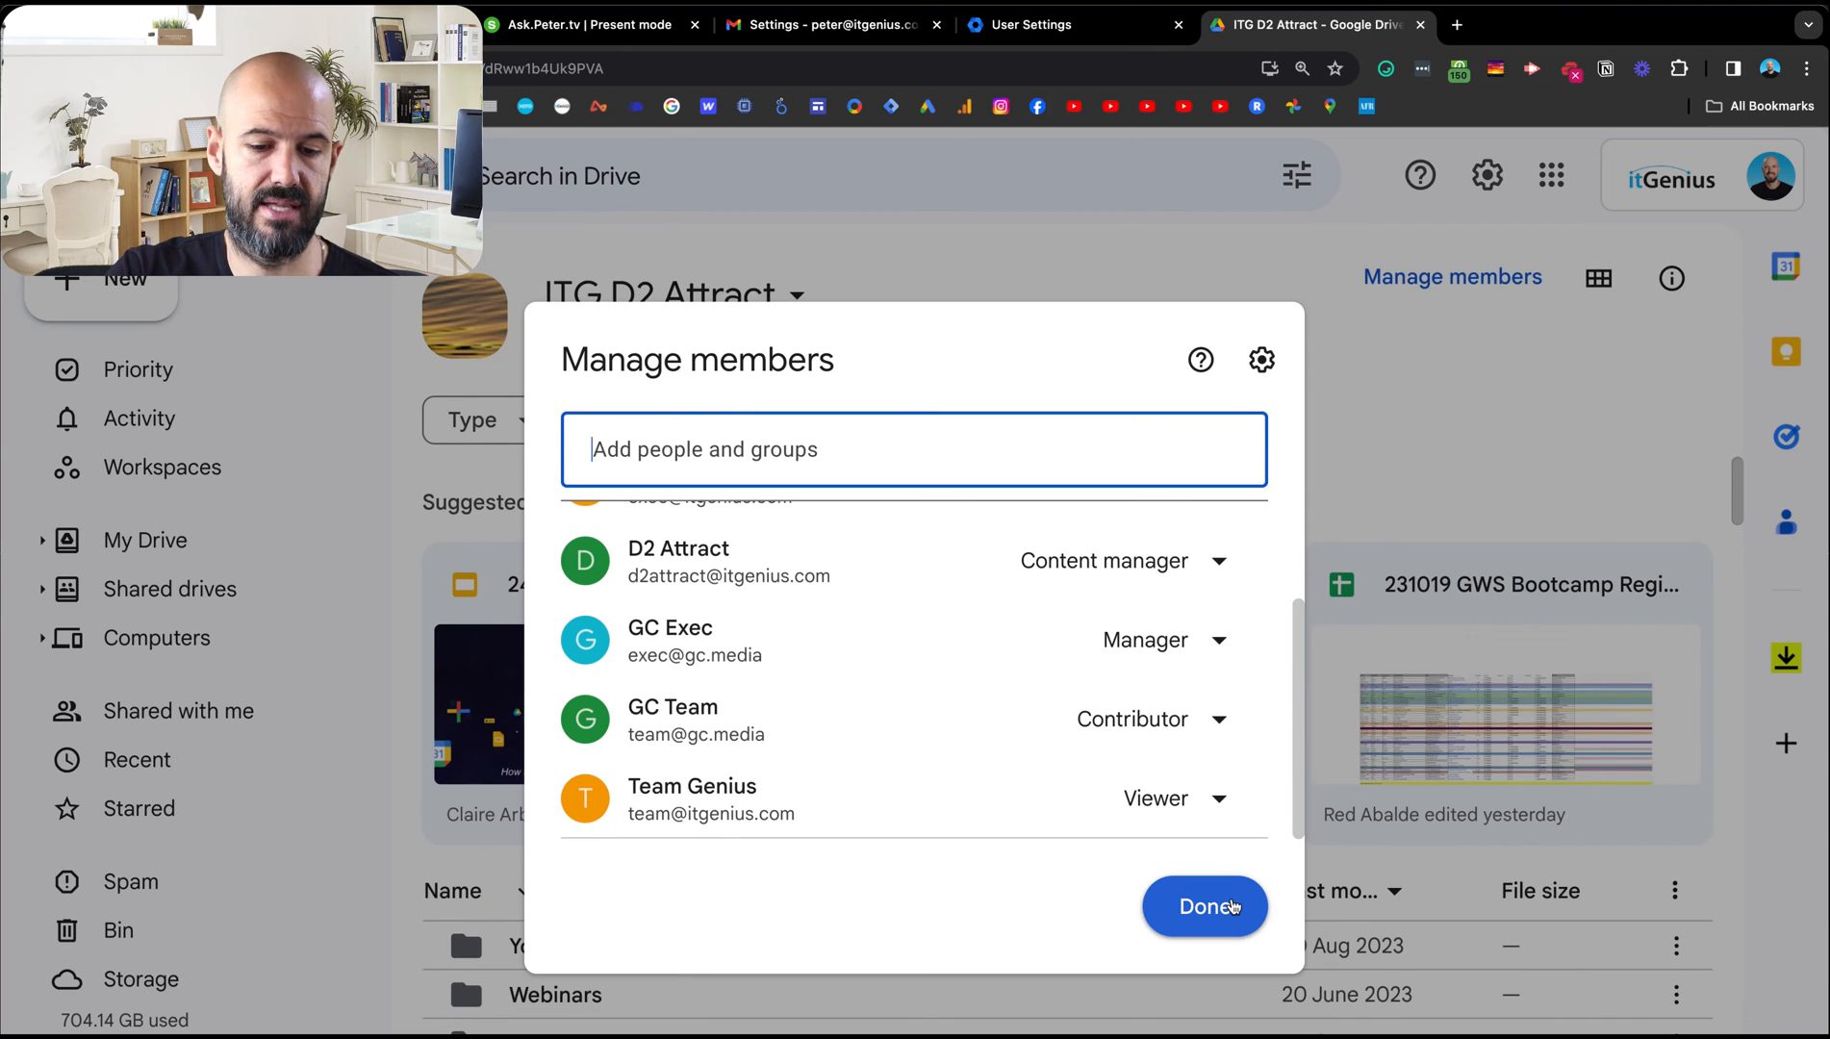
{"action": "mouse_move", "coordinate": [1235, 906]}
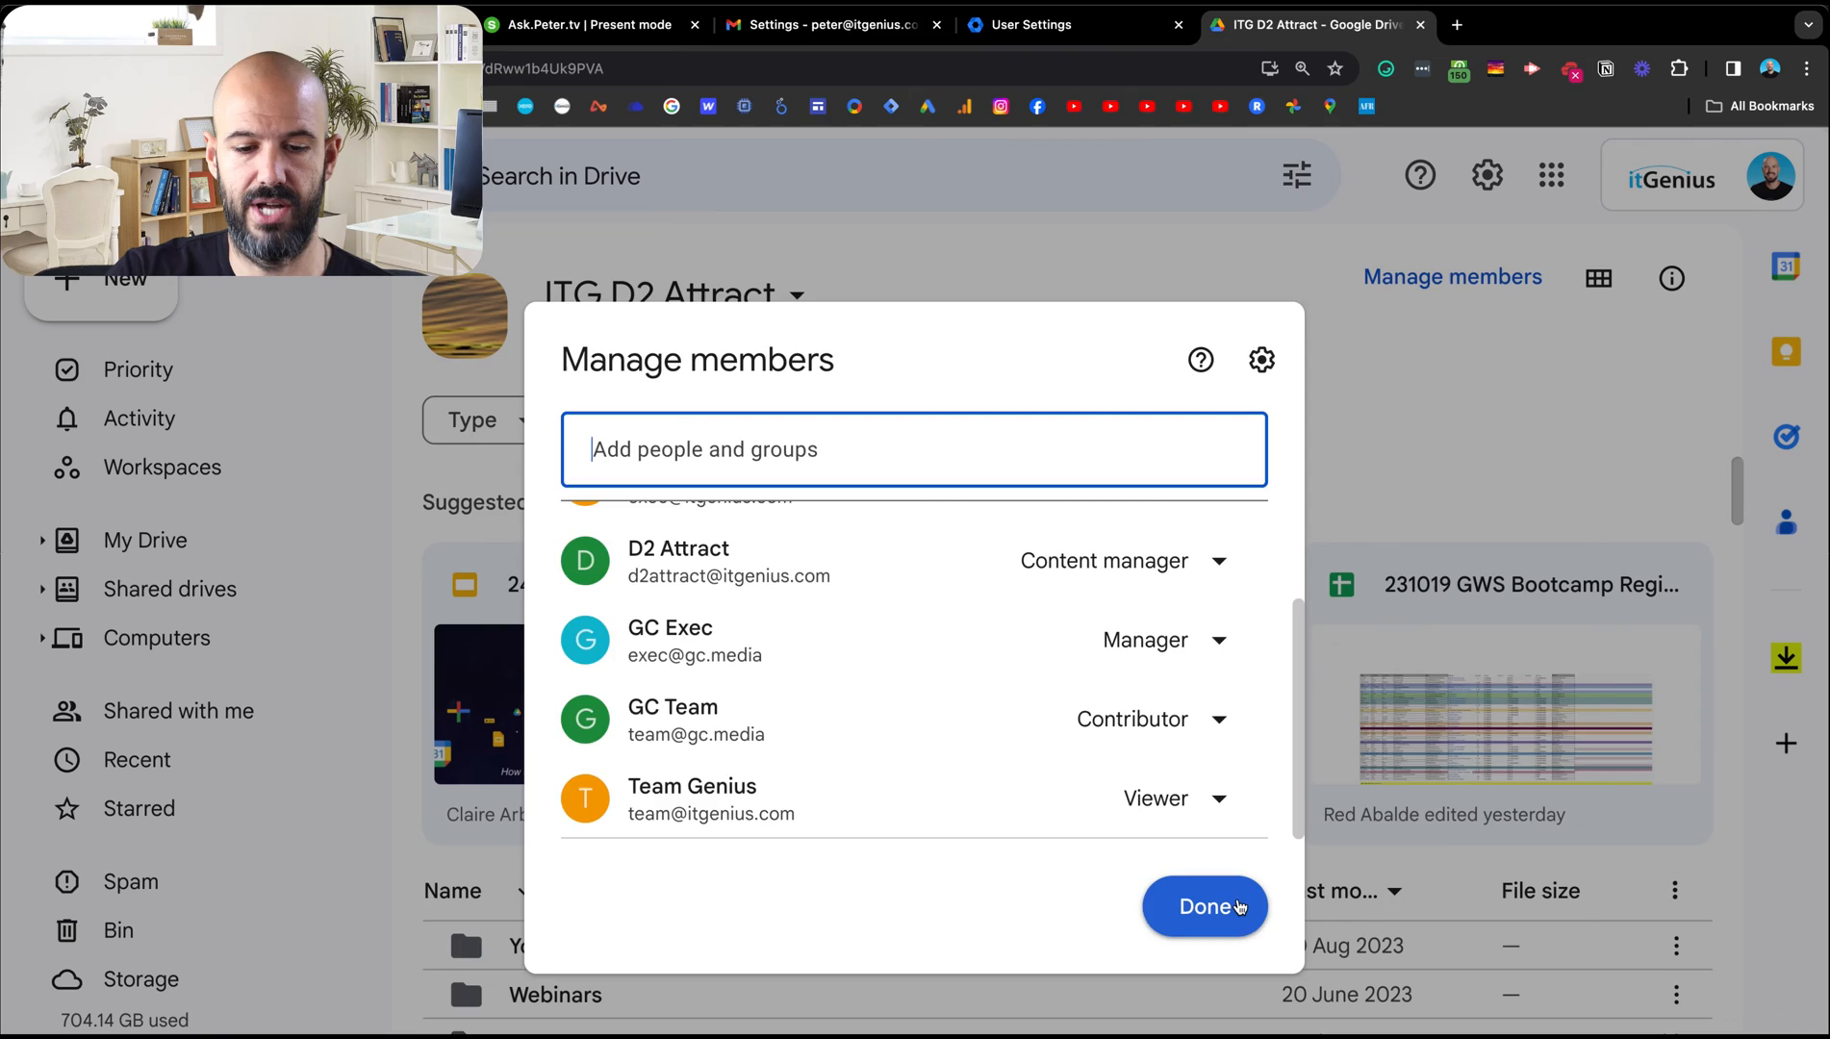
{"action": "left_click", "coordinate": [1204, 906]}
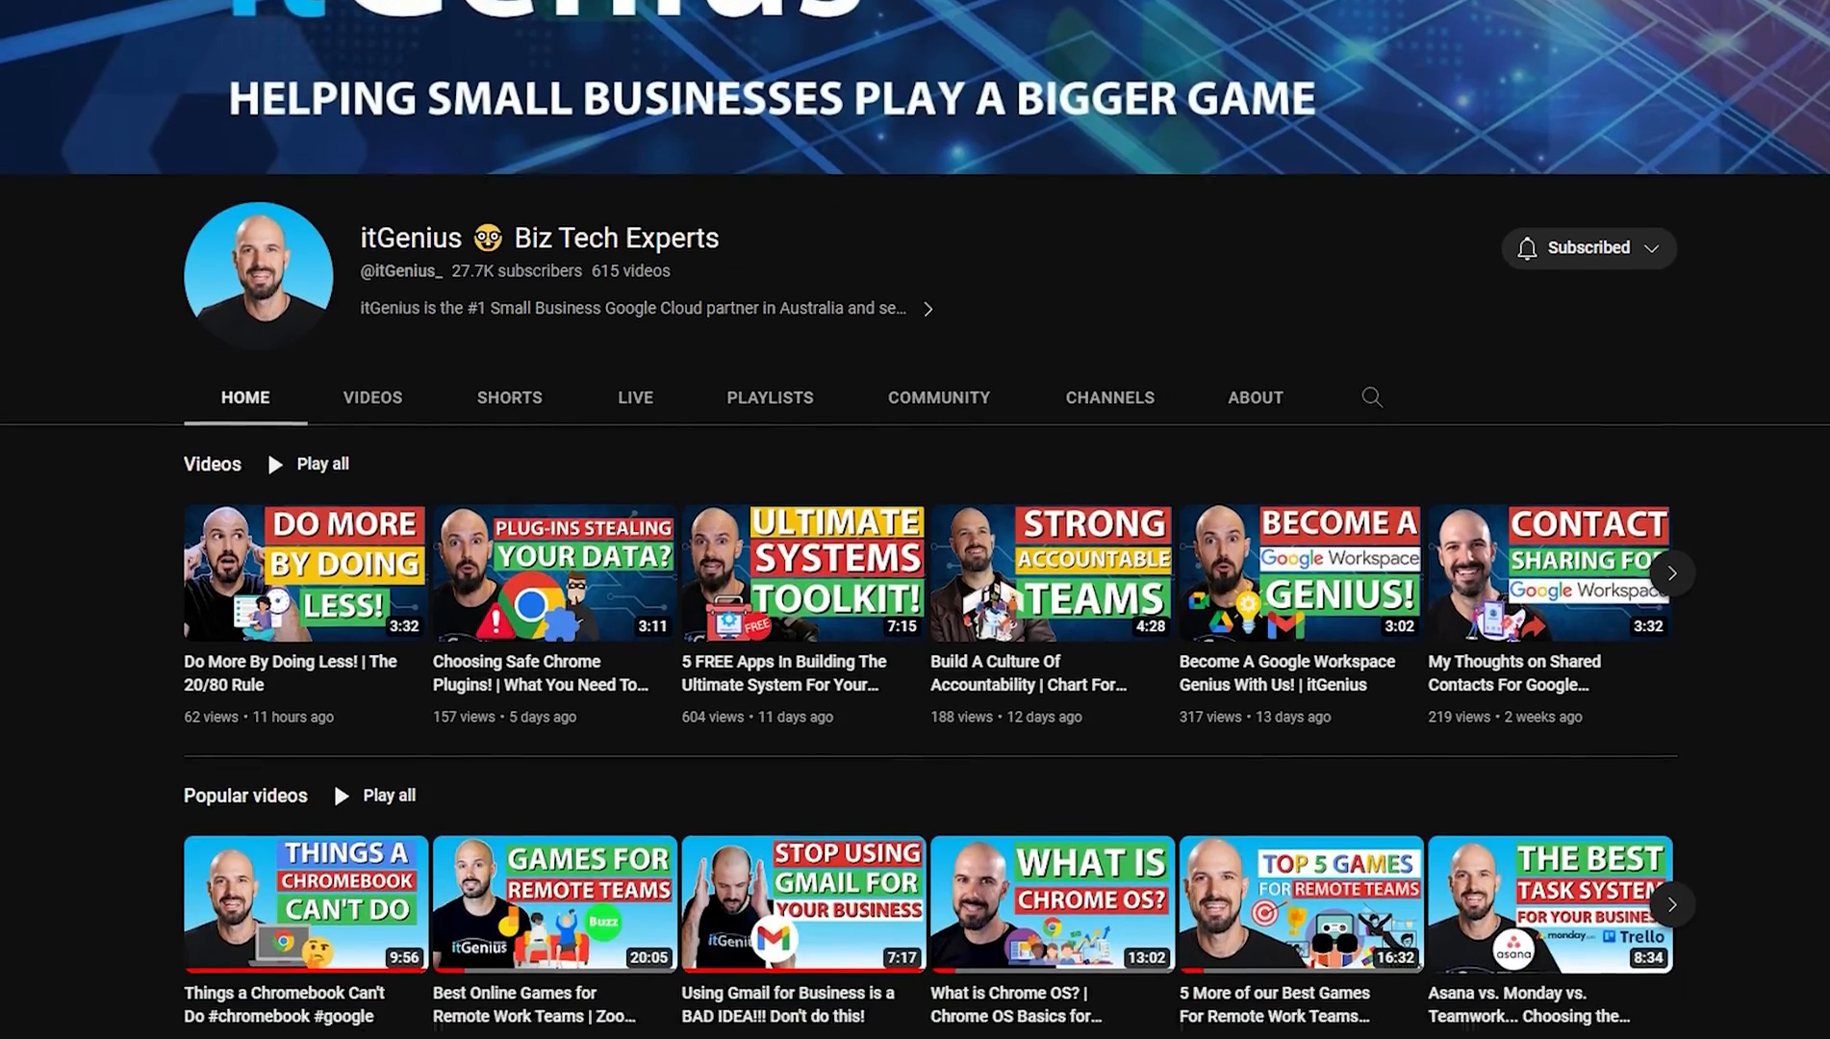
Step: Scroll down the itGenius channel Home tab to the Growth Roadmap playlists
{"action": "scroll", "scroll_direction": "down", "scroll_amount": 3}
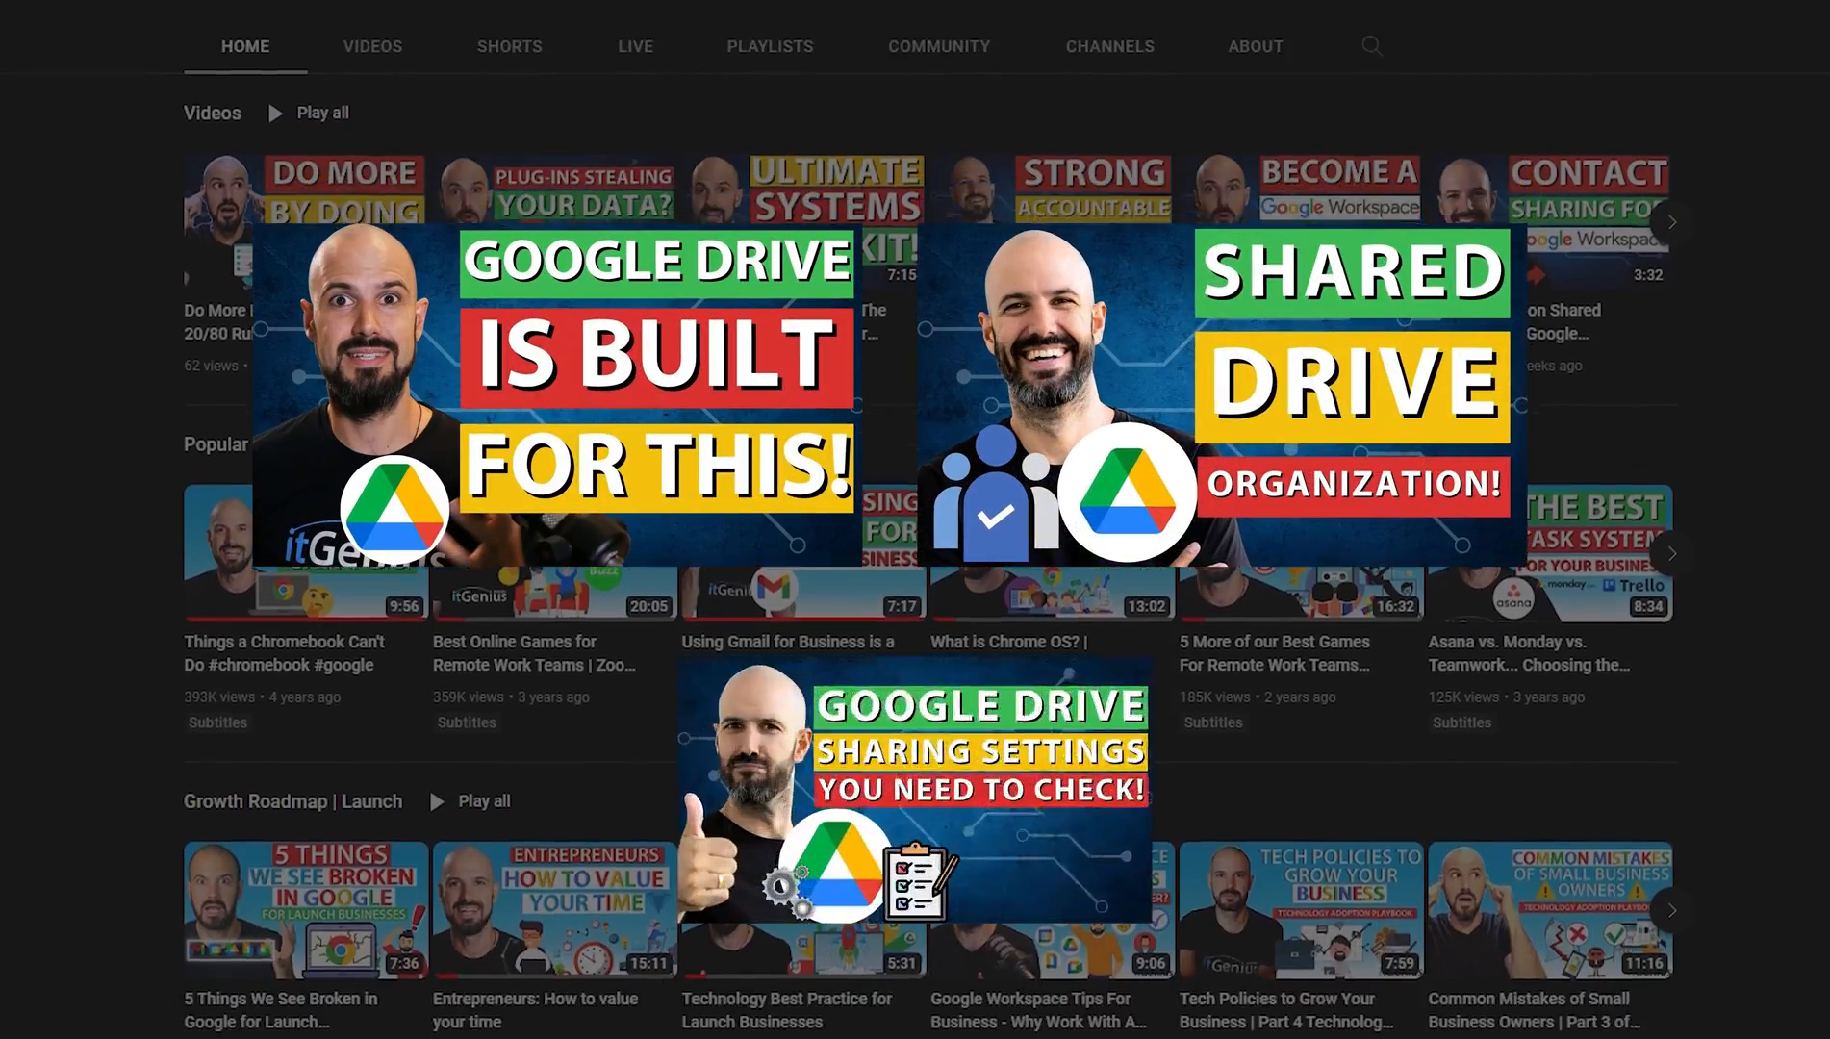
{"action": "scroll", "scroll_direction": "down", "scroll_amount": 3}
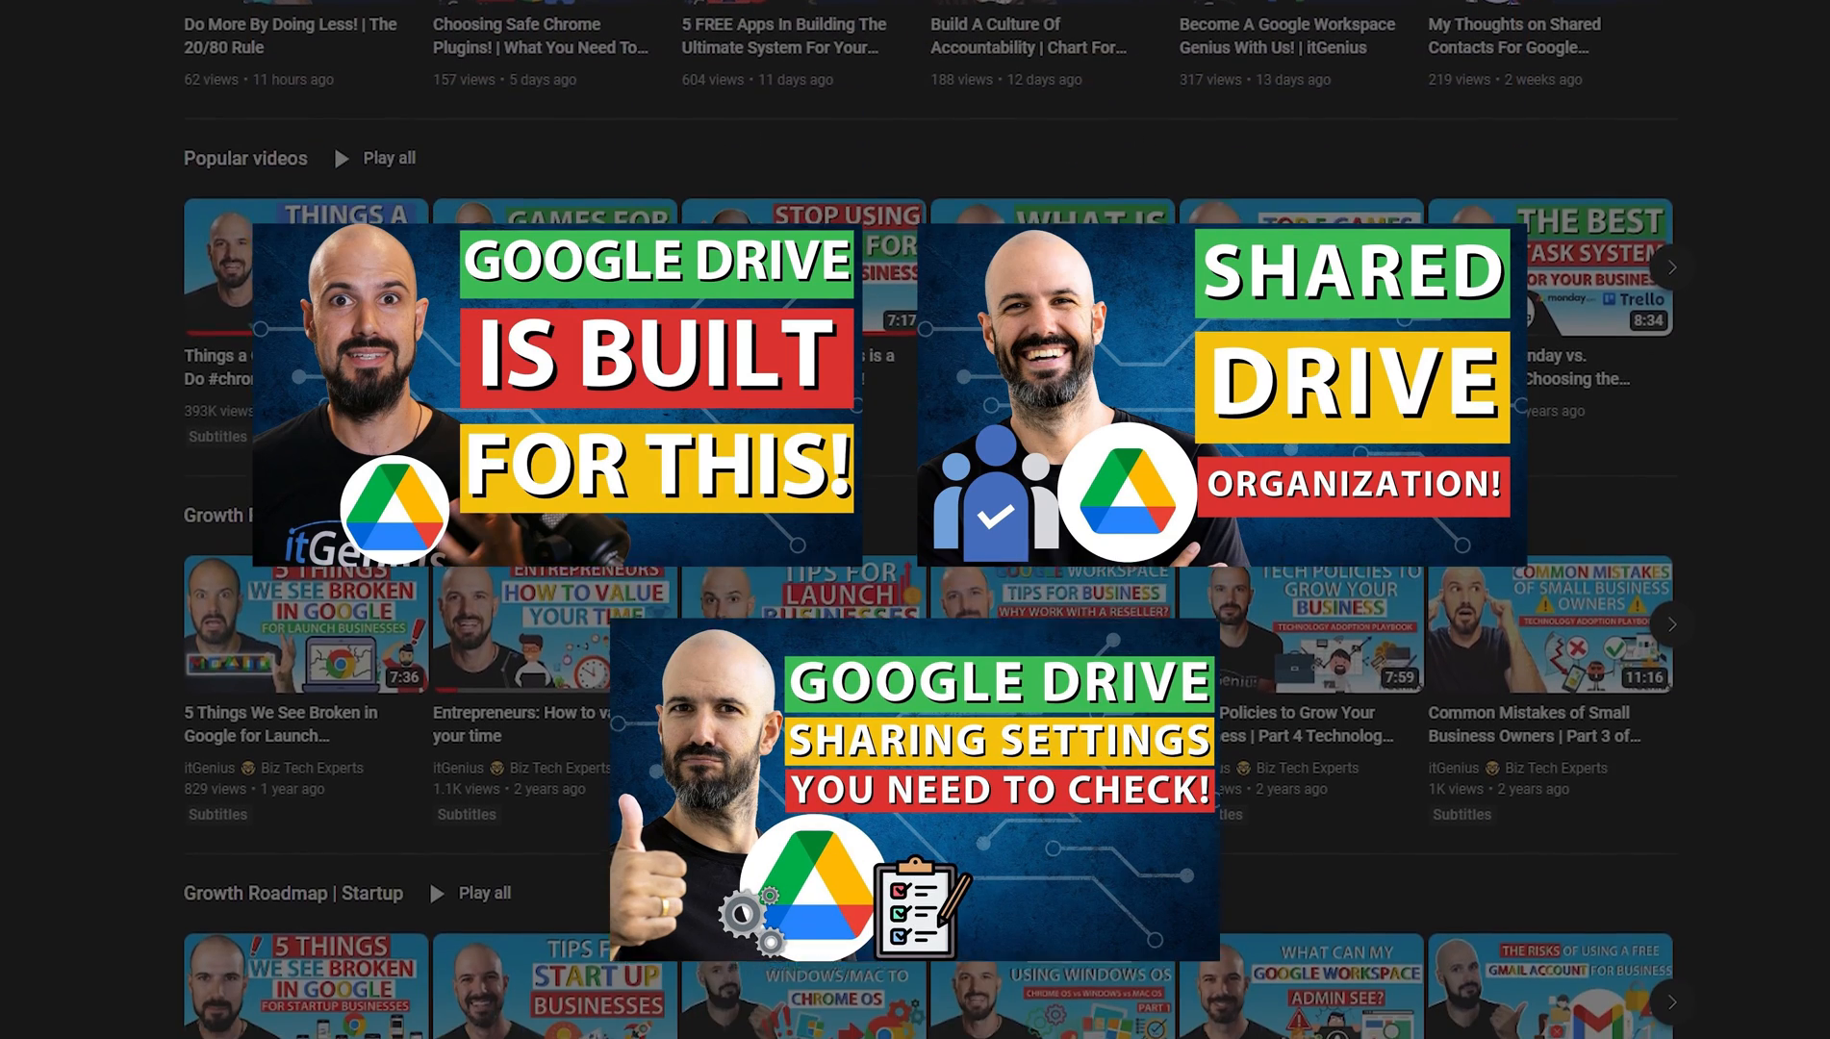
{"action": "scroll", "scroll_direction": "down", "scroll_amount": 3}
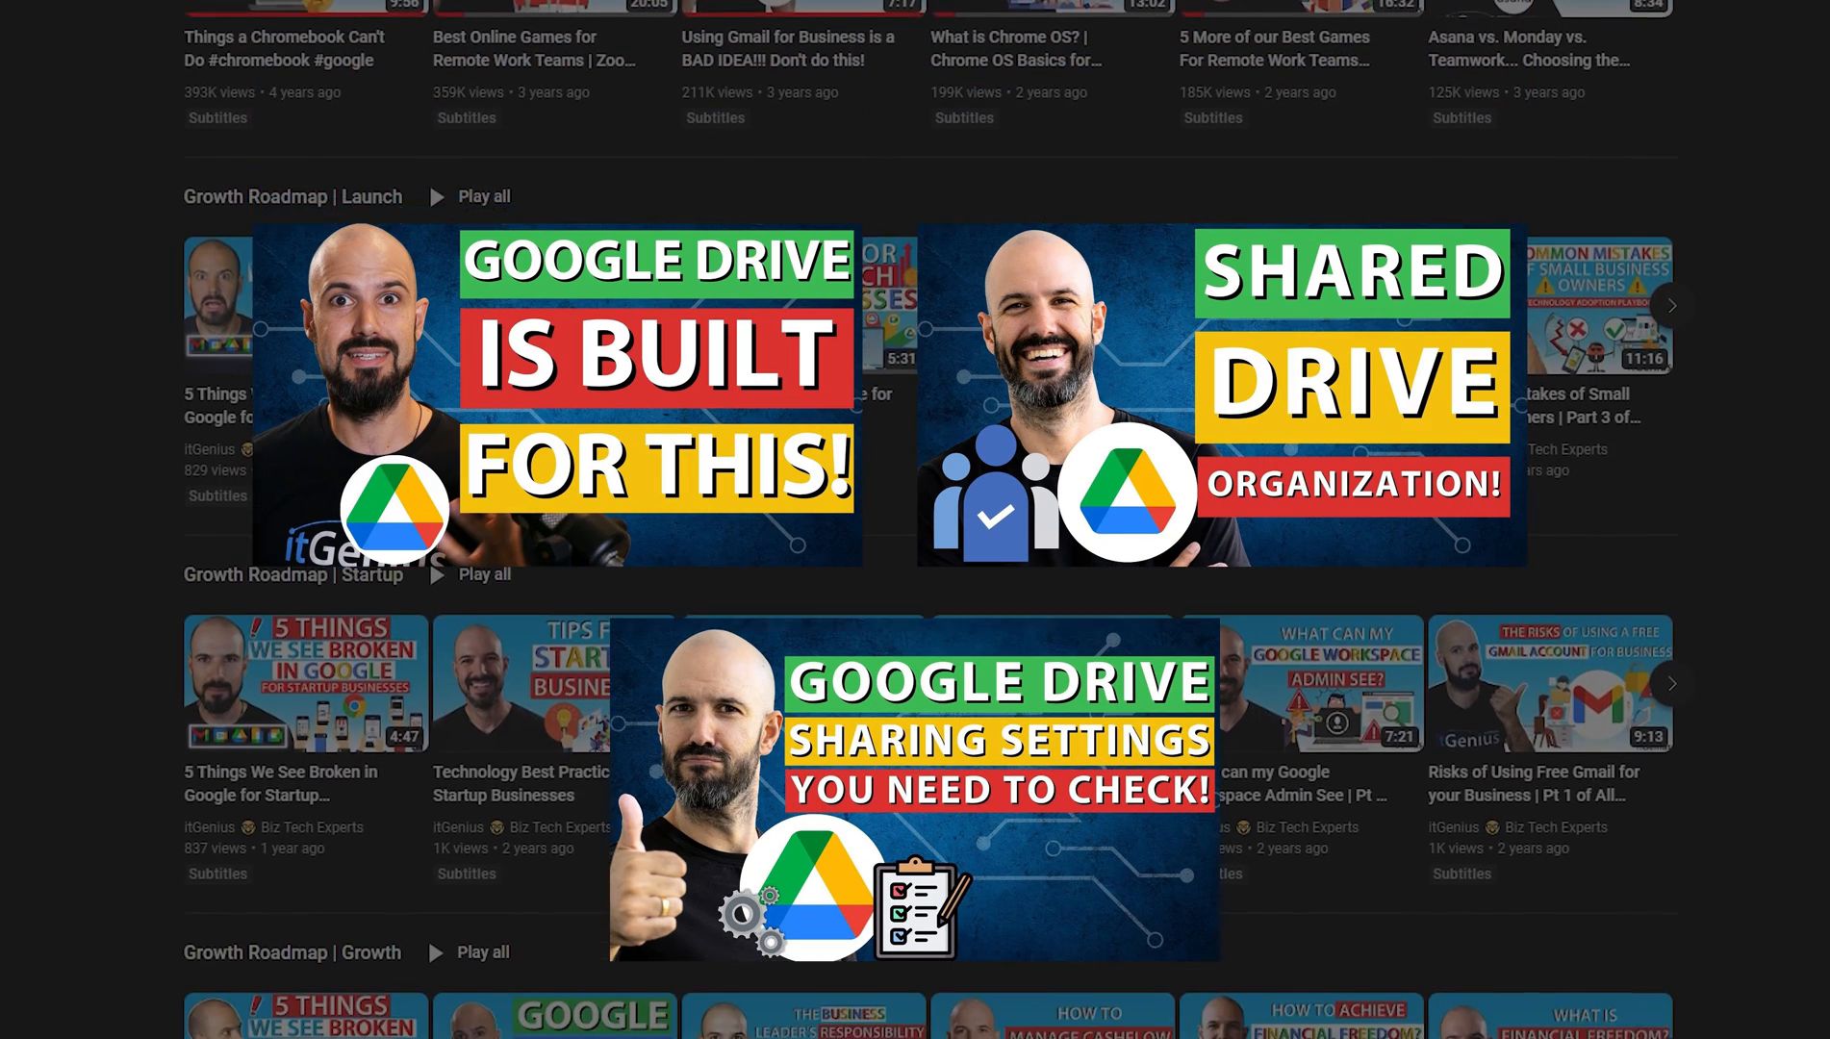